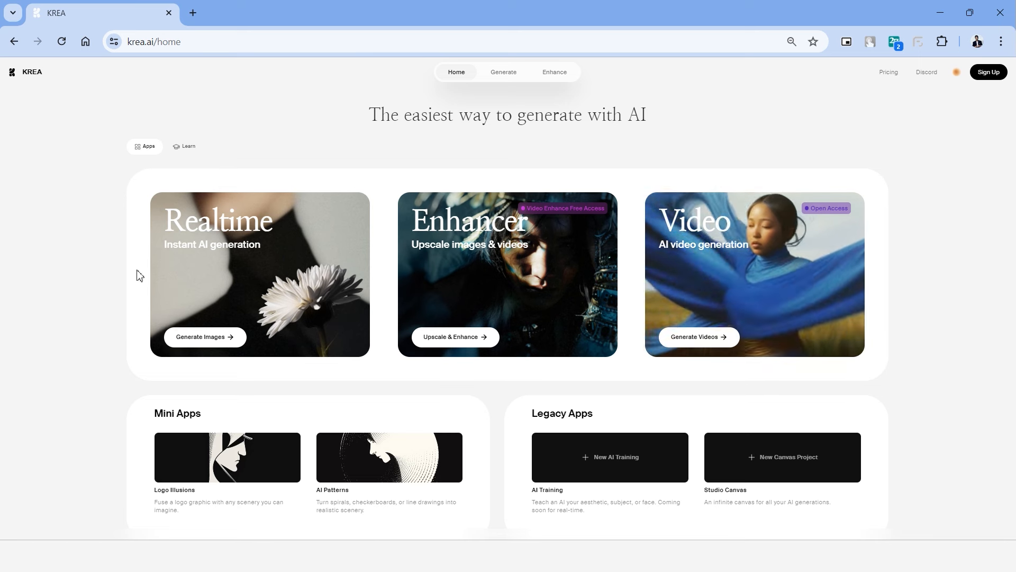
pyautogui.moveTo(266, 285)
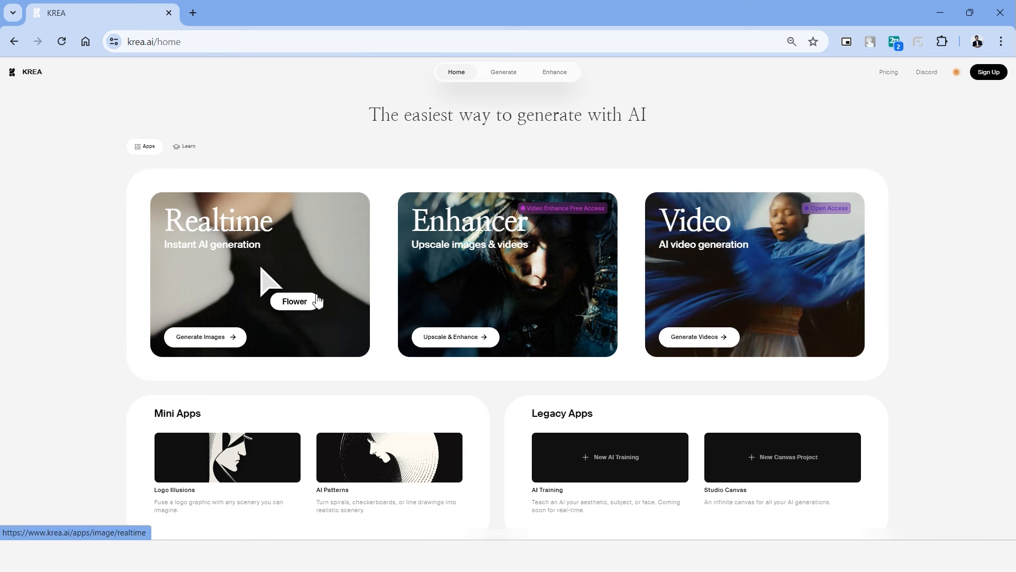
pyautogui.moveTo(538, 369)
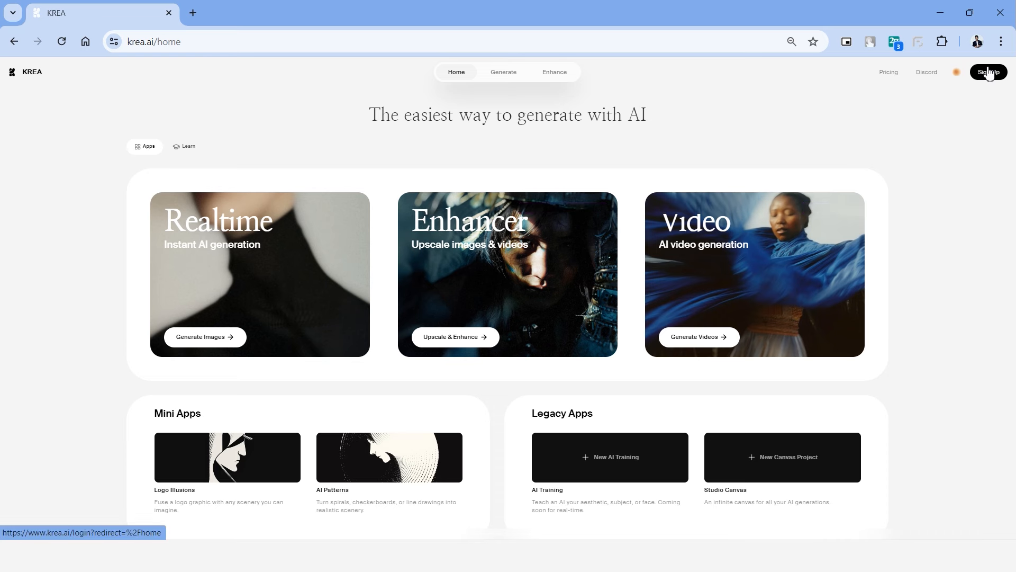
# - Open the KREA AI login page to sign in
pyautogui.click(987, 72)
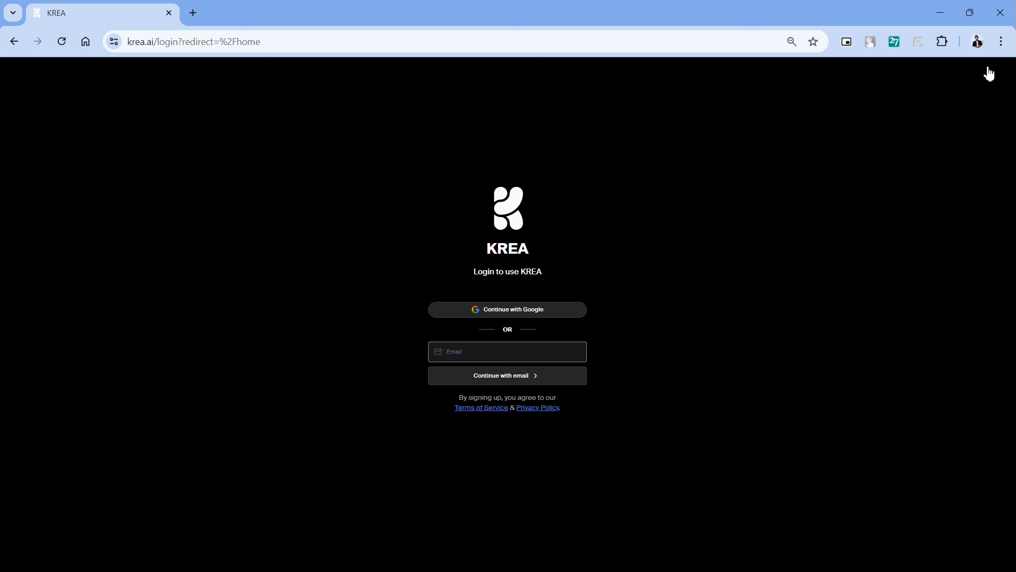
pyautogui.moveTo(815, 193)
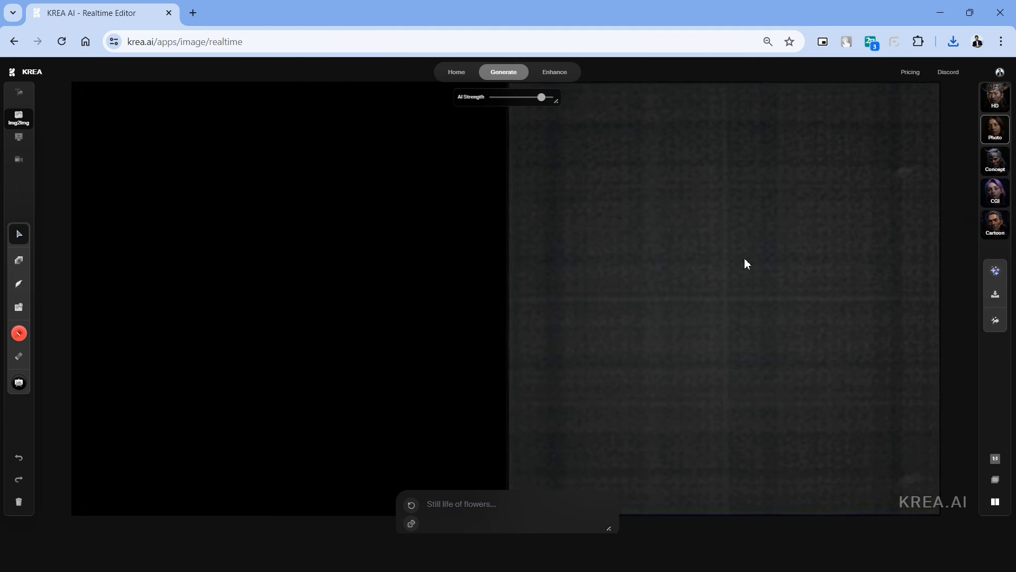
pyautogui.moveTo(629, 269)
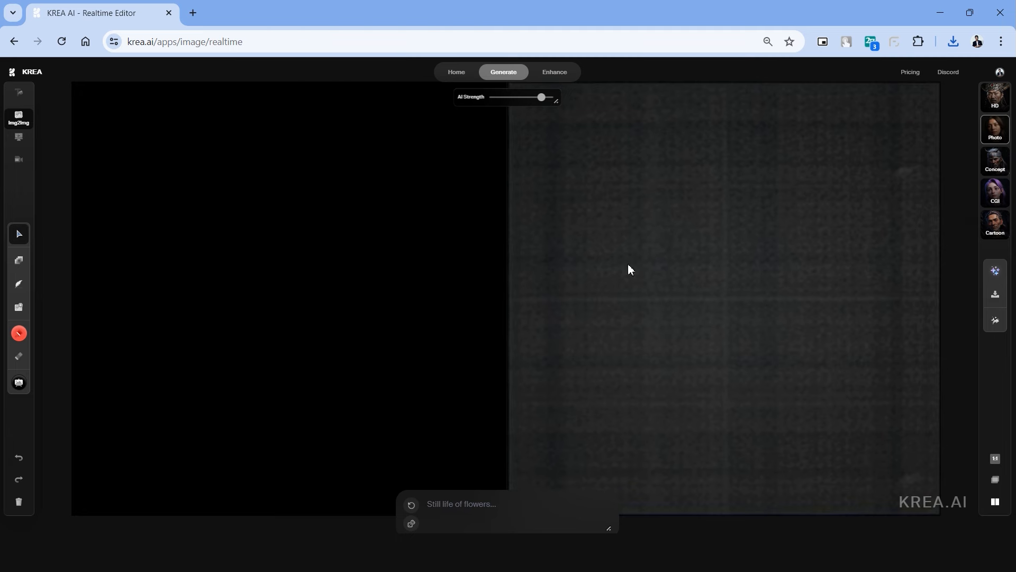
pyautogui.moveTo(199, 289)
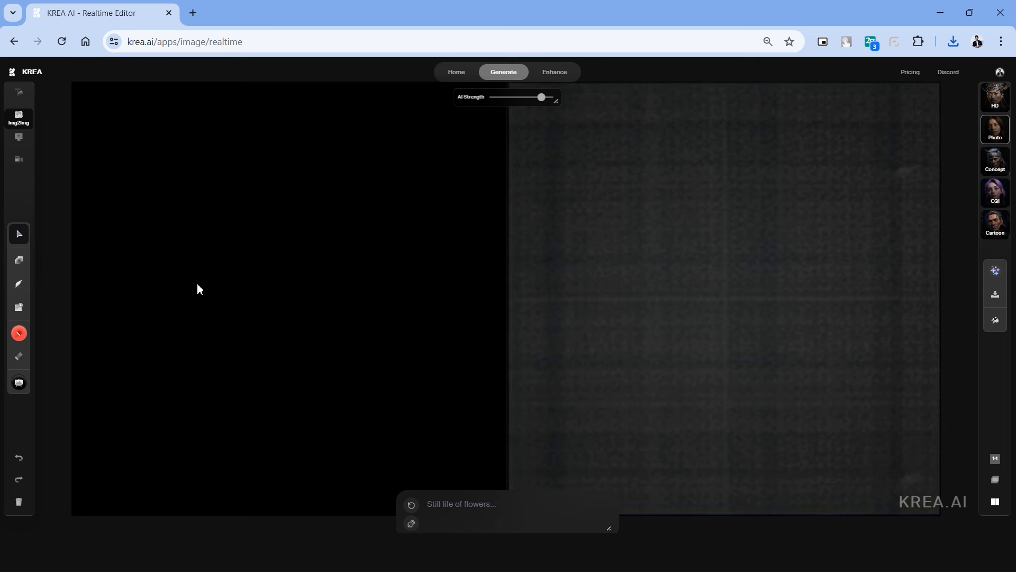
pyautogui.moveTo(209, 193)
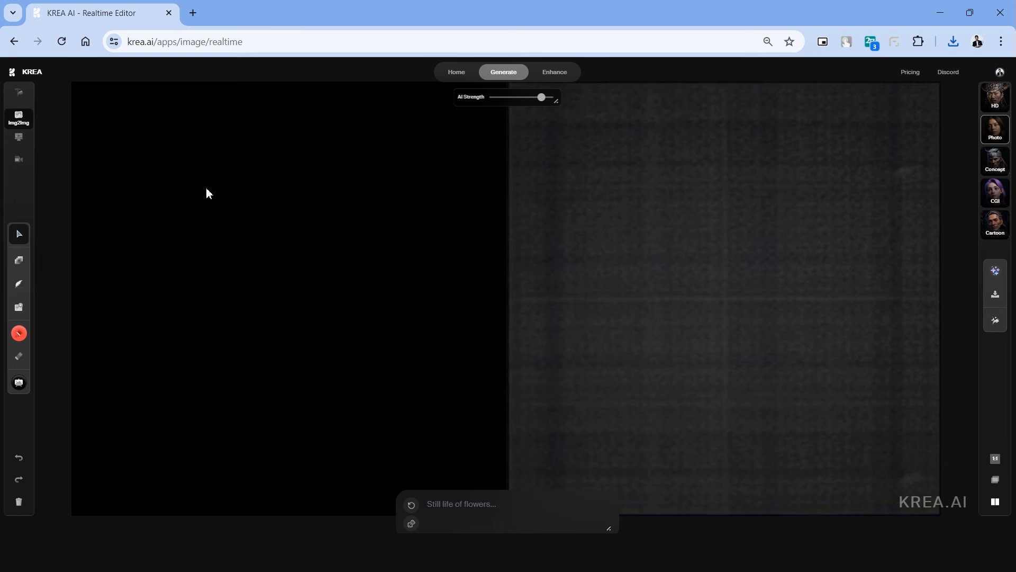
pyautogui.moveTo(415, 316)
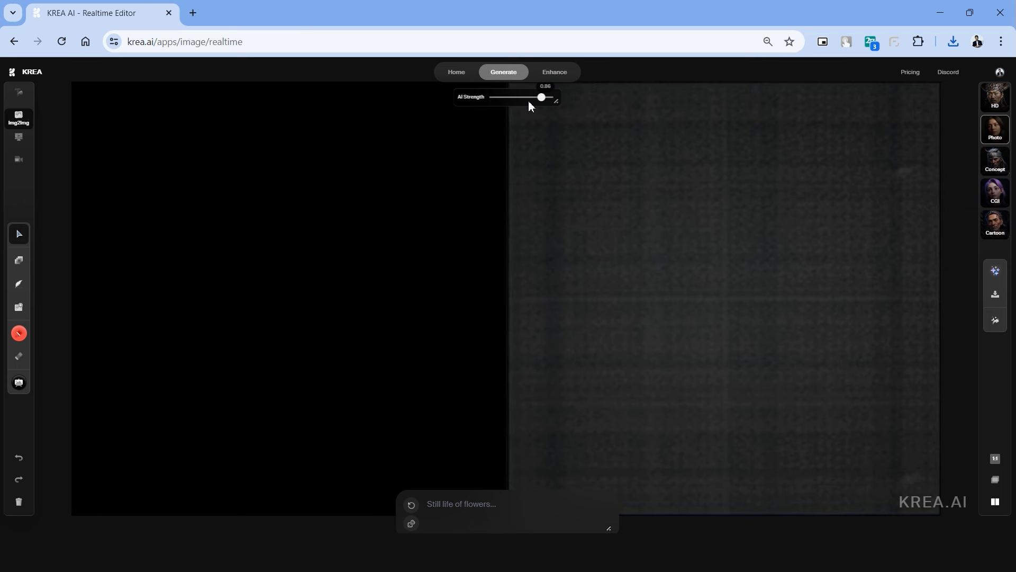
pyautogui.moveTo(355, 206)
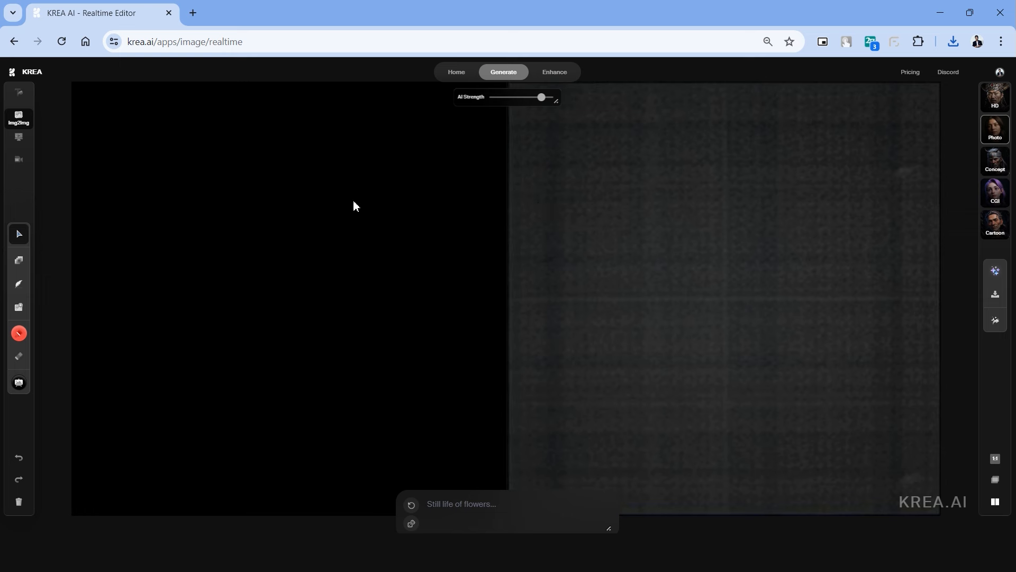
pyautogui.moveTo(635, 208)
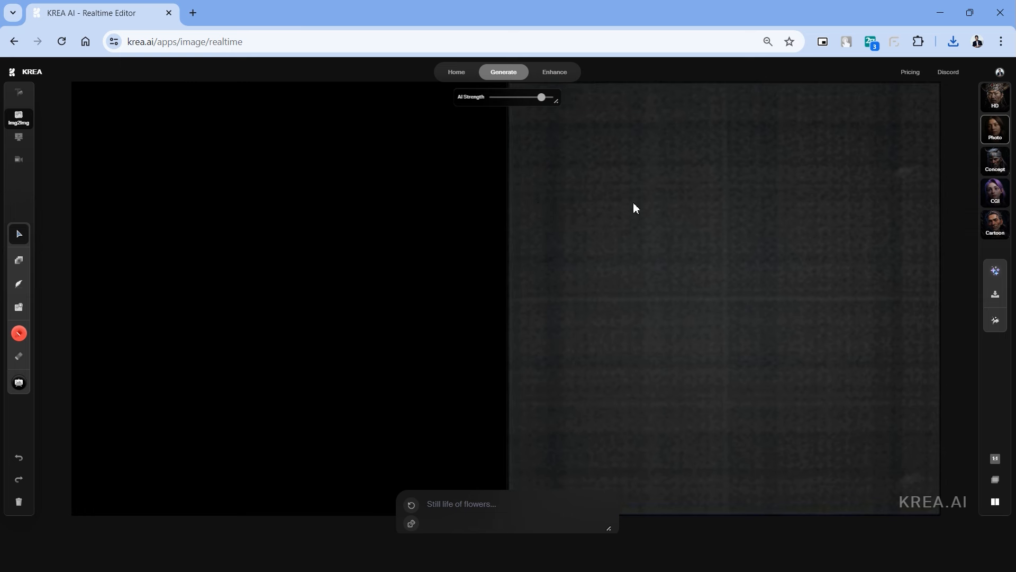
pyautogui.moveTo(138, 137)
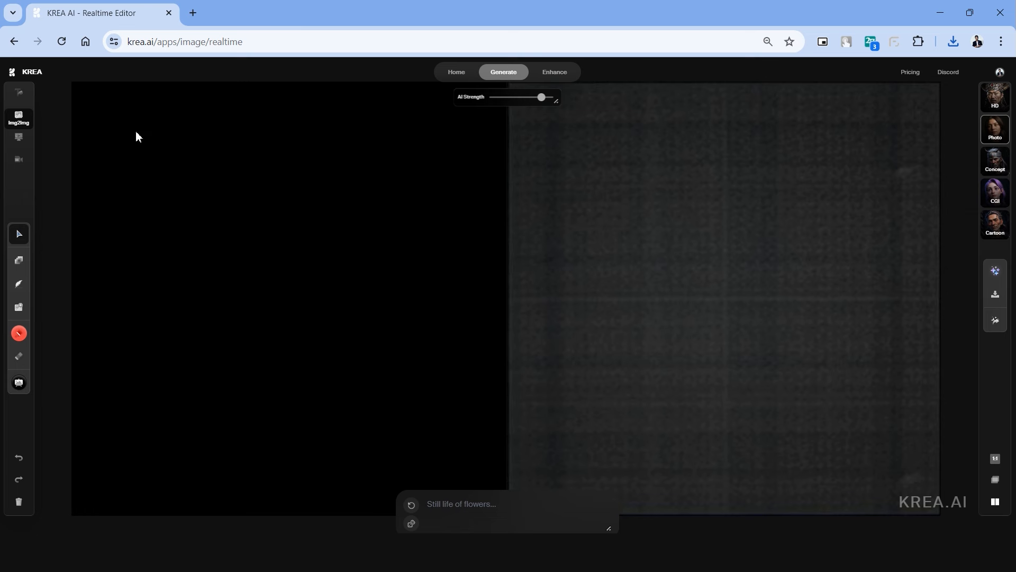
pyautogui.moveTo(17, 174)
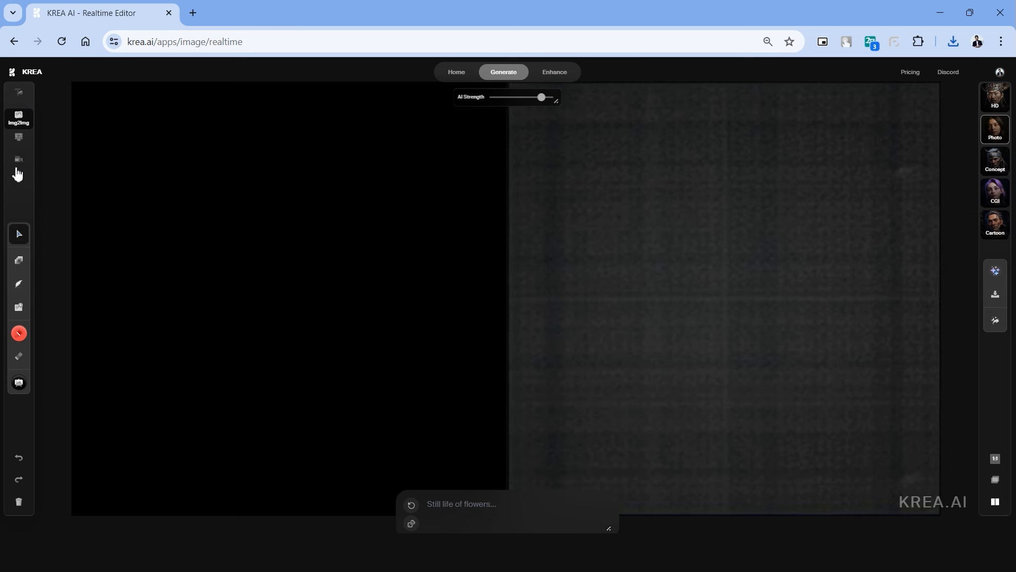
# - In Text2Img, write a Zaha Hadid-style museum exterior prompt with curves, glass and steel
pyautogui.click(18, 94)
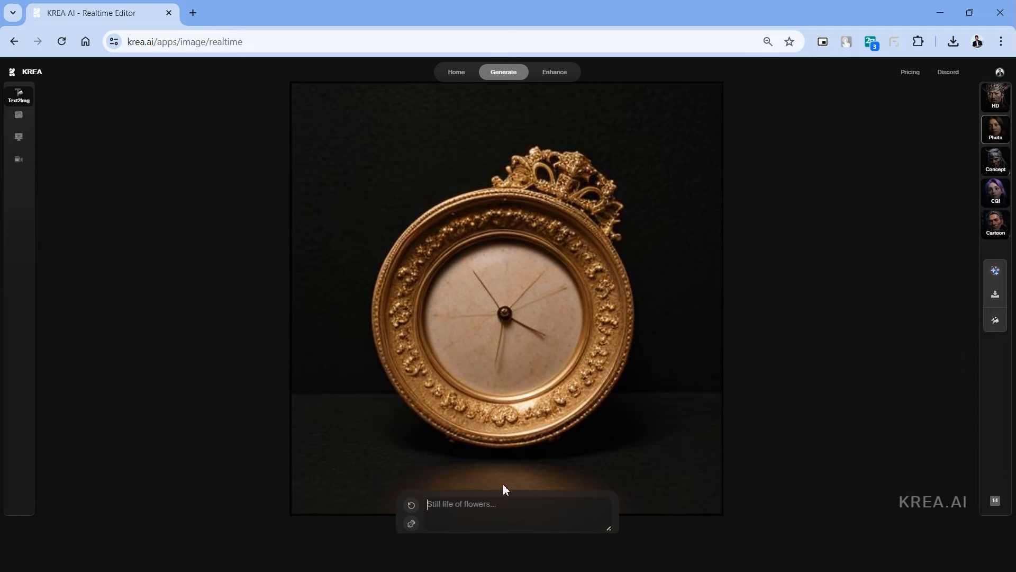
pyautogui.write('a m')
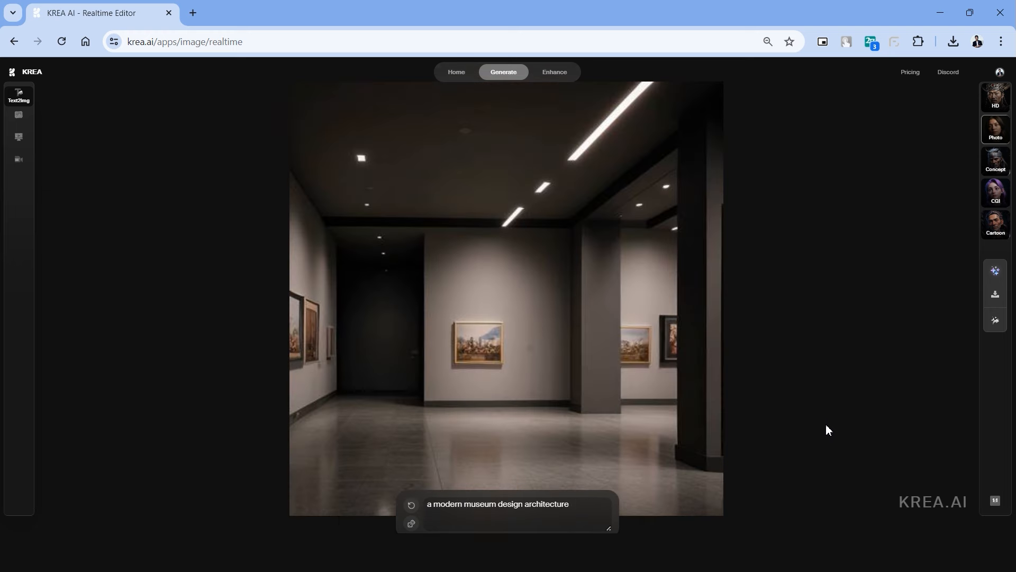
pyautogui.write('exterior elvation z')
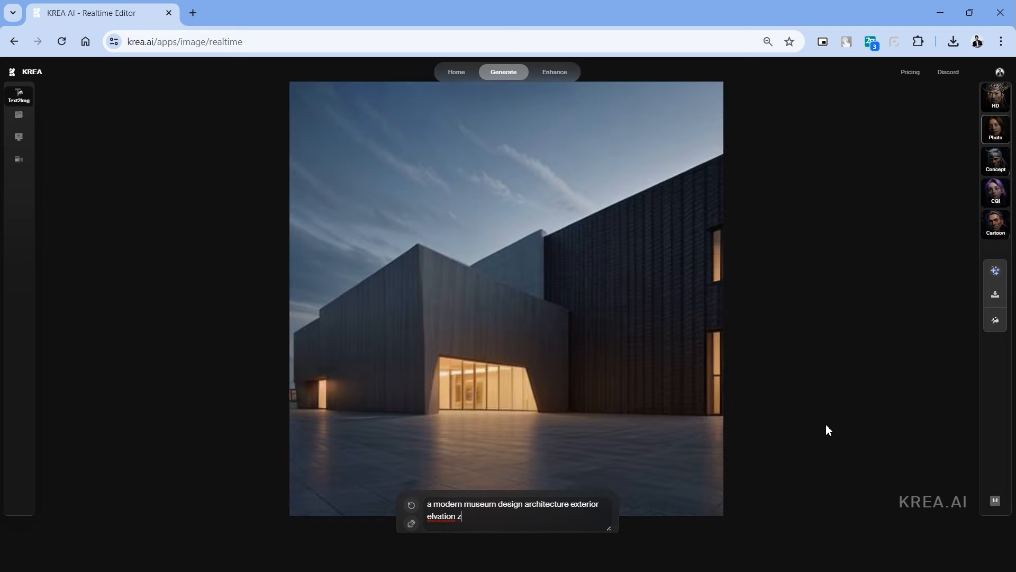
pyautogui.write('zaha hadid')
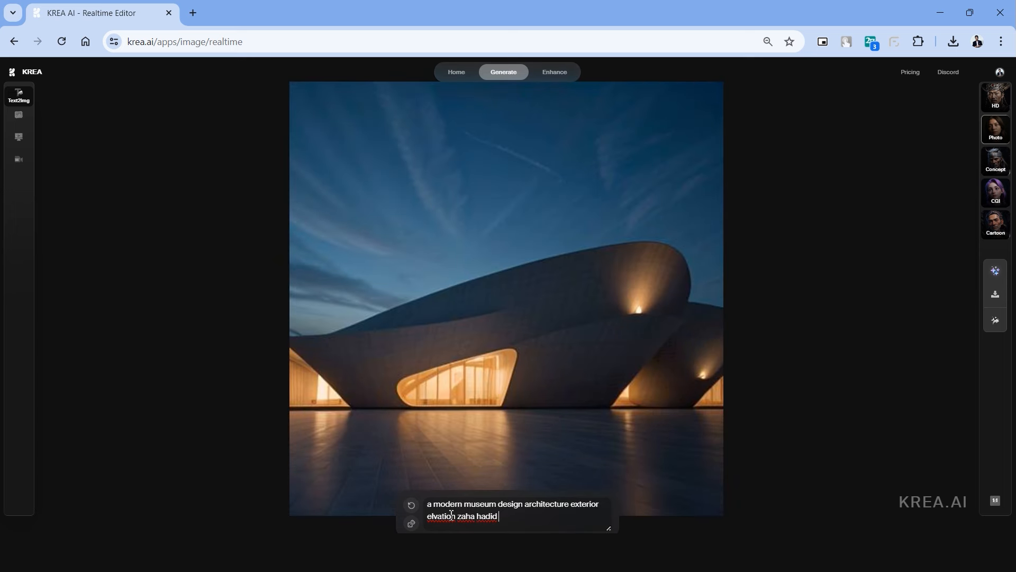
pyautogui.write('style')
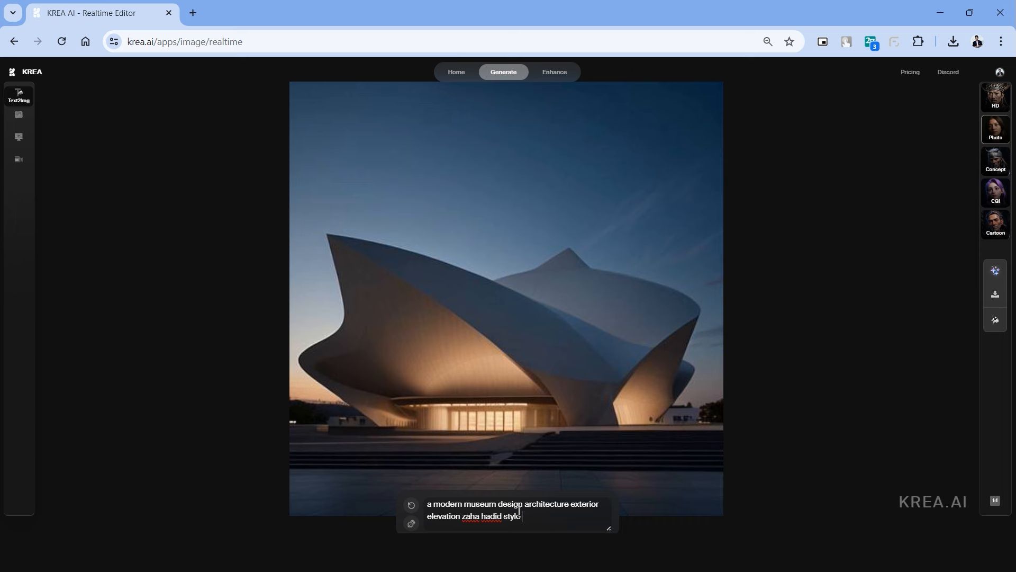
pyautogui.write('curves modern white')
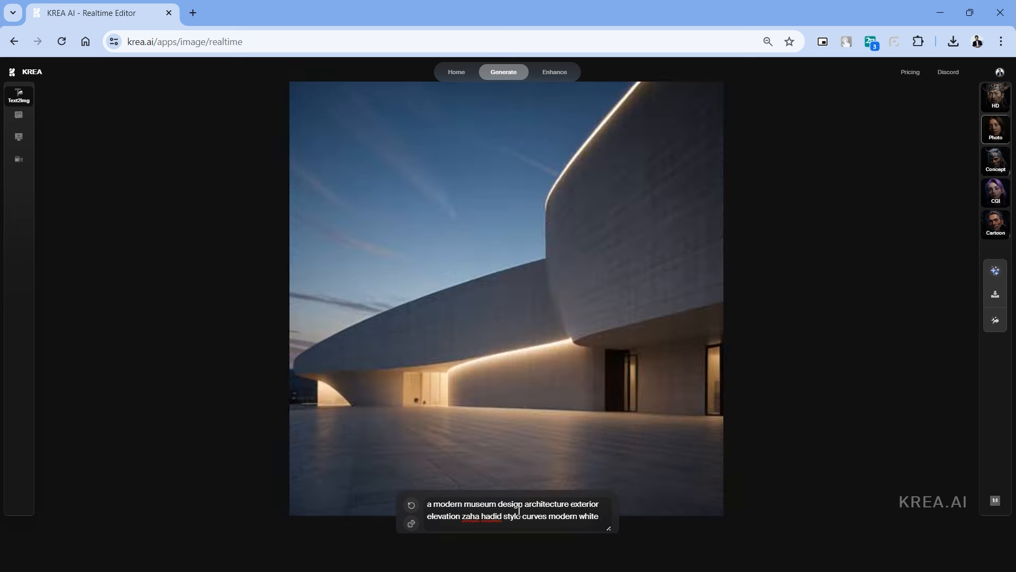
pyautogui.write('glass and steel')
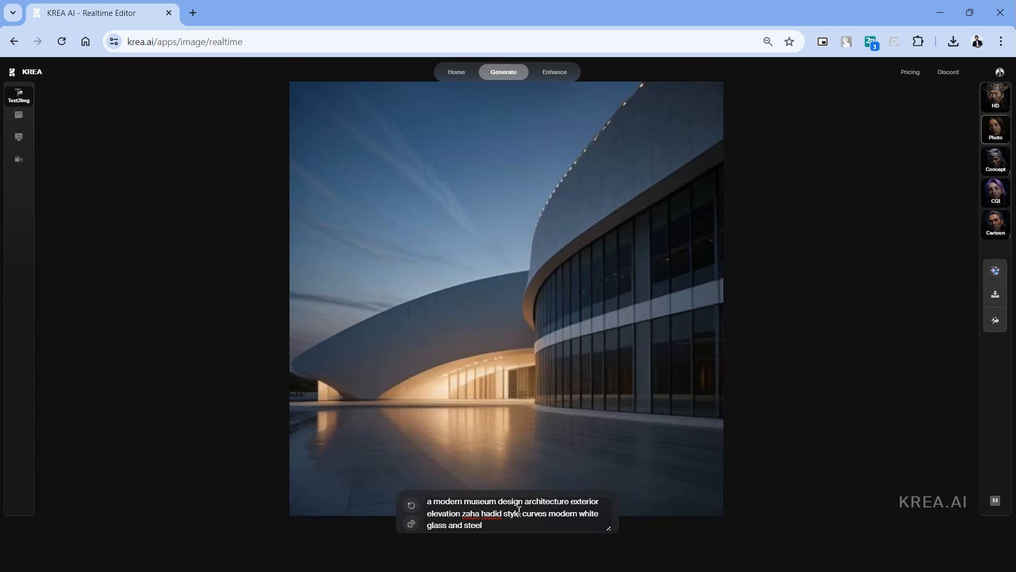
# - Swap the architect to Frank Gehry, Le Corbusier, back to Zaha Hadid; add translucent reflective, people, pool
pyautogui.doubleClick(472, 525)
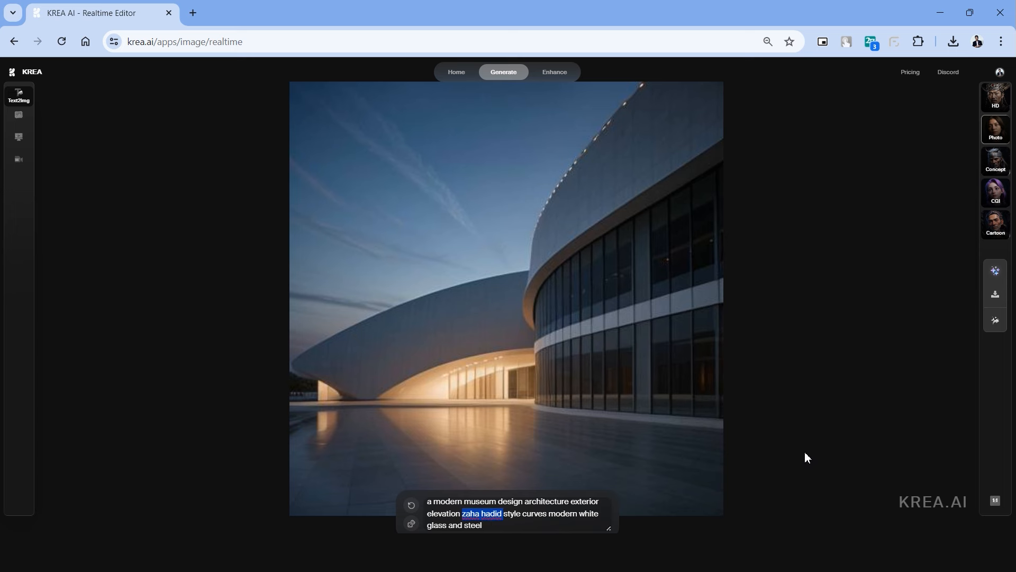
pyautogui.write('frank gehry')
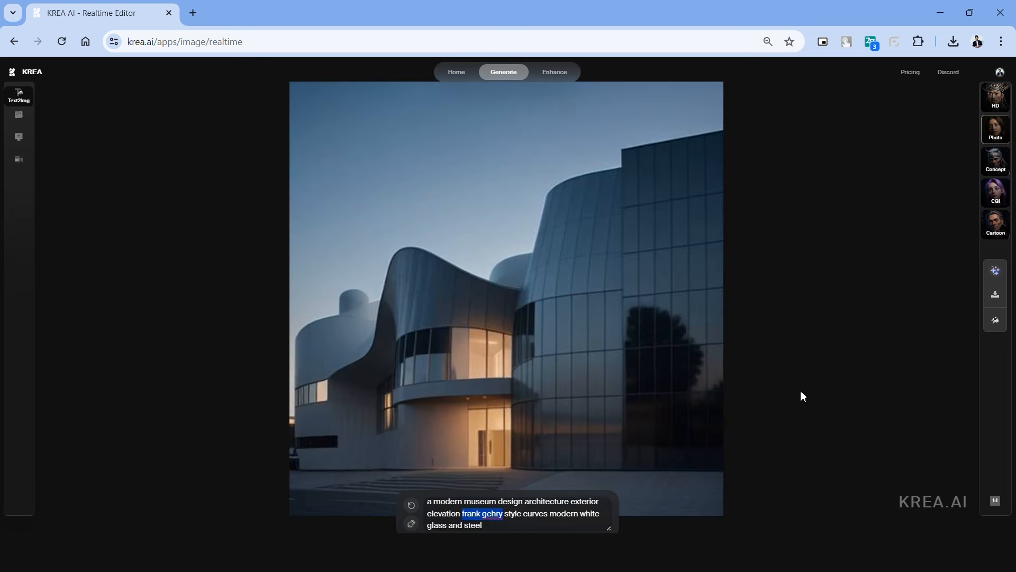
pyautogui.write('le corbusier')
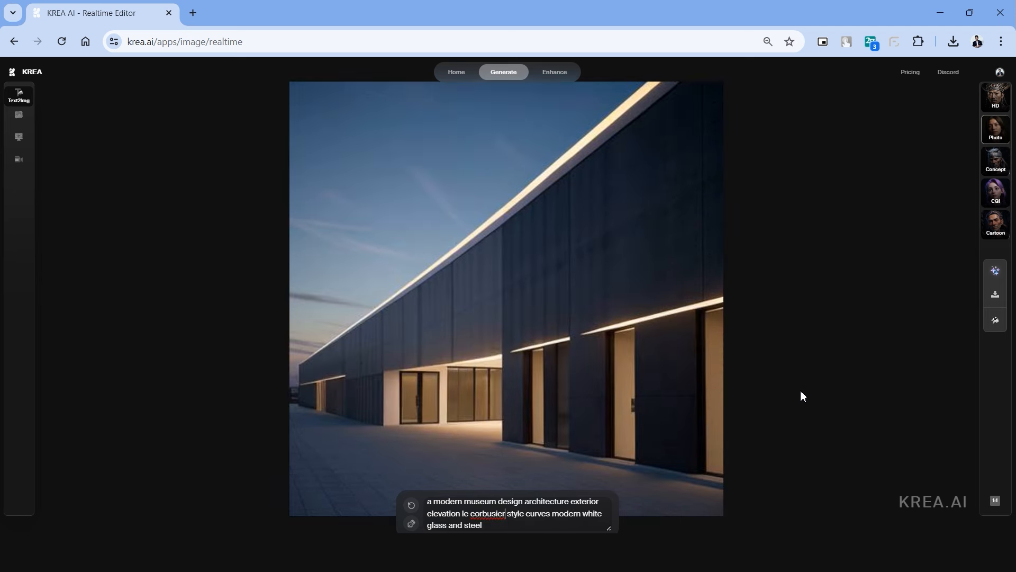
pyautogui.write('zaha hadid')
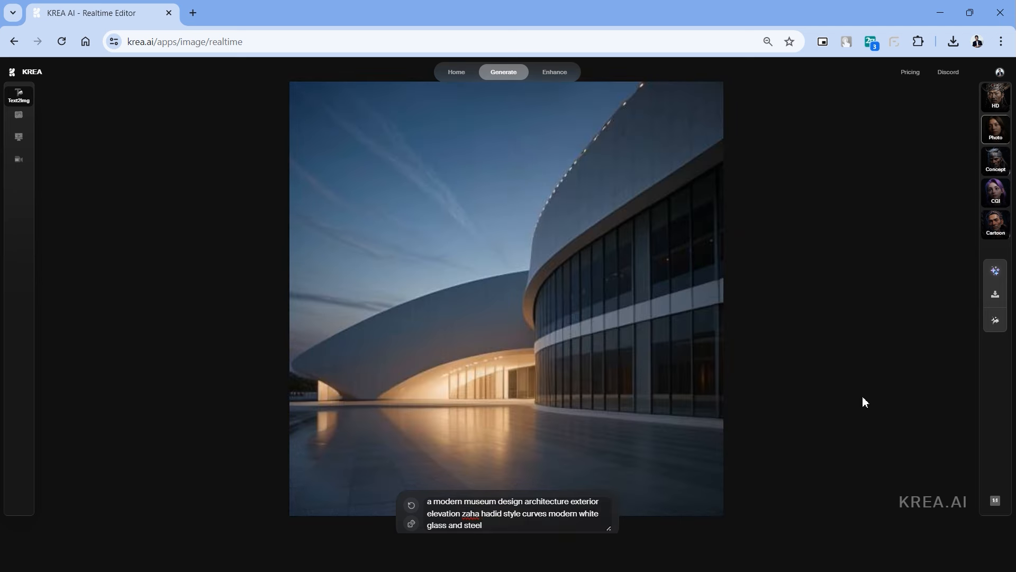
pyautogui.write('translucent refflective day scene')
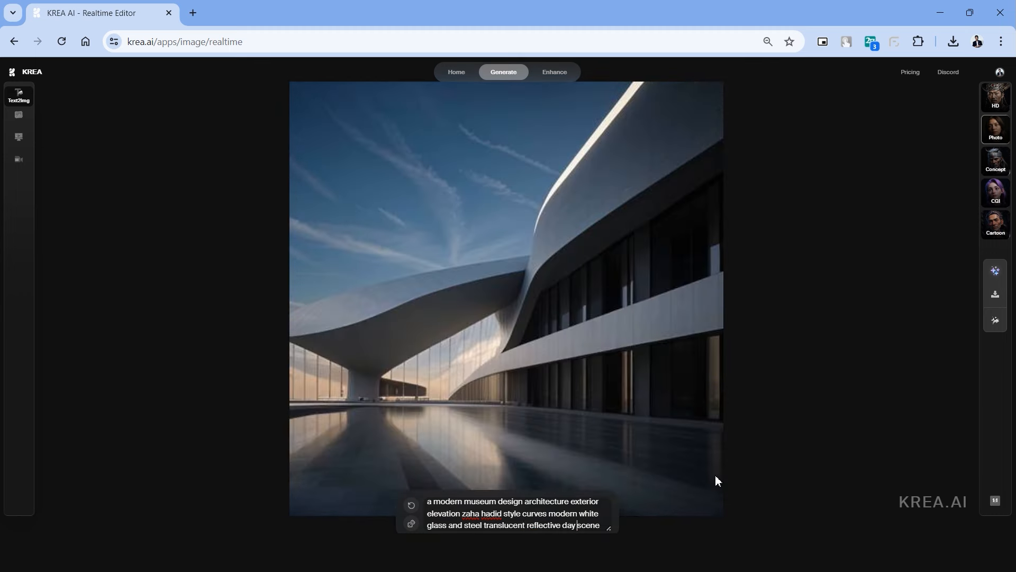
pyautogui.write('people water pool in front')
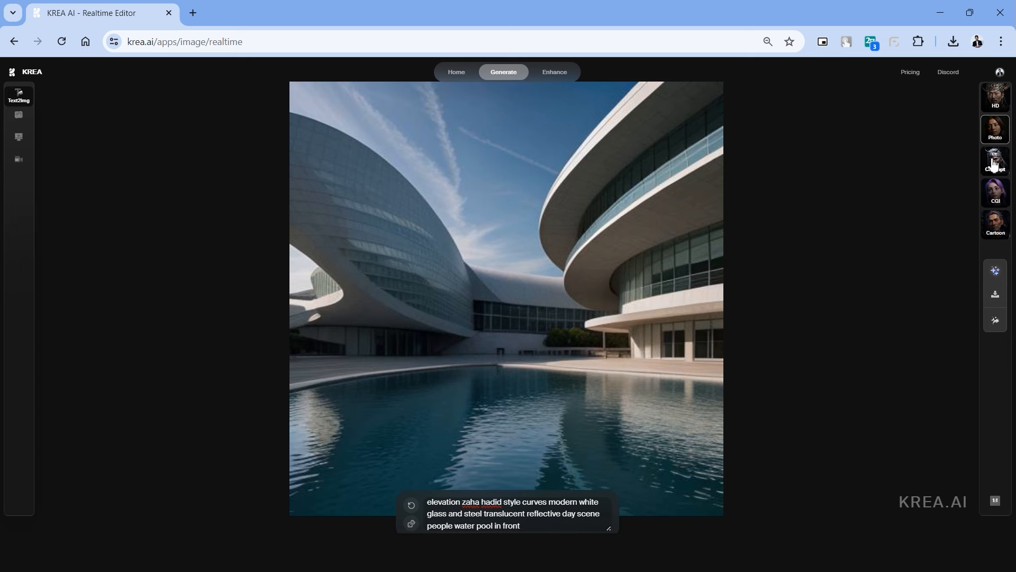
# - Try the Concept, CGI and Cartoon style presets on the museum render
pyautogui.click(994, 160)
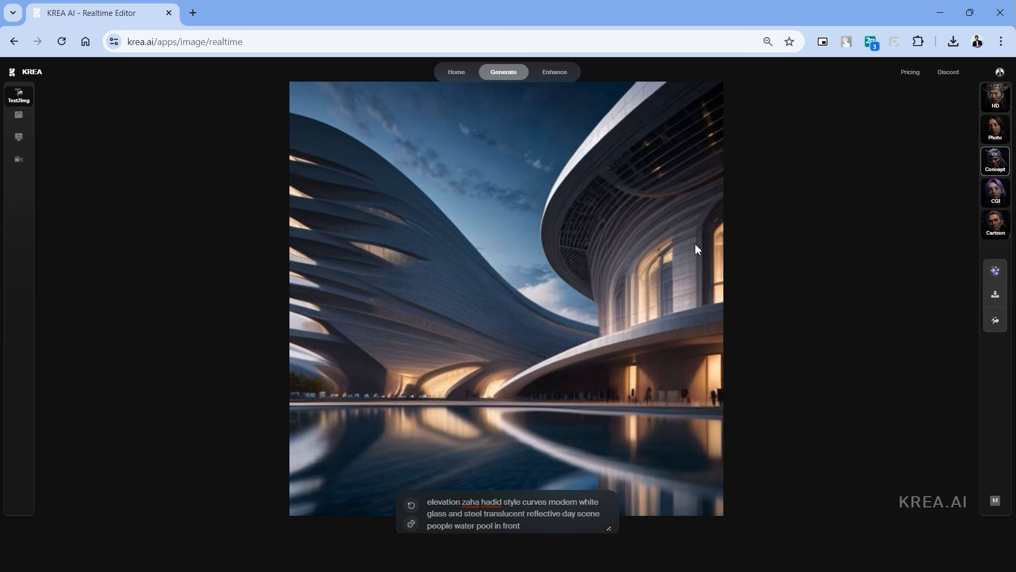
pyautogui.moveTo(715, 341)
pyautogui.write(' realistic visualization')
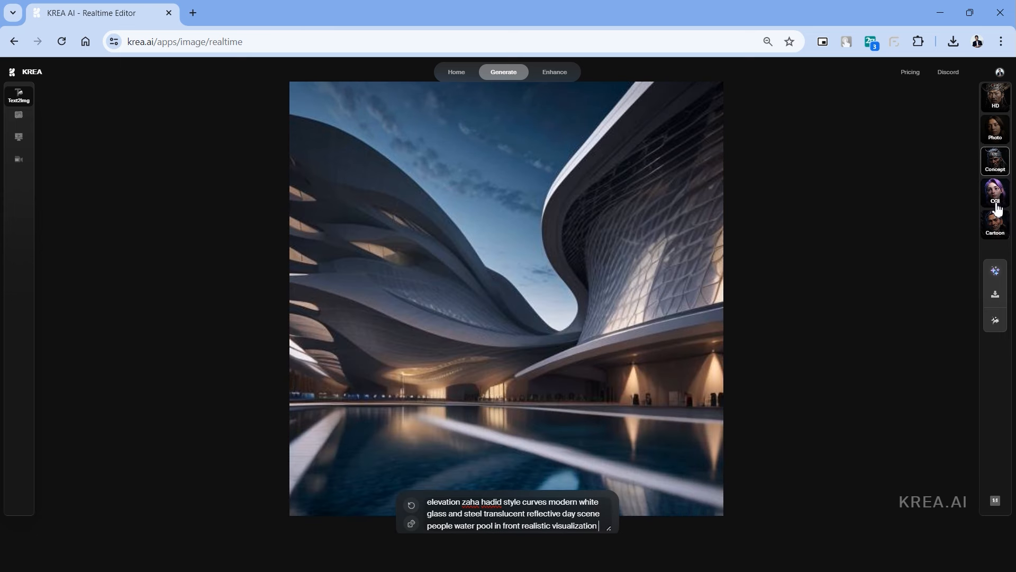
pyautogui.click(995, 192)
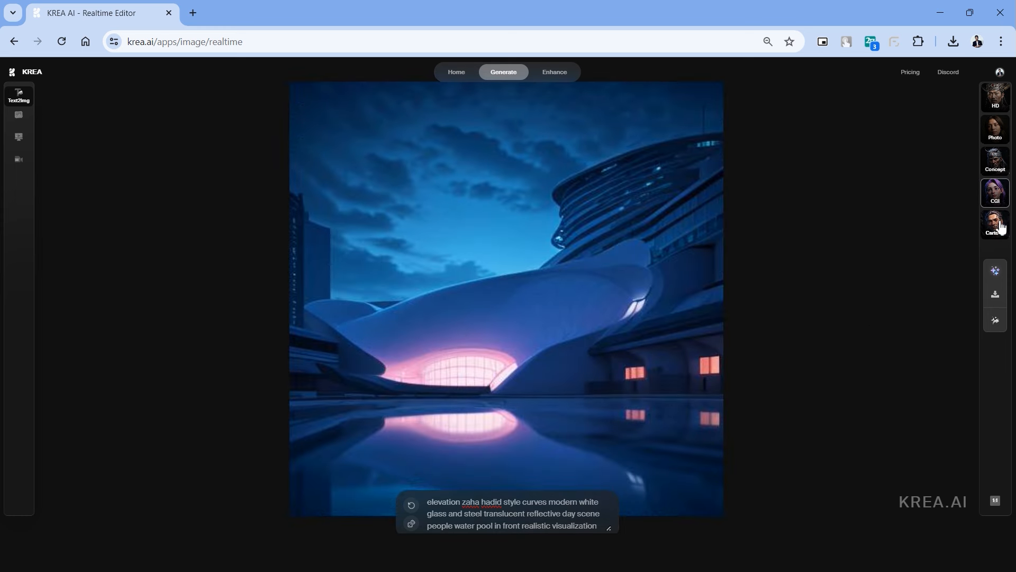
pyautogui.click(994, 222)
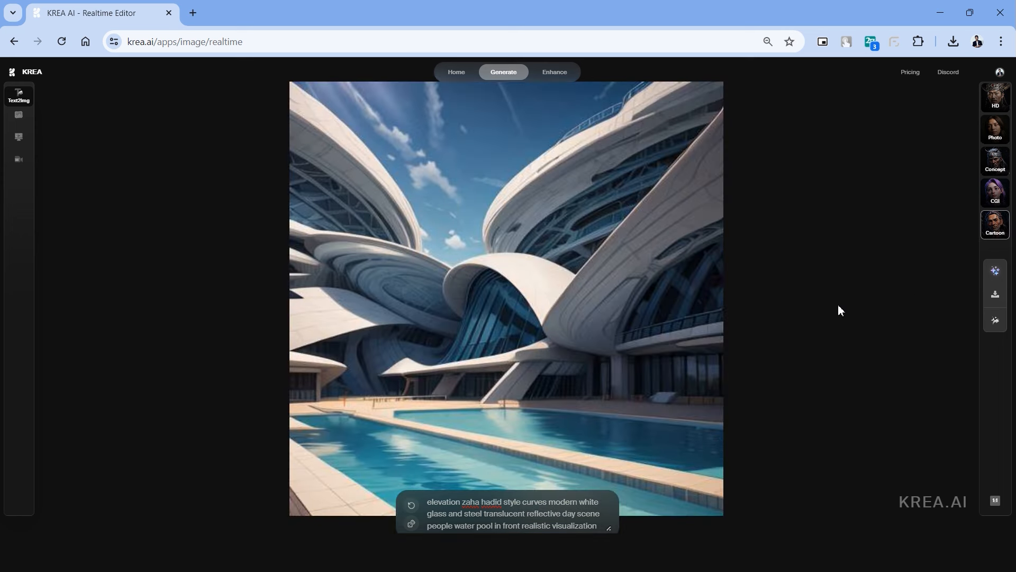
pyautogui.moveTo(715, 482)
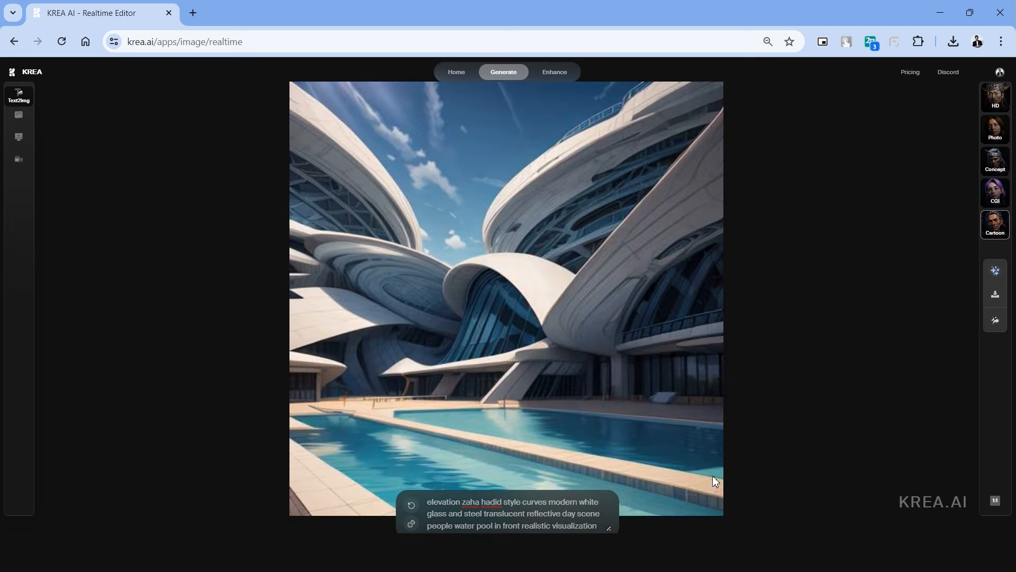
pyautogui.click(995, 128)
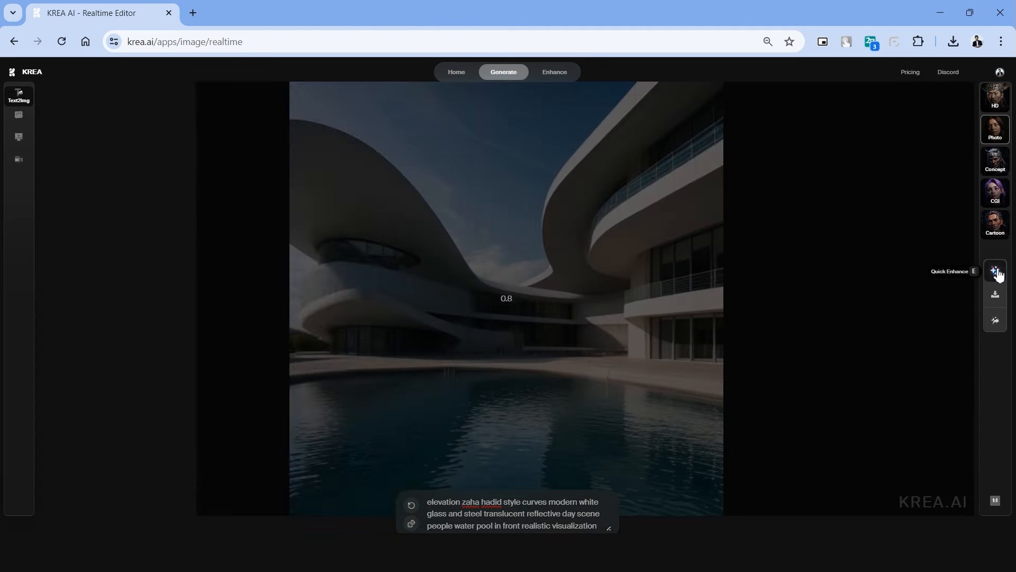
# - Download the curved white museum render with the reflecting pool
pyautogui.click(995, 271)
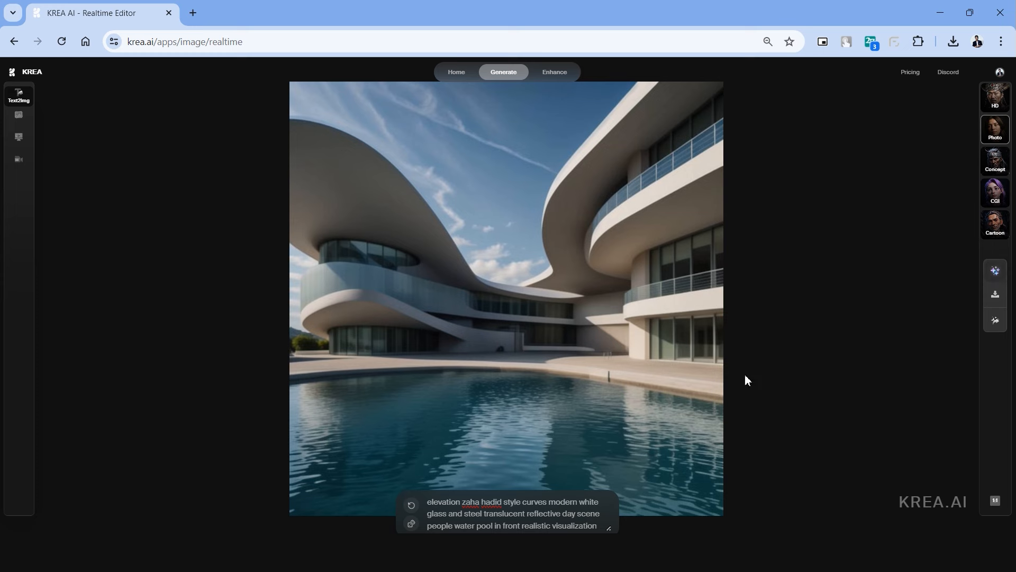
pyautogui.moveTo(995, 295)
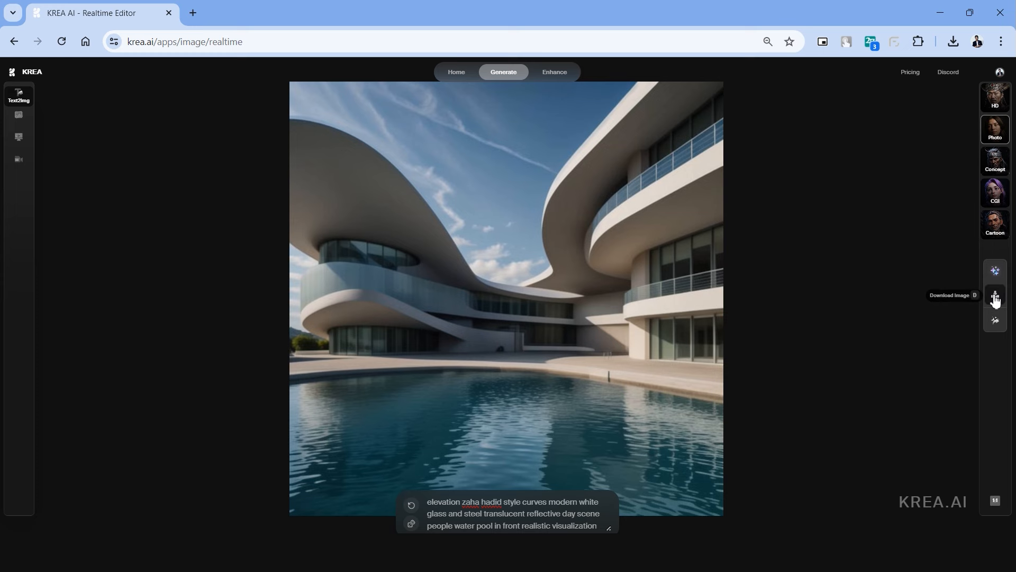
pyautogui.moveTo(996, 320)
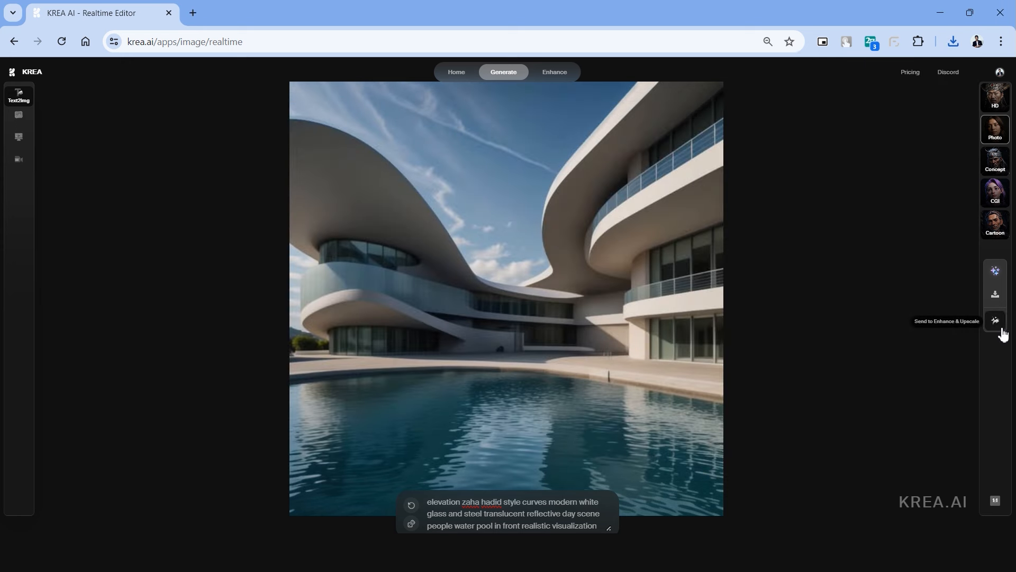
pyautogui.moveTo(837, 360)
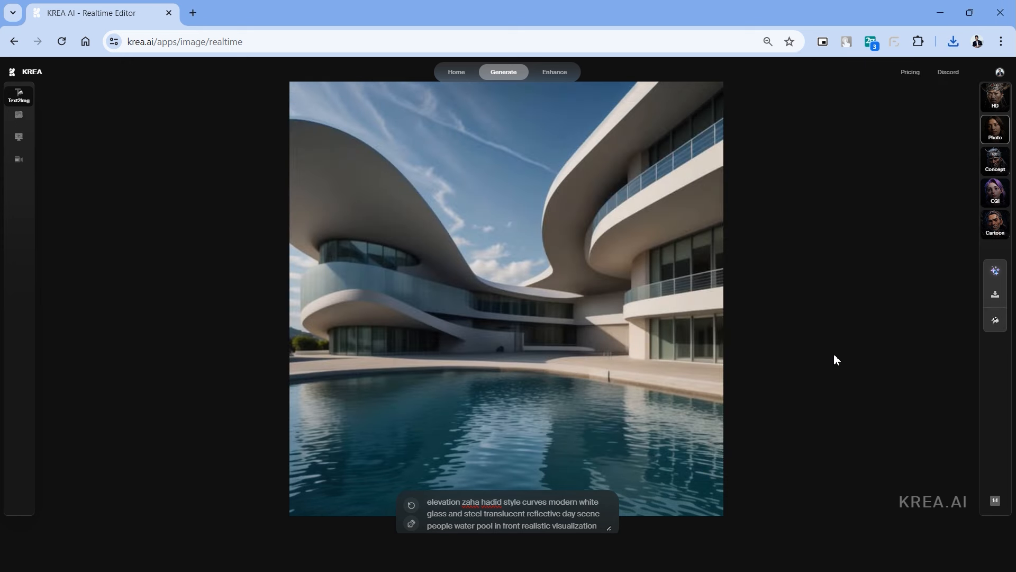
pyautogui.moveTo(1011, 474)
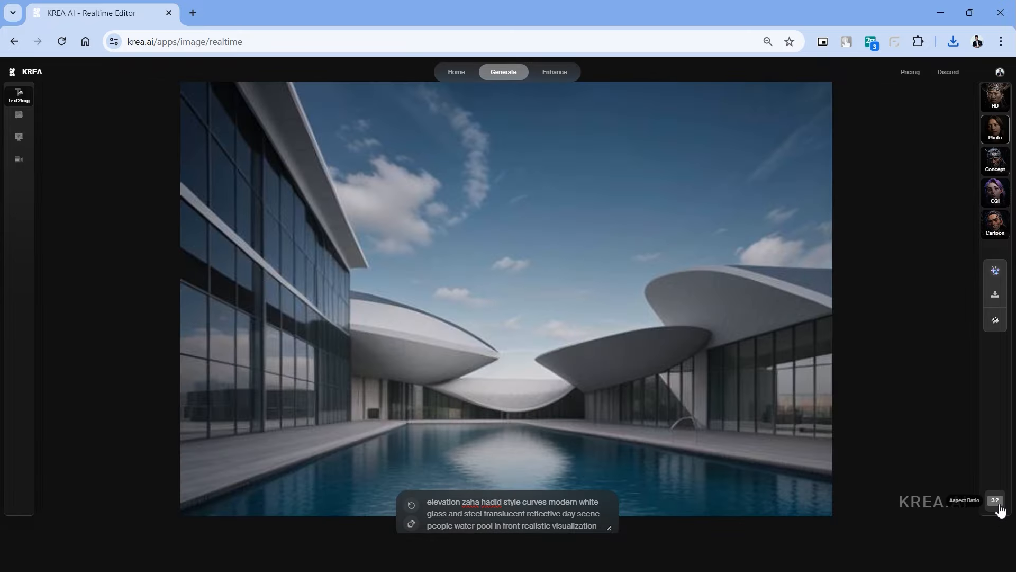
# - Cycle through several aspect ratios, then switch to Img2Img mode
pyautogui.click(995, 499)
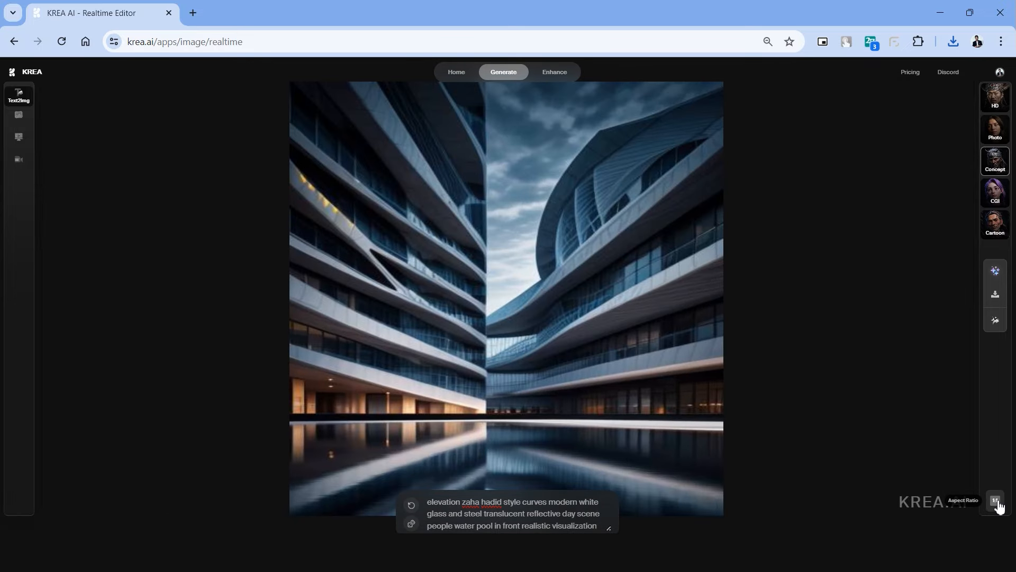
pyautogui.click(995, 195)
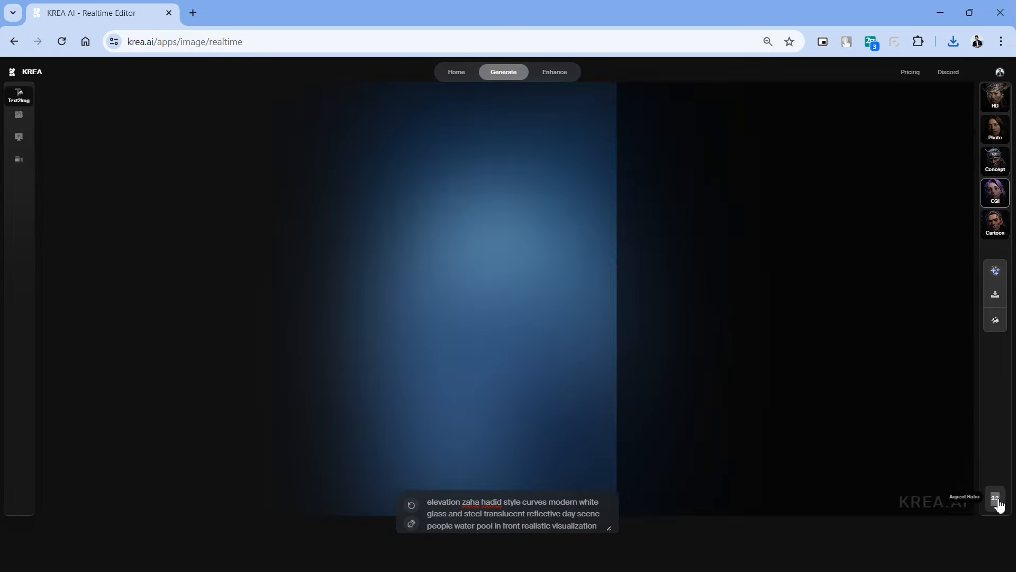
pyautogui.click(995, 500)
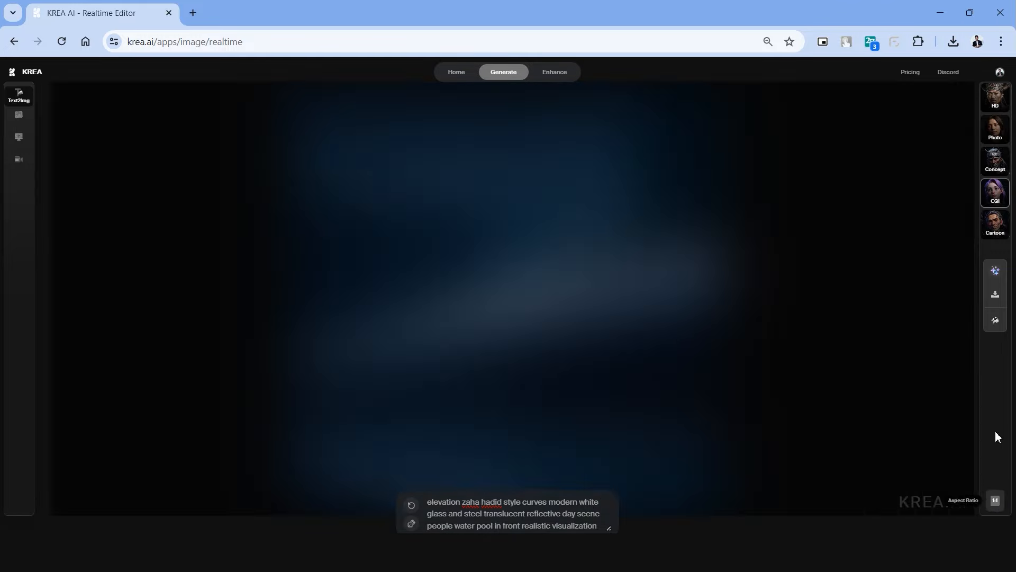
pyautogui.click(18, 115)
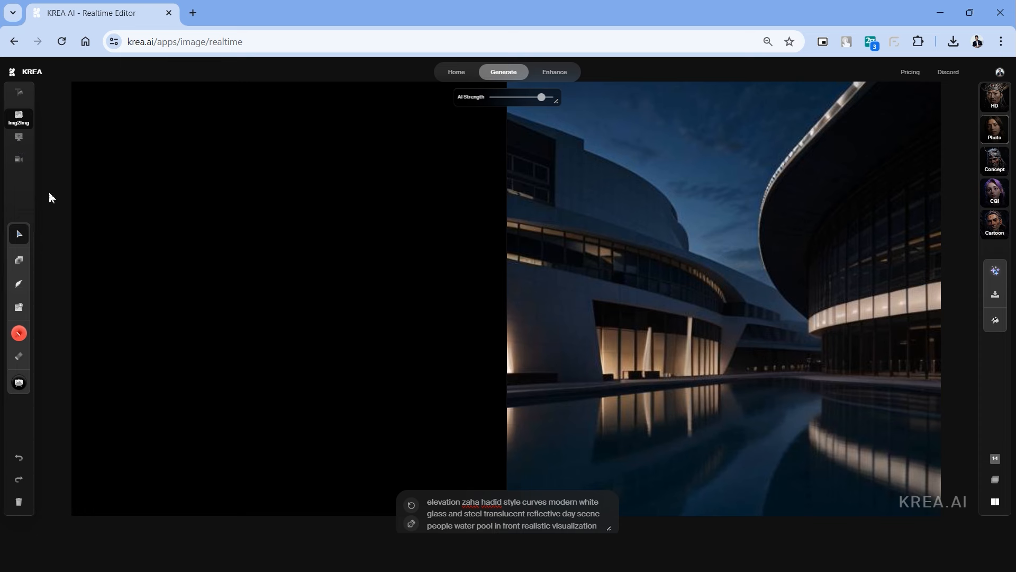
pyautogui.moveTo(19, 120)
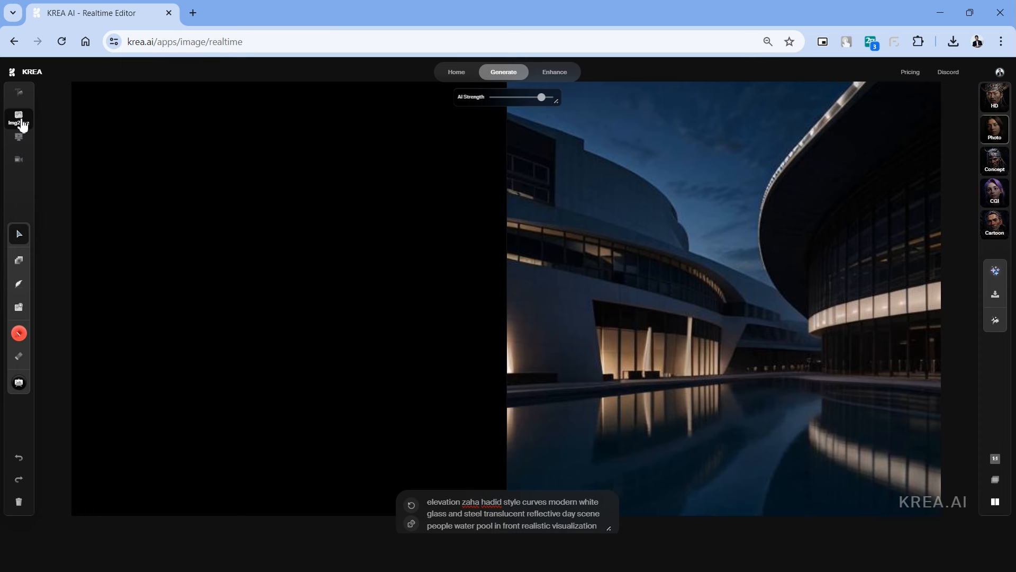
pyautogui.moveTo(19, 136)
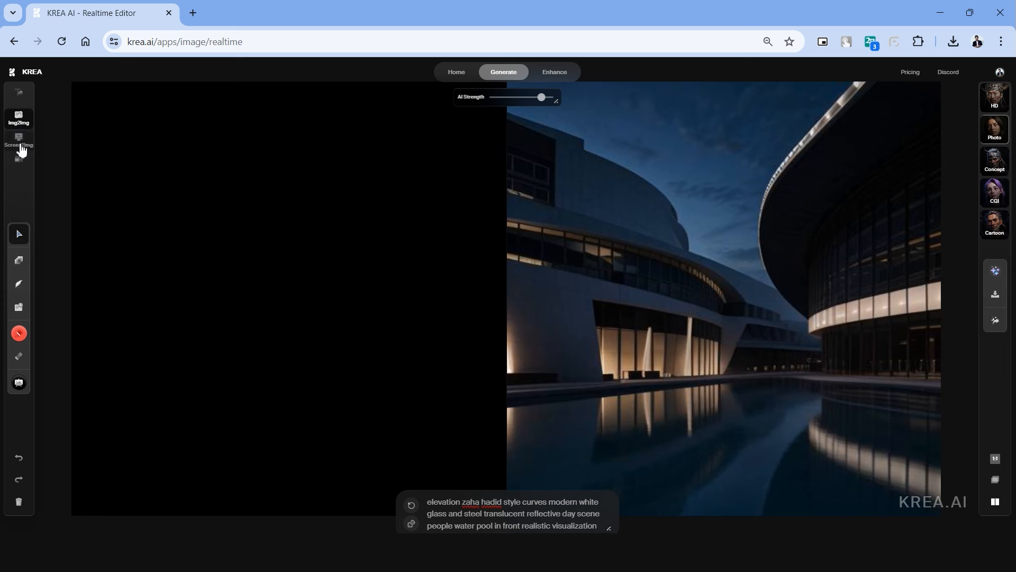
# - Replace the prompt with a modern glass villa with pool, surrounding trees, bright sunny daytime
pyautogui.tripleClick(512, 512)
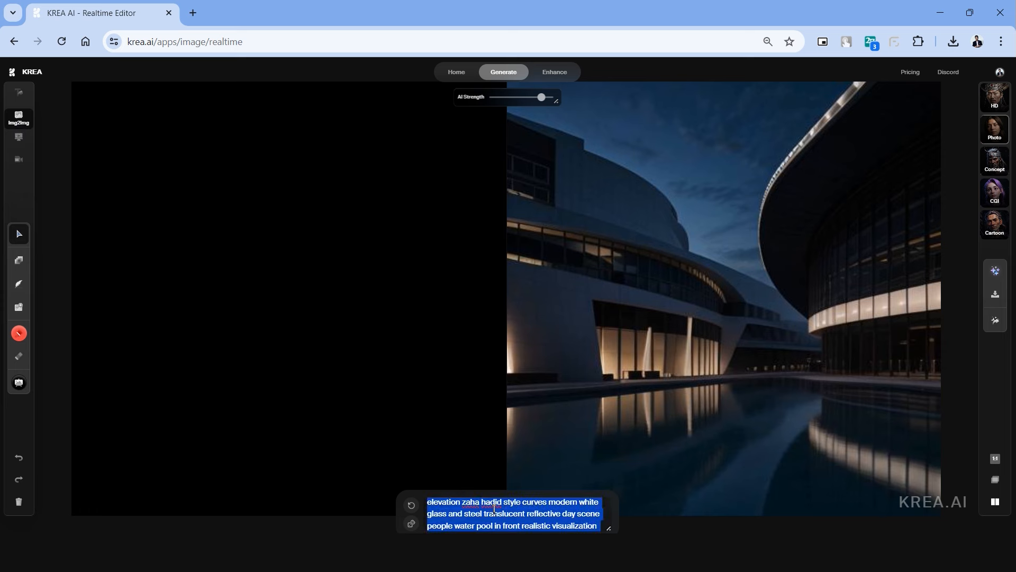
pyautogui.write('a modern villa elevation in glass and wood')
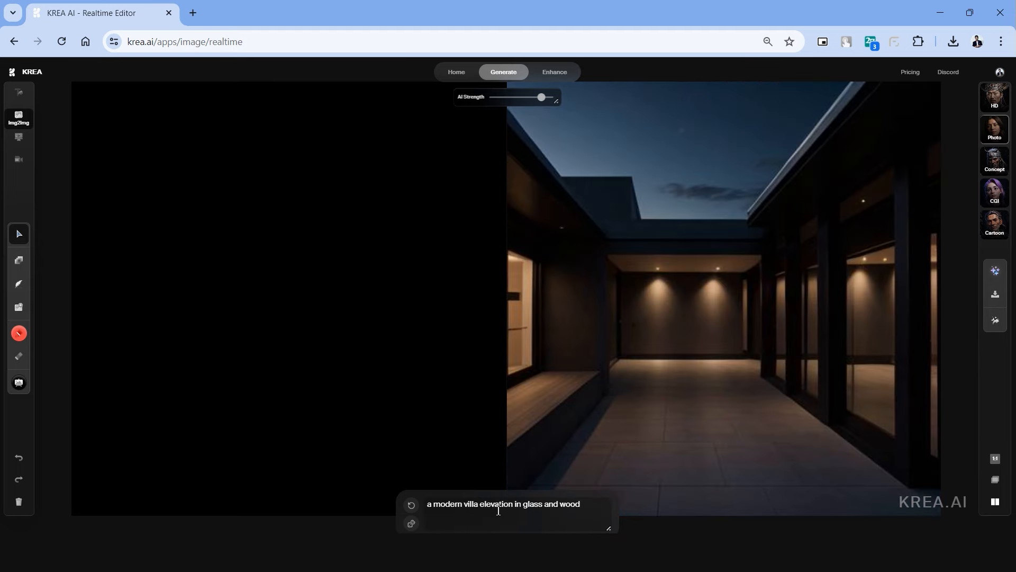
pyautogui.write('exterior design architecture water pool in front surrounded by trees')
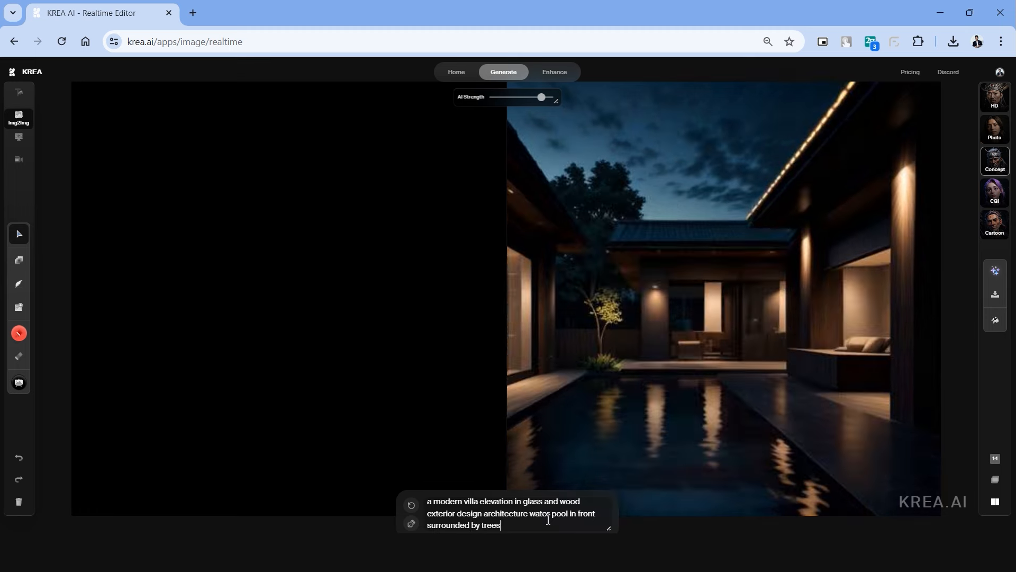
pyautogui.write('day time sunny')
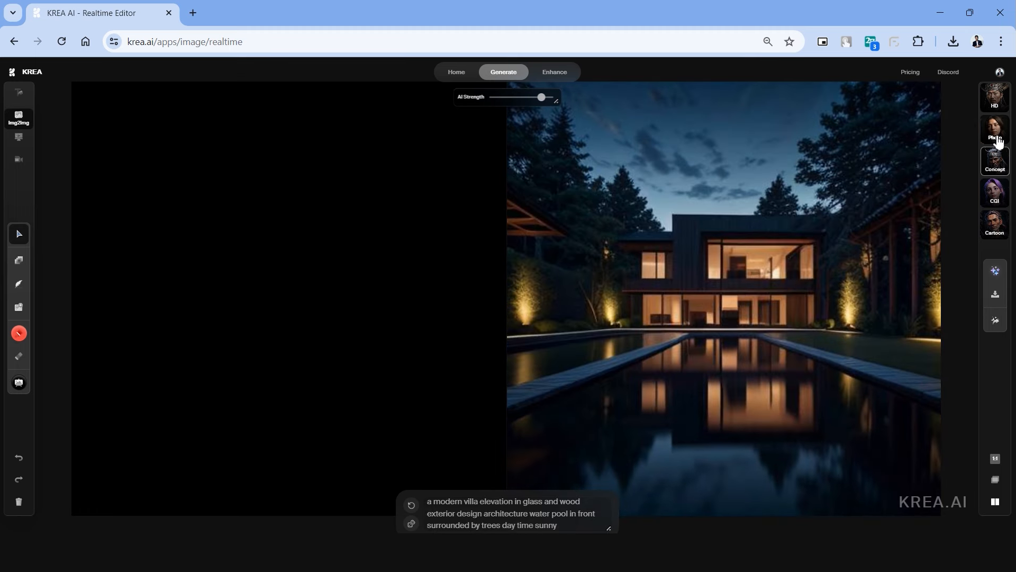
pyautogui.write('bright')
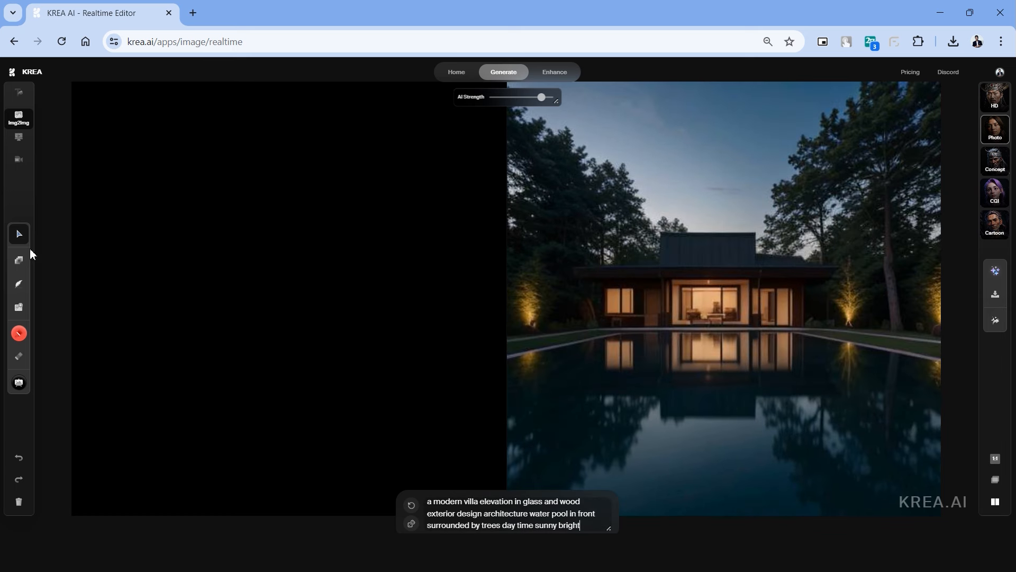
pyautogui.moveTo(18, 260)
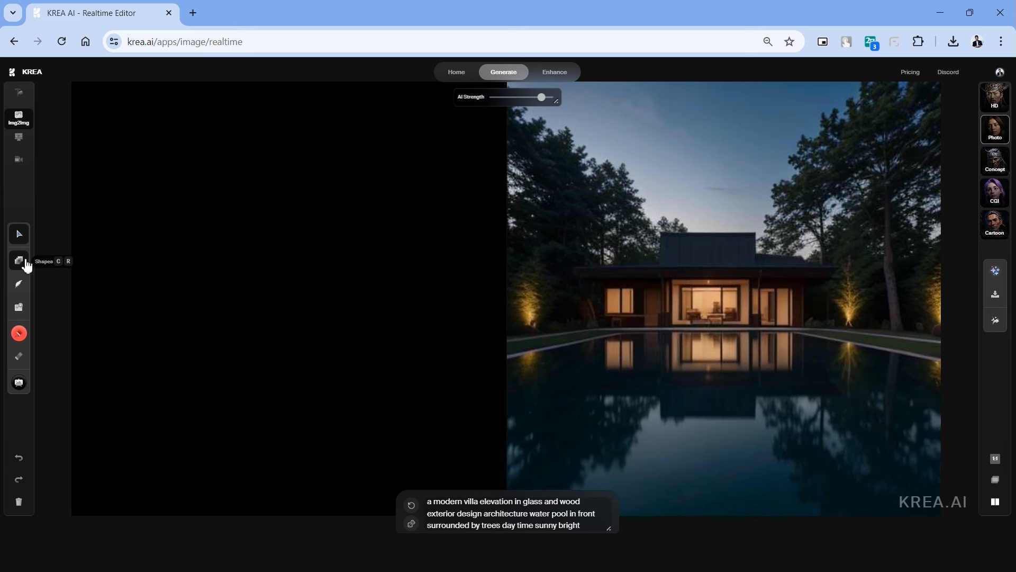
# - Draw a wide rectangle on the left canvas and adjust its fill hue
pyautogui.click(18, 260)
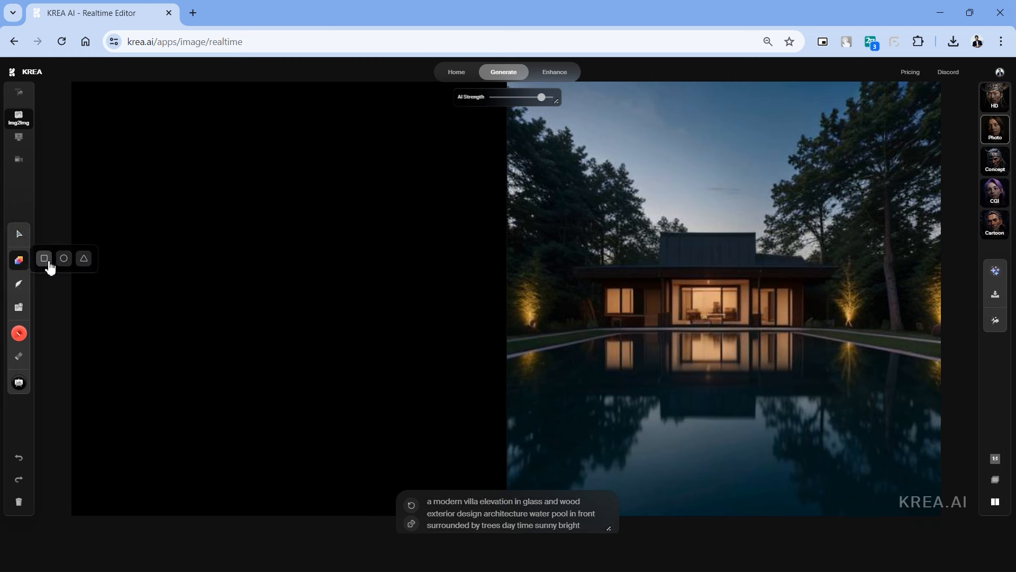
pyautogui.moveTo(125, 224); pyautogui.dragTo(339, 318)
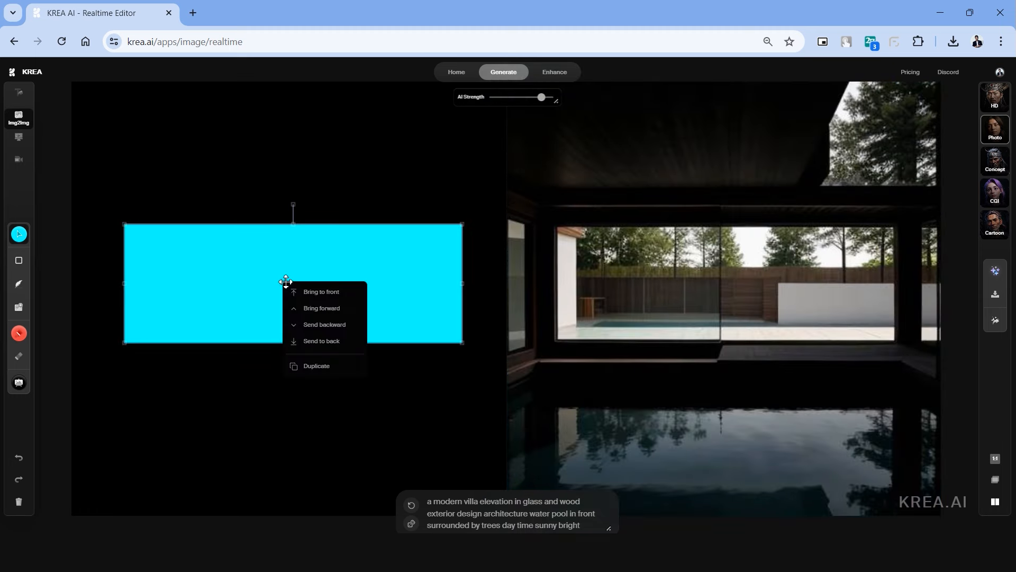
pyautogui.click(18, 233)
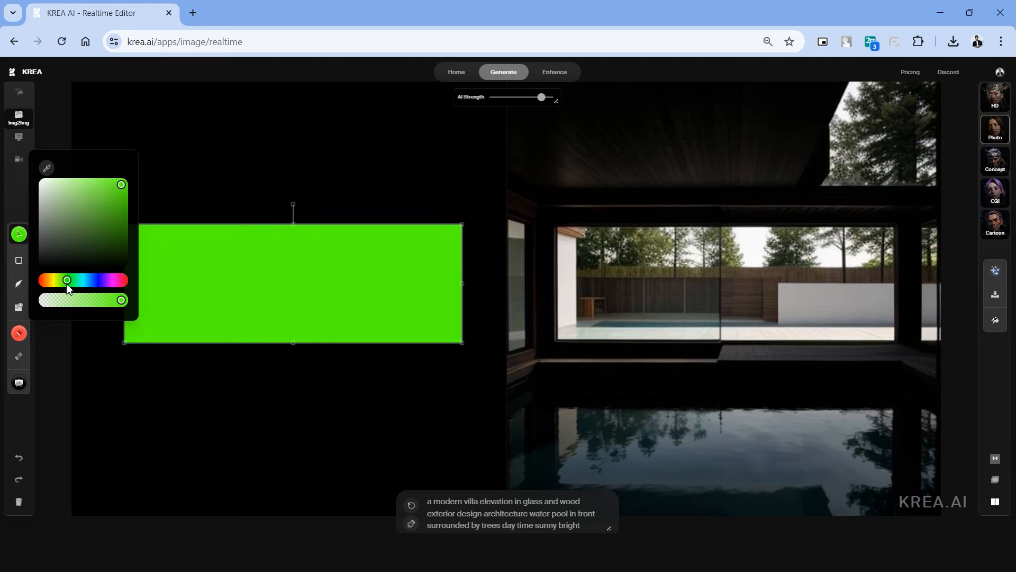
pyautogui.moveTo(67, 280); pyautogui.dragTo(83, 280)
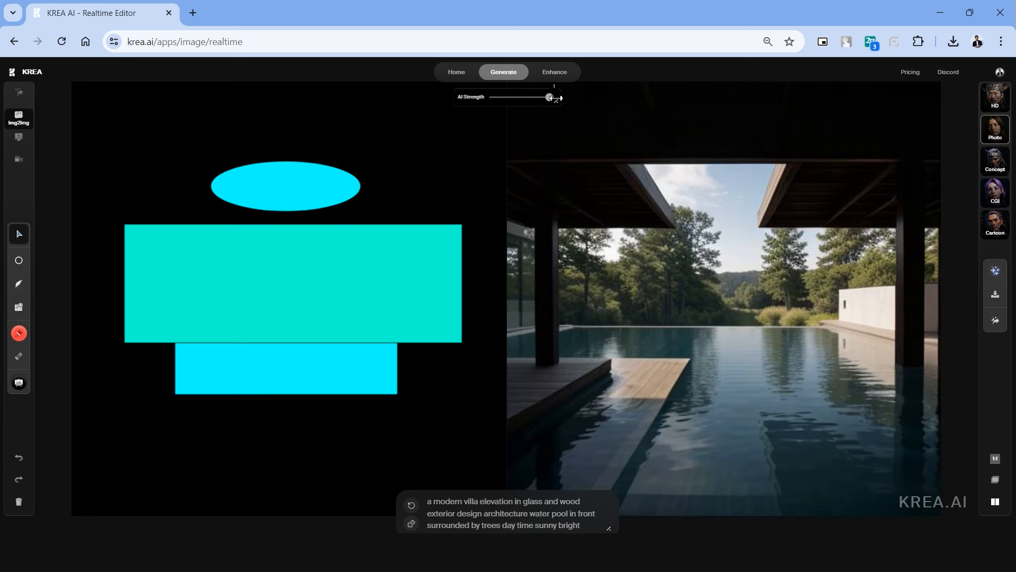
# - Tune the AI strength from about 0.67 up to 0.91, settling near 0.85
pyautogui.moveTo(551, 97); pyautogui.dragTo(532, 97)
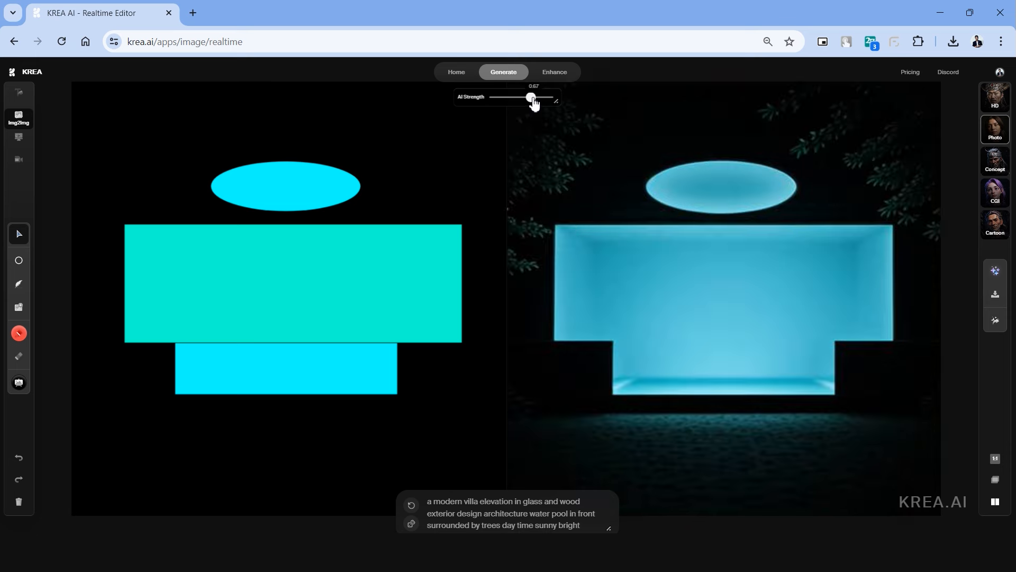
pyautogui.moveTo(531, 97); pyautogui.dragTo(535, 98)
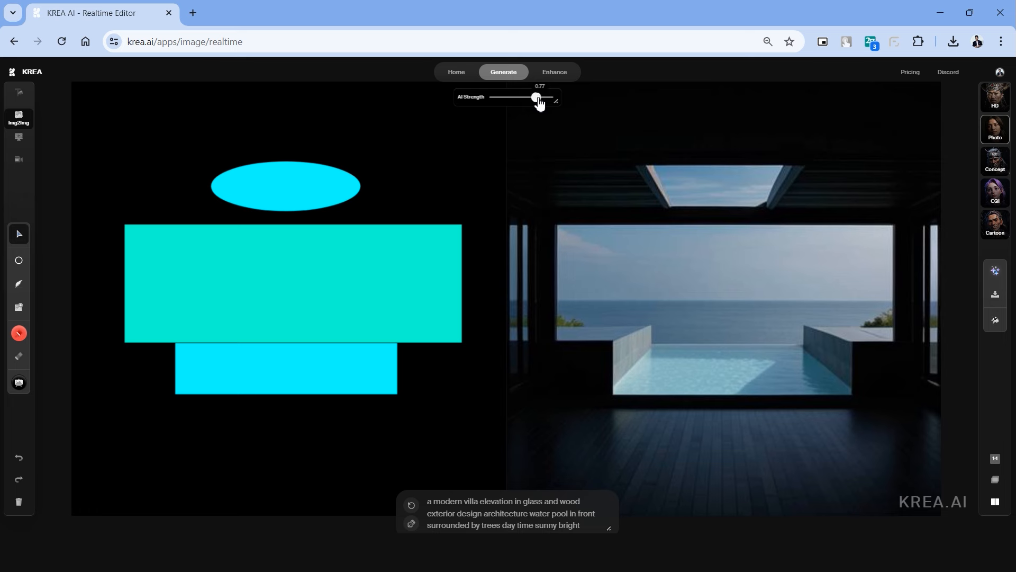
pyautogui.moveTo(537, 98); pyautogui.dragTo(541, 98)
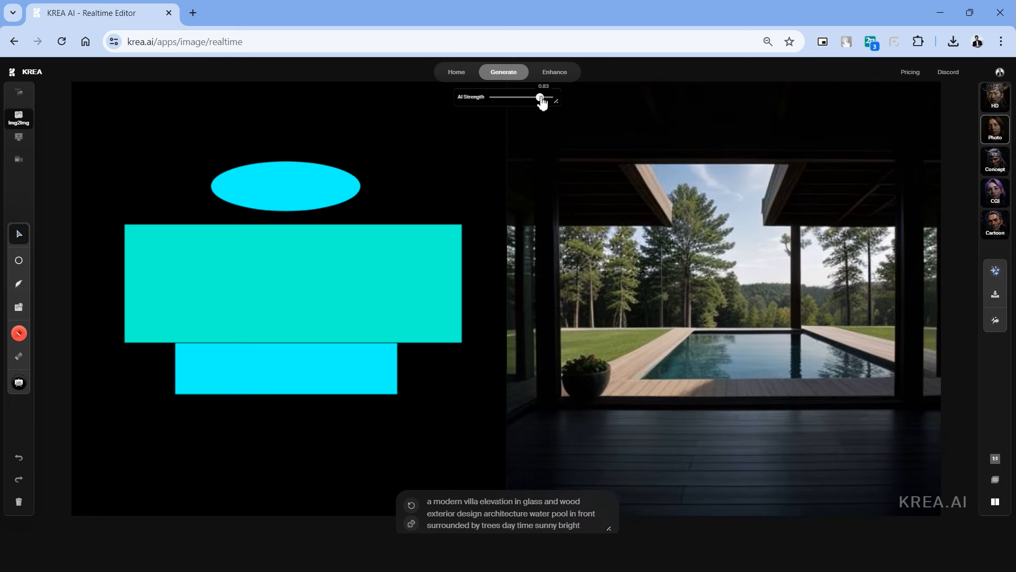
pyautogui.moveTo(539, 98); pyautogui.dragTo(547, 98)
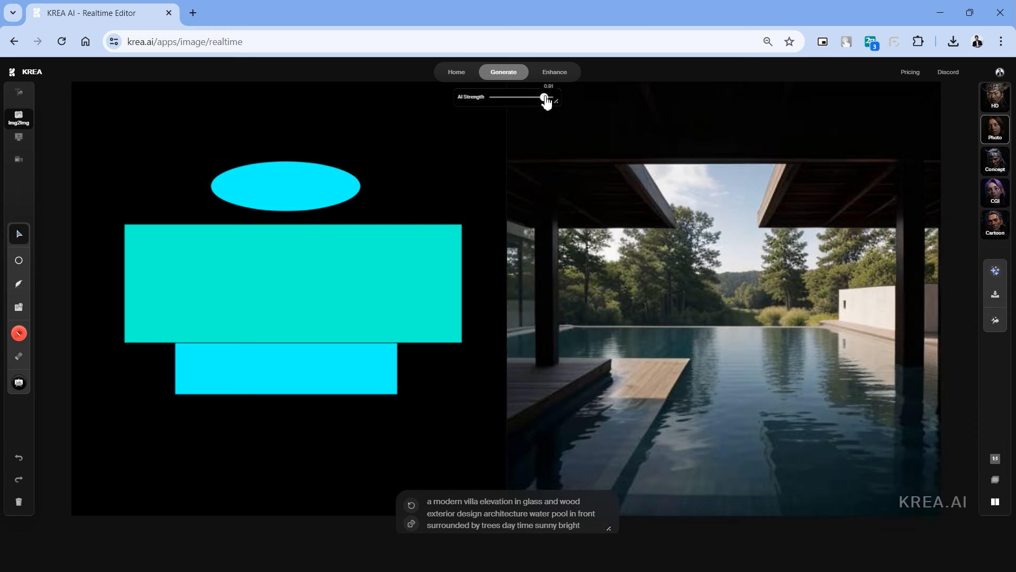
pyautogui.moveTo(546, 97); pyautogui.dragTo(541, 97)
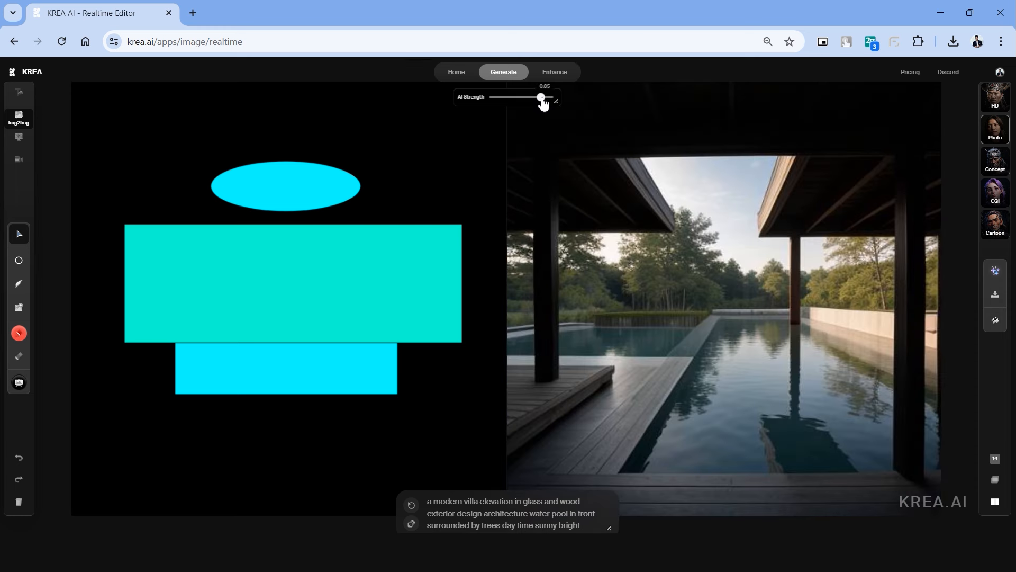
# - Select all three shapes, move them slightly lower, and fine-tune AI strength
pyautogui.moveTo(541, 97); pyautogui.dragTo(548, 97)
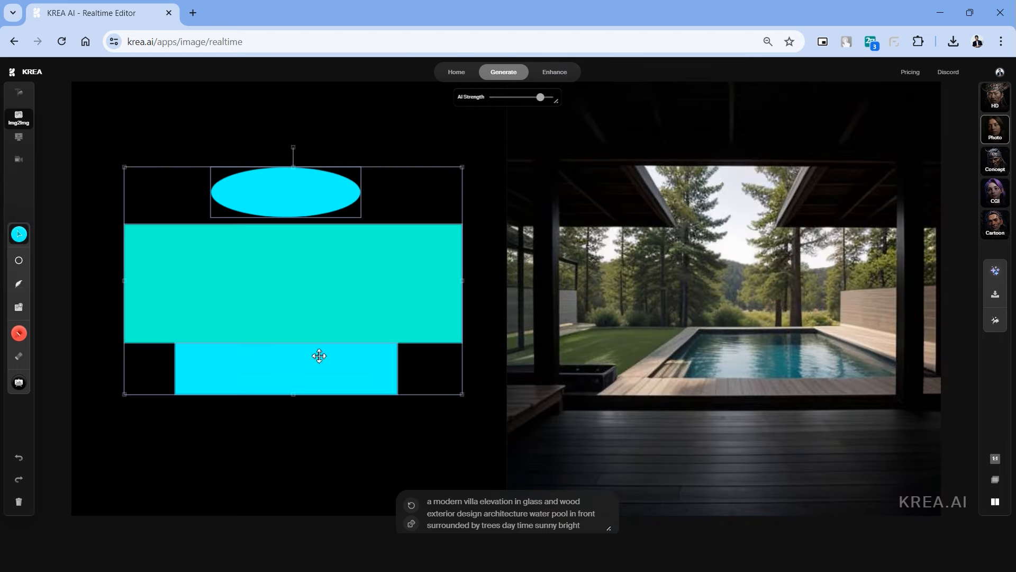
pyautogui.moveTo(541, 97); pyautogui.dragTo(535, 96)
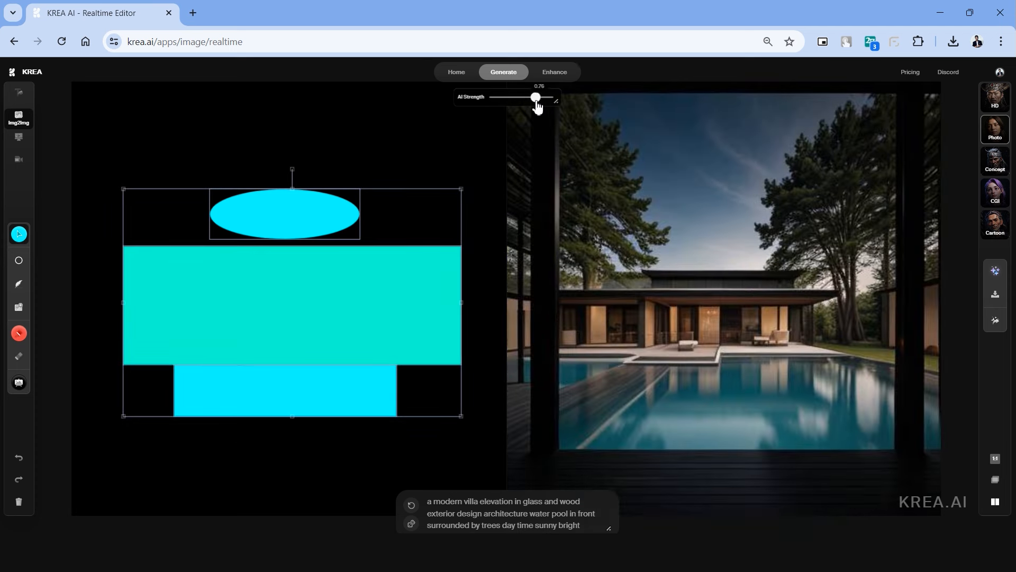
pyautogui.moveTo(535, 97); pyautogui.dragTo(540, 98)
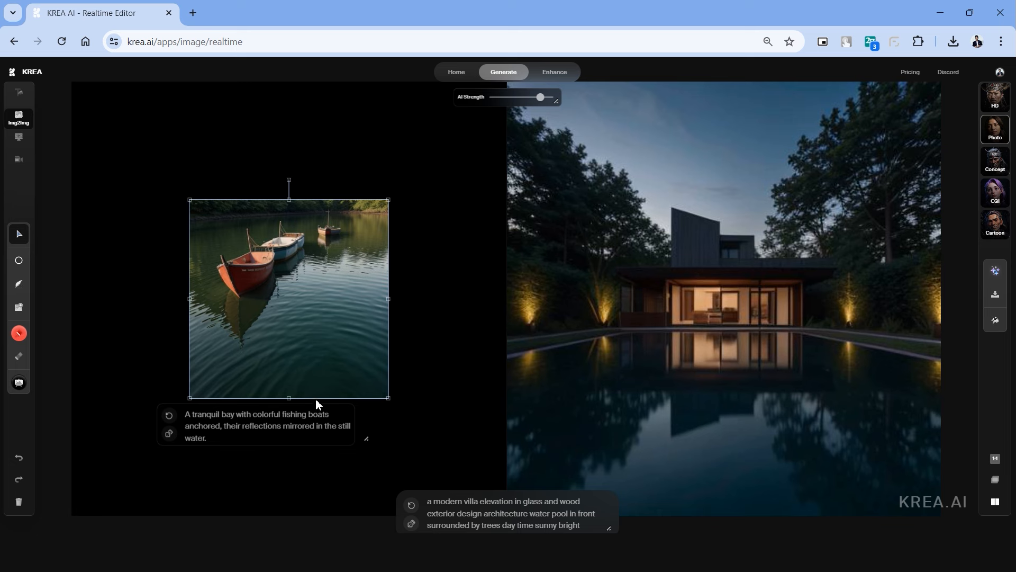
pyautogui.moveTo(299, 346)
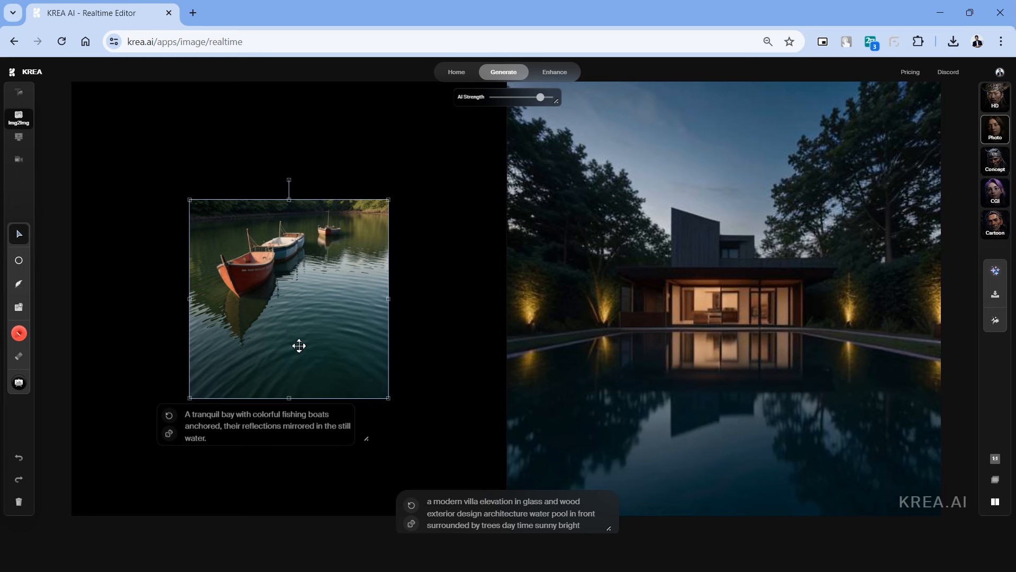
pyautogui.moveTo(297, 266)
pyautogui.write('a wooden building facade wood texture oak lines')
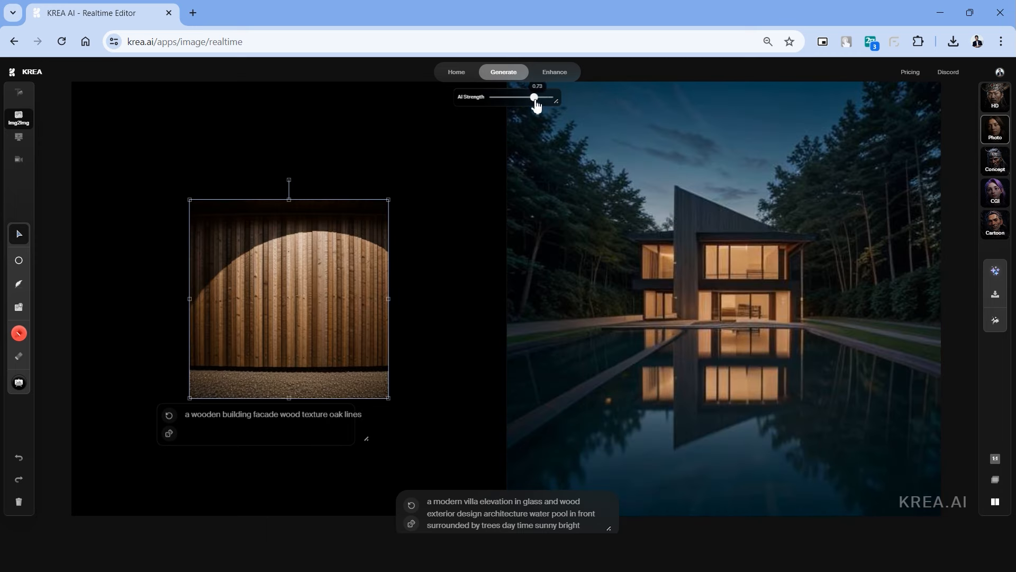
# - Change the texture prompt to 'plain concrete and wood texture lines' with AI strength near 0.6
pyautogui.moveTo(534, 98); pyautogui.dragTo(531, 97)
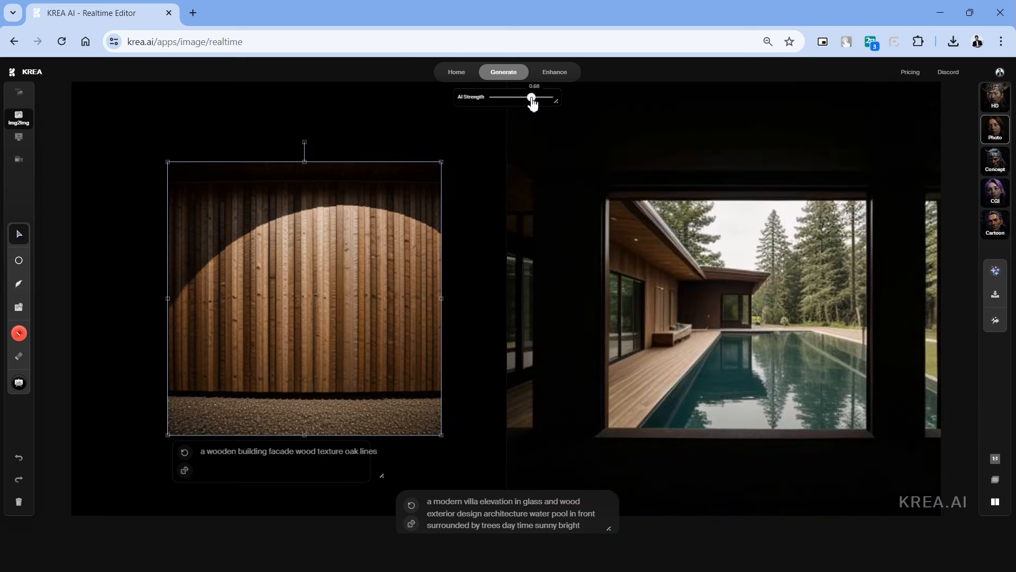
pyautogui.moveTo(531, 97); pyautogui.dragTo(523, 97)
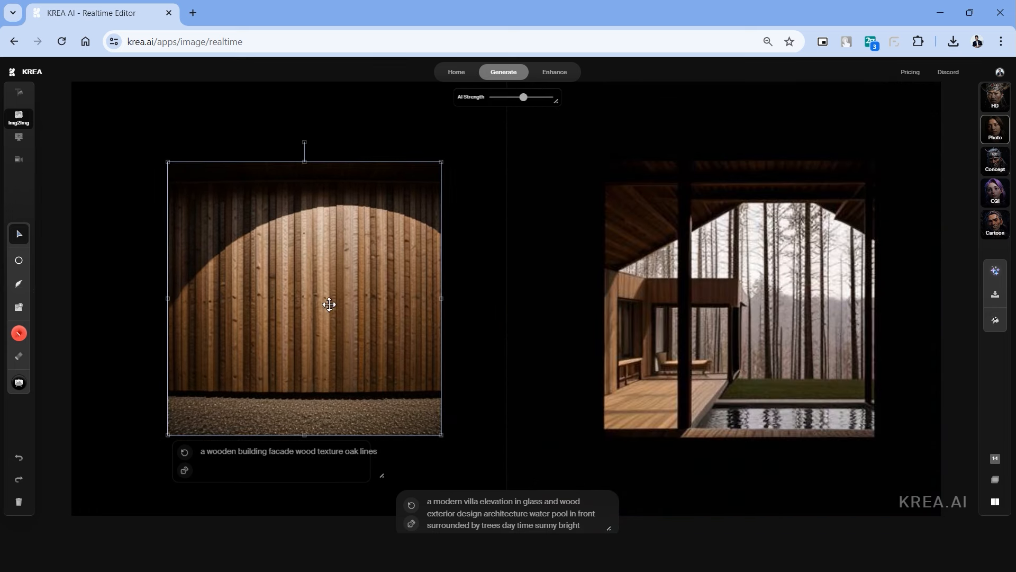
pyautogui.moveTo(523, 97); pyautogui.dragTo(526, 97)
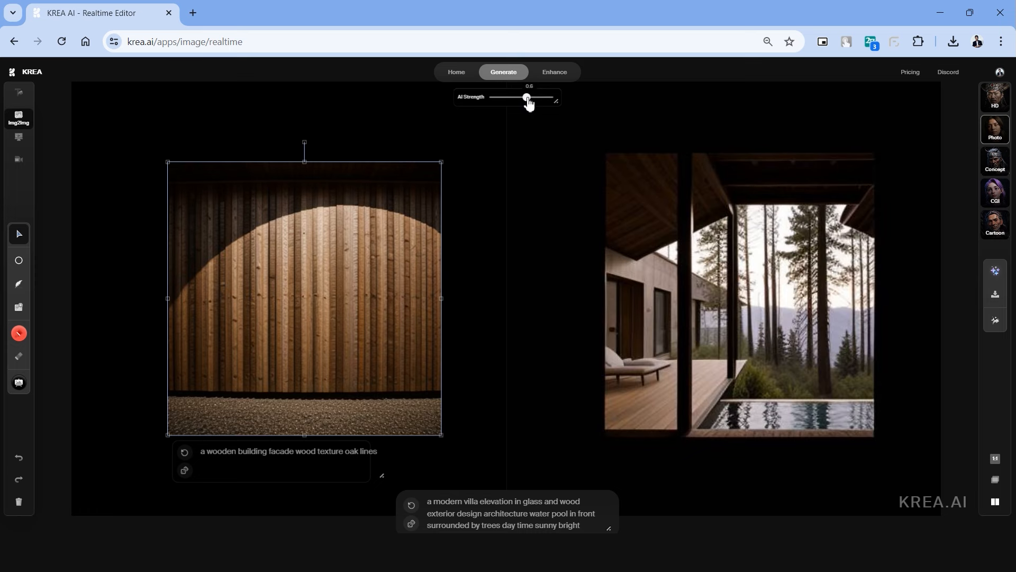
pyautogui.write('plain  concrete and wood texture lines')
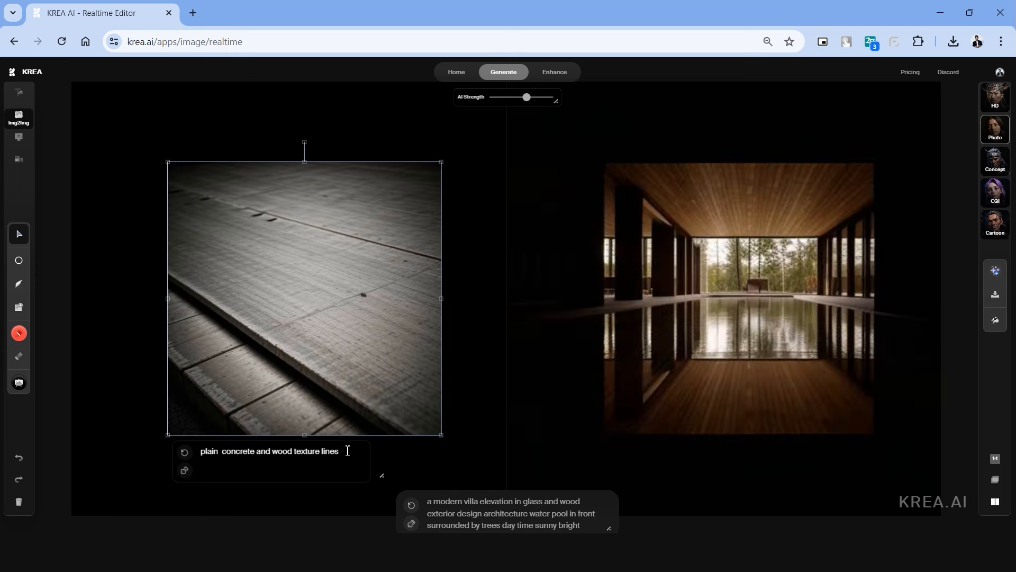
pyautogui.rightClick(739, 275)
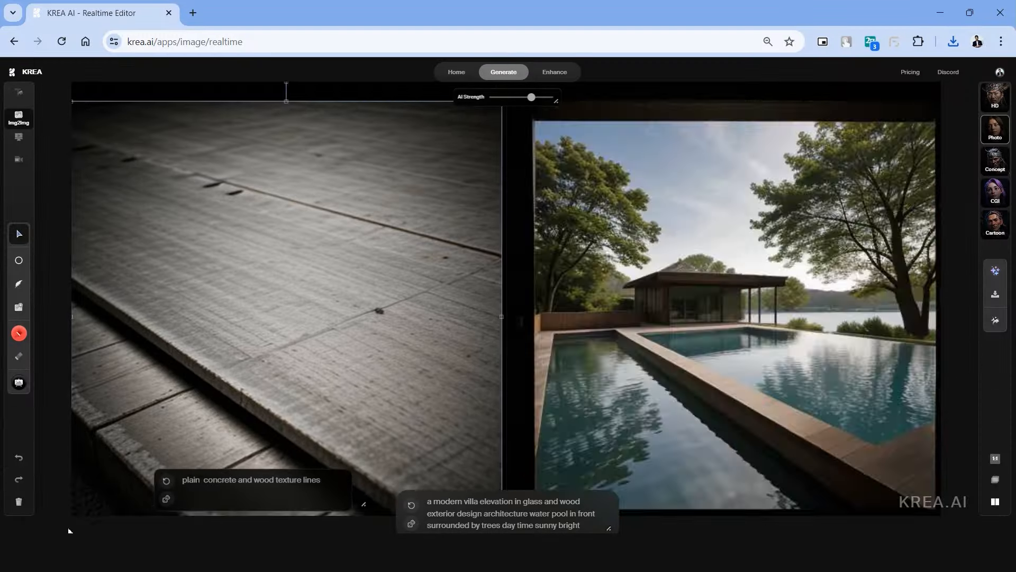
pyautogui.moveTo(532, 97); pyautogui.dragTo(533, 96)
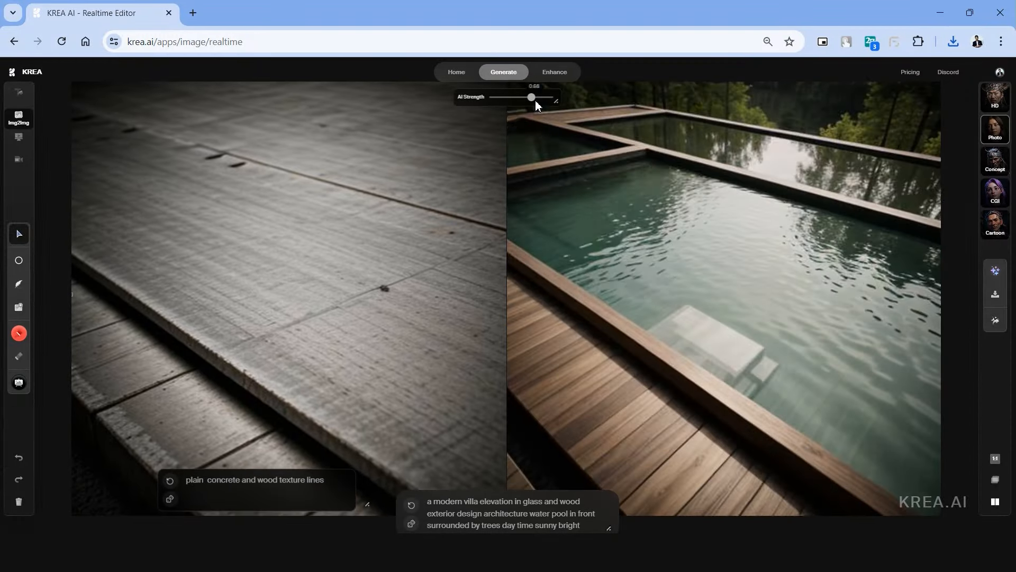
pyautogui.moveTo(531, 97); pyautogui.dragTo(538, 98)
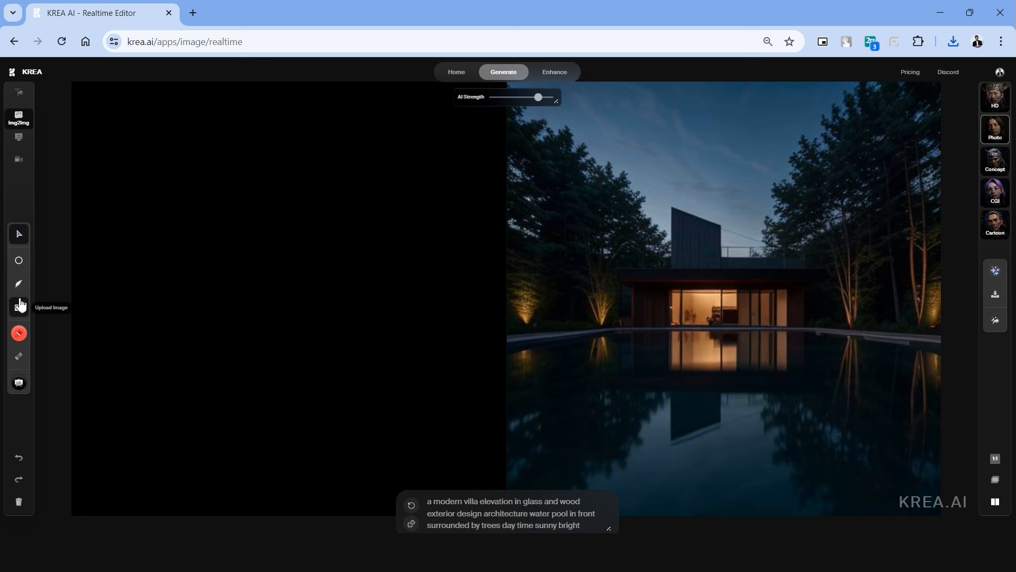
# - Upload the townhouse photo as input and sweep AI strength between 0.48 and 0.73
pyautogui.click(18, 306)
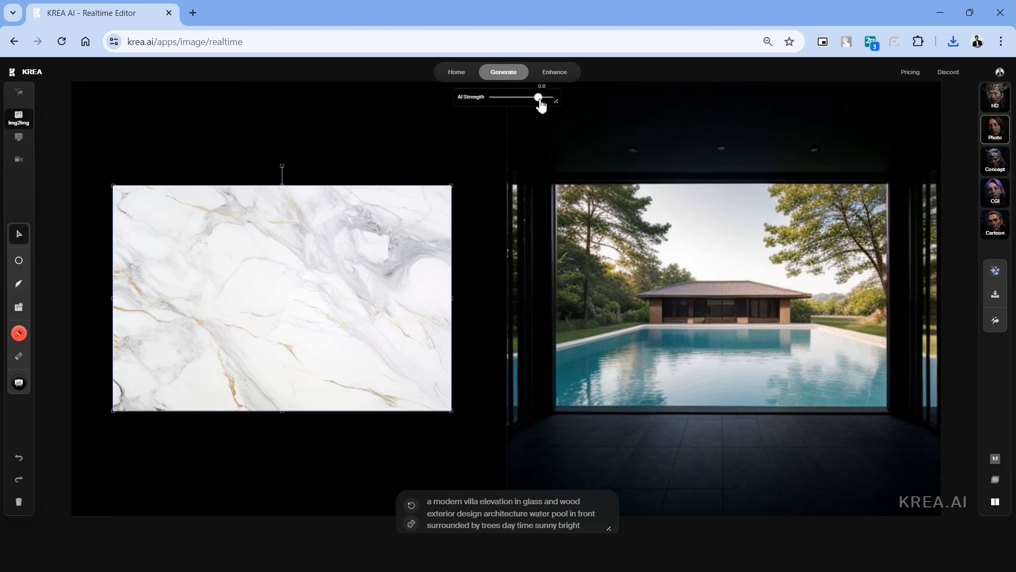
pyautogui.moveTo(537, 98); pyautogui.dragTo(530, 98)
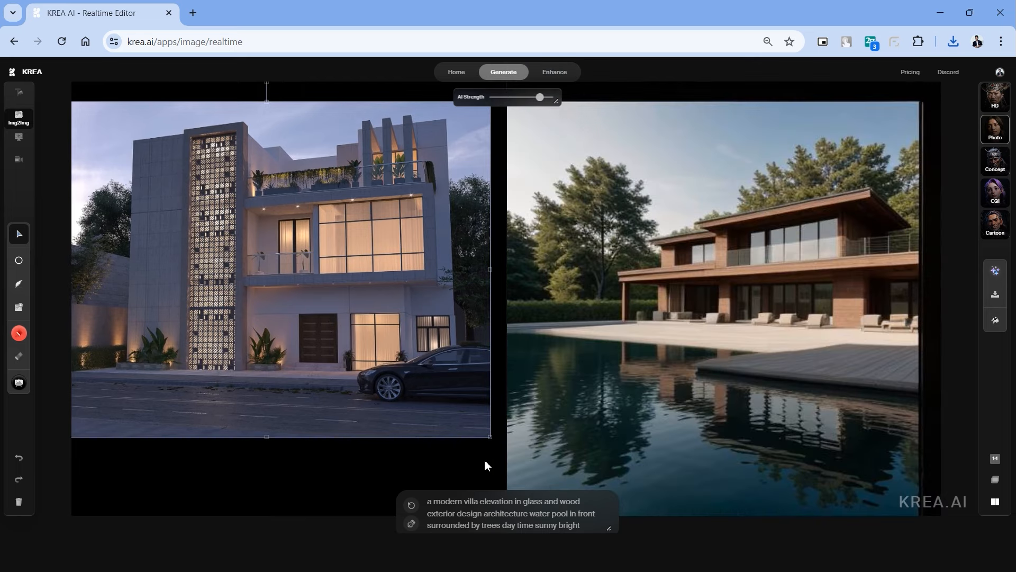
pyautogui.moveTo(540, 96); pyautogui.dragTo(533, 97)
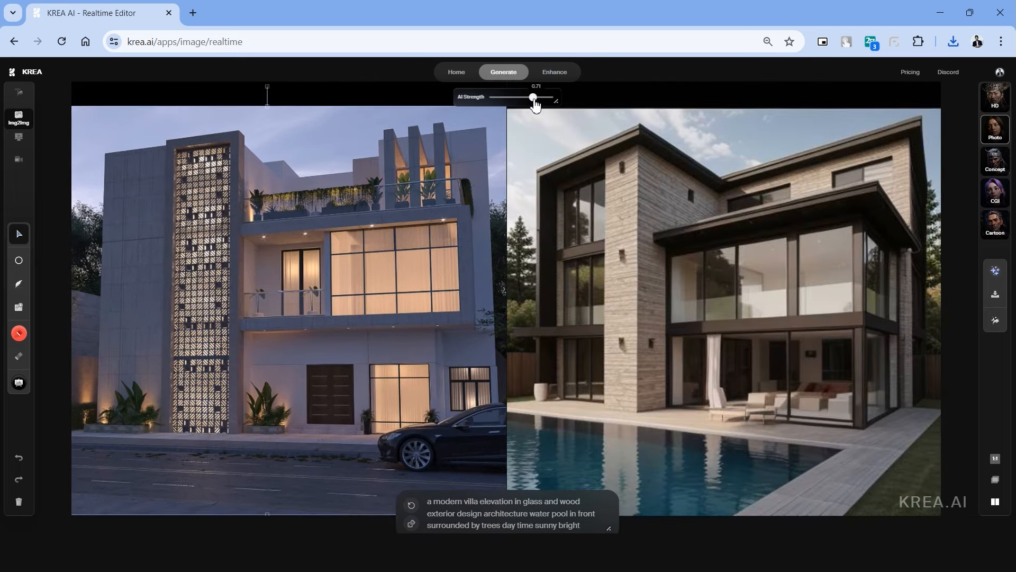
pyautogui.moveTo(532, 97); pyautogui.dragTo(526, 98)
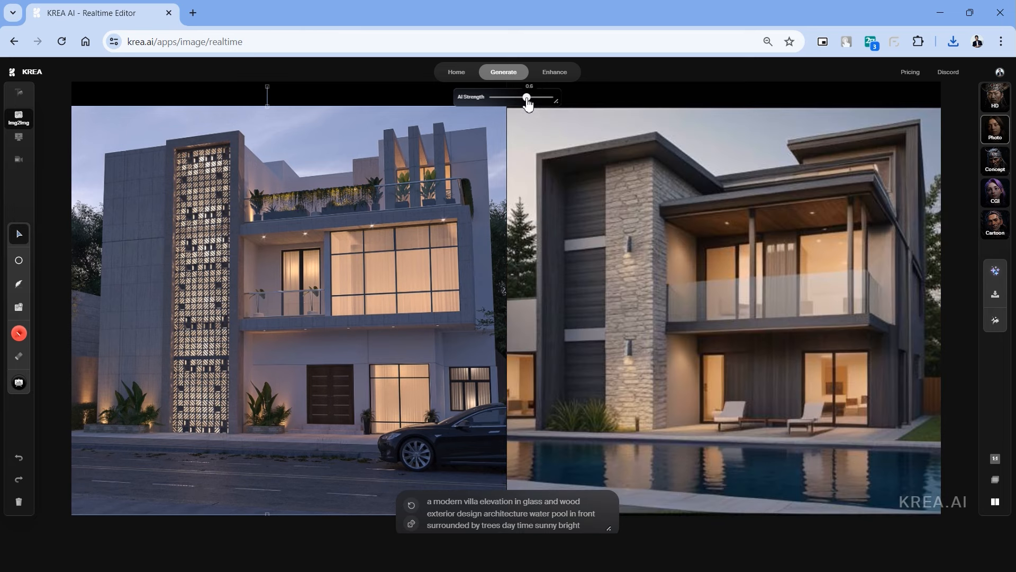
pyautogui.moveTo(526, 97); pyautogui.dragTo(521, 97)
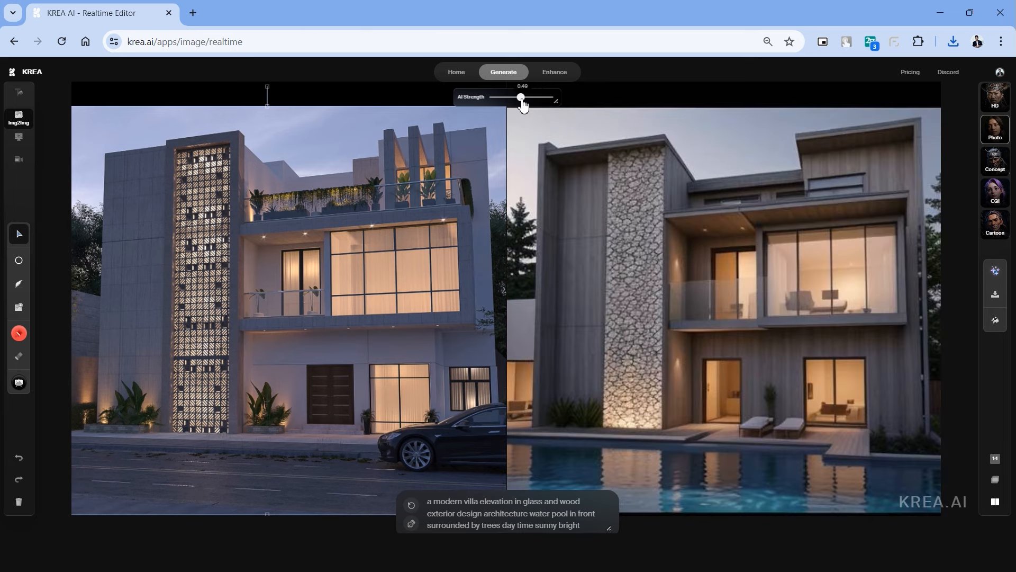
pyautogui.moveTo(520, 97); pyautogui.dragTo(525, 97)
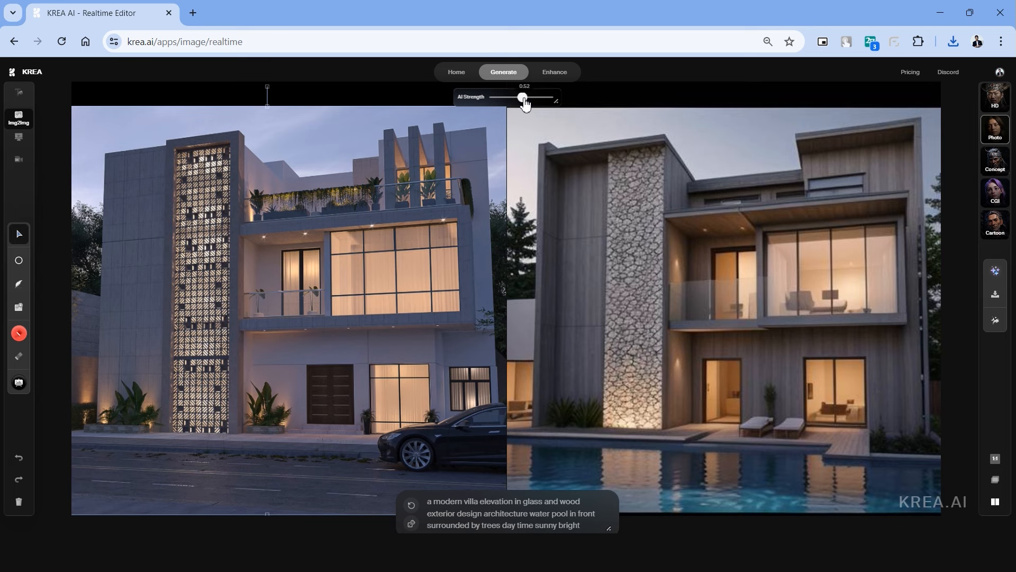
pyautogui.moveTo(523, 98); pyautogui.dragTo(534, 98)
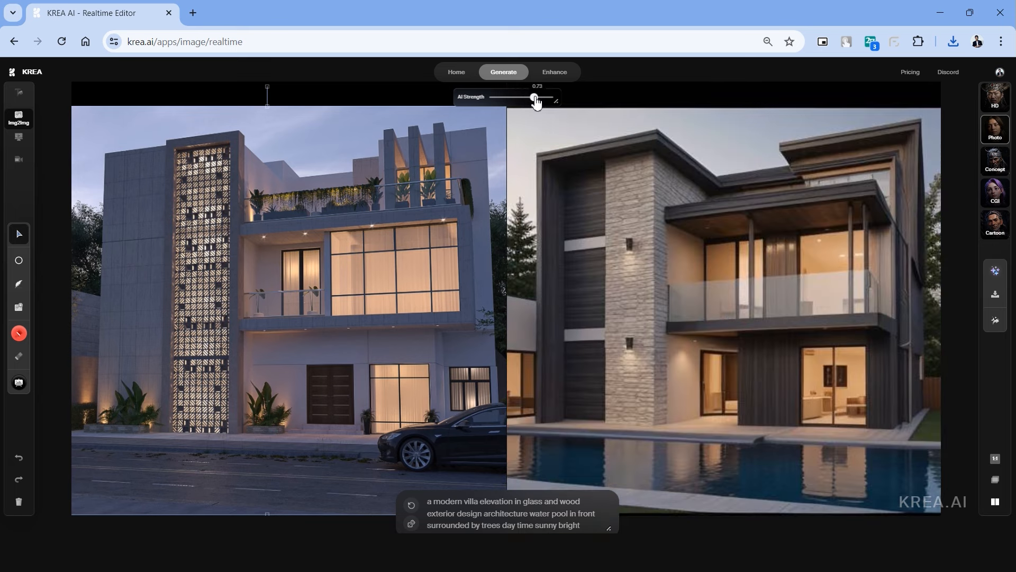
pyautogui.moveTo(534, 98); pyautogui.dragTo(548, 101)
pyautogui.write('hite concrete')
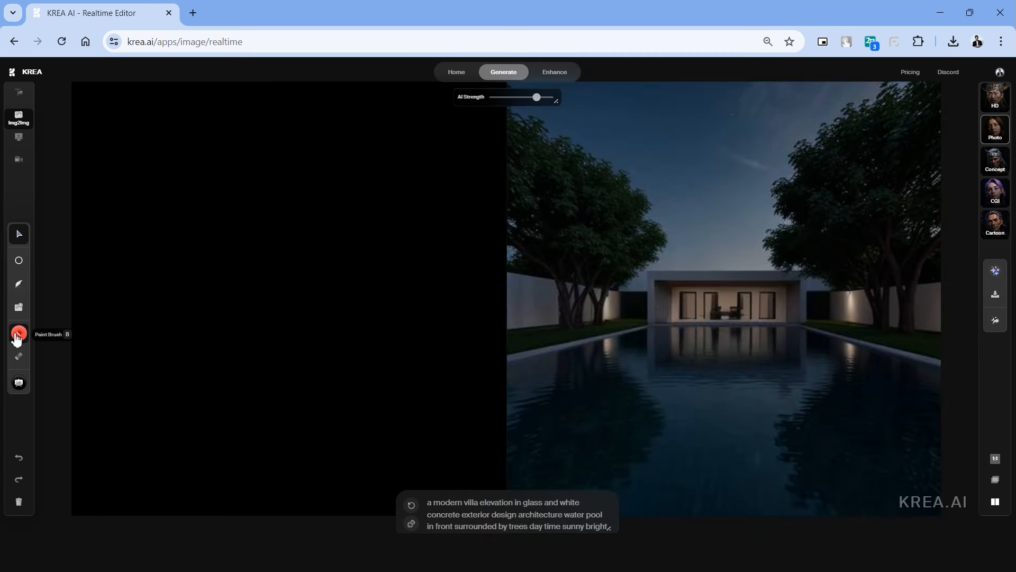
pyautogui.moveTo(23, 340)
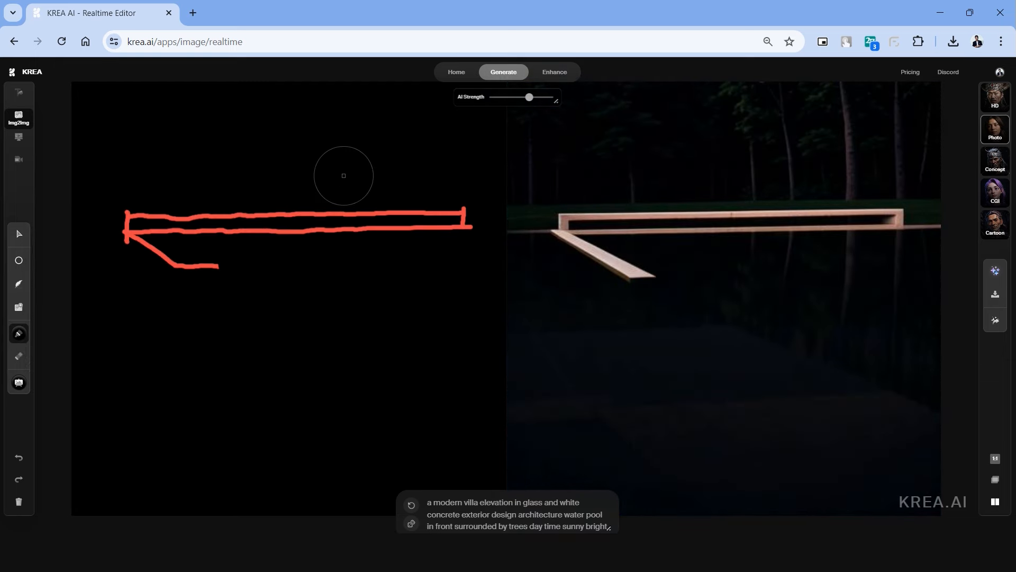
# - Sketch the villa's roof slab, window box and wall lines, then raise AI Strength to about 0.77
pyautogui.moveTo(220, 246); pyautogui.dragTo(338, 311)
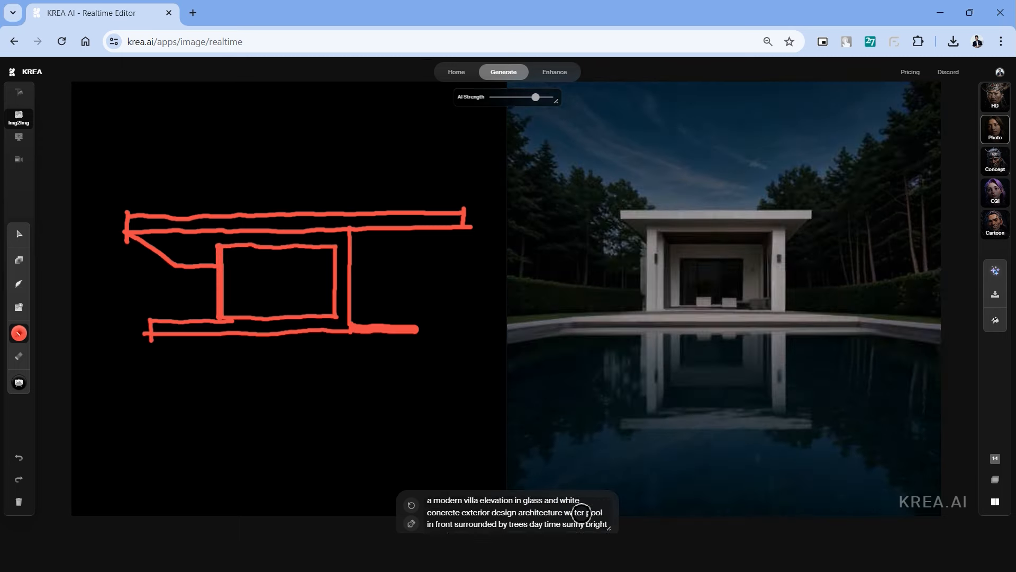
pyautogui.moveTo(350, 234); pyautogui.dragTo(479, 402)
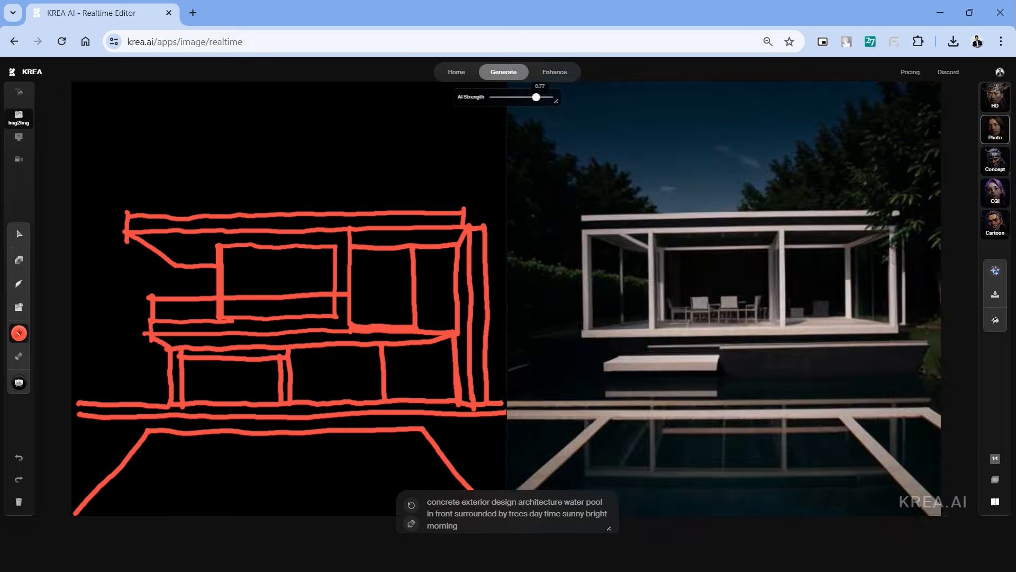
pyautogui.moveTo(536, 97); pyautogui.dragTo(627, 96)
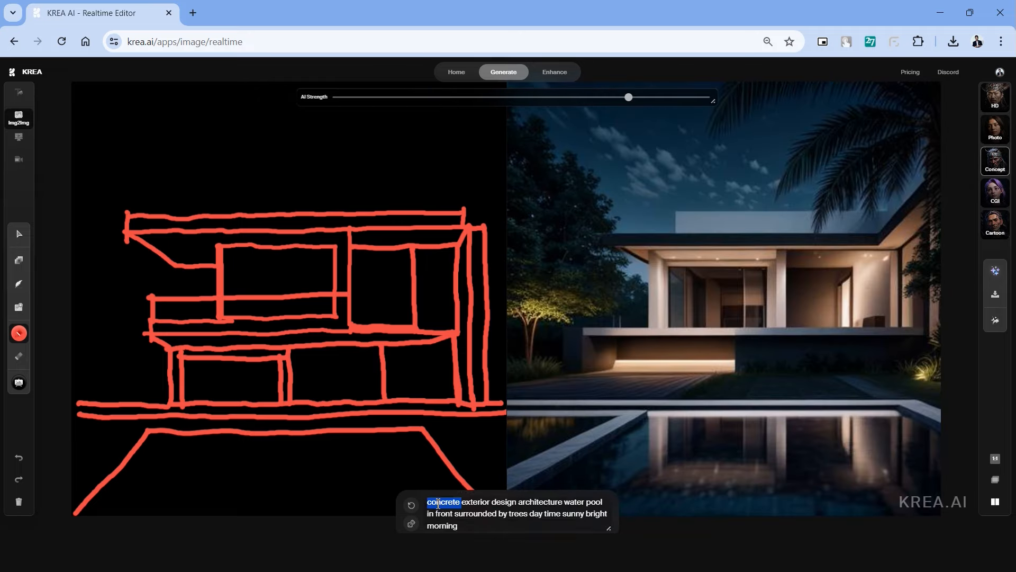
pyautogui.moveTo(628, 98); pyautogui.dragTo(616, 97)
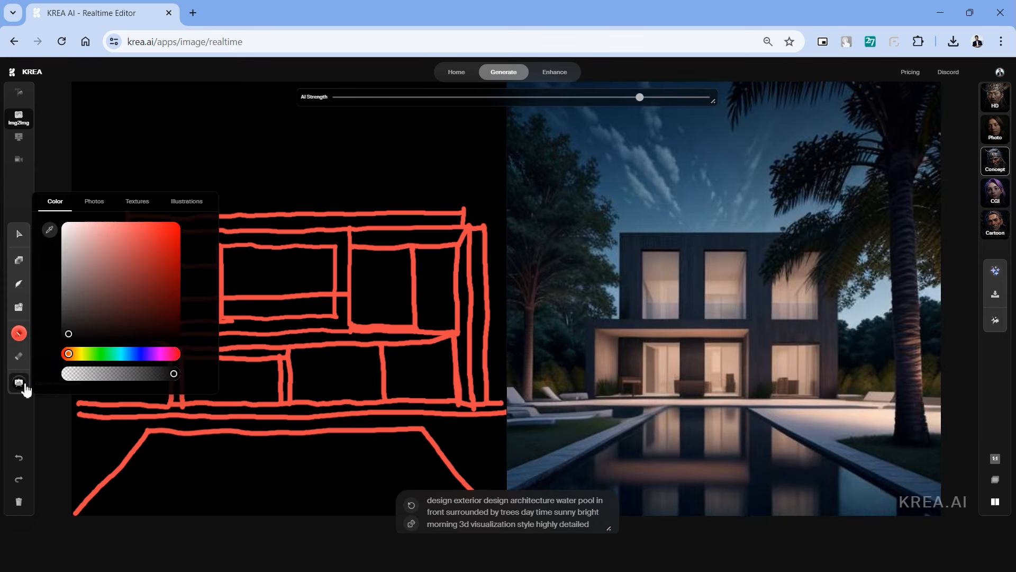
# - Pick a background photo and type the prompt 'a modern house with a pool, luxury glass and wood'
pyautogui.click(94, 201)
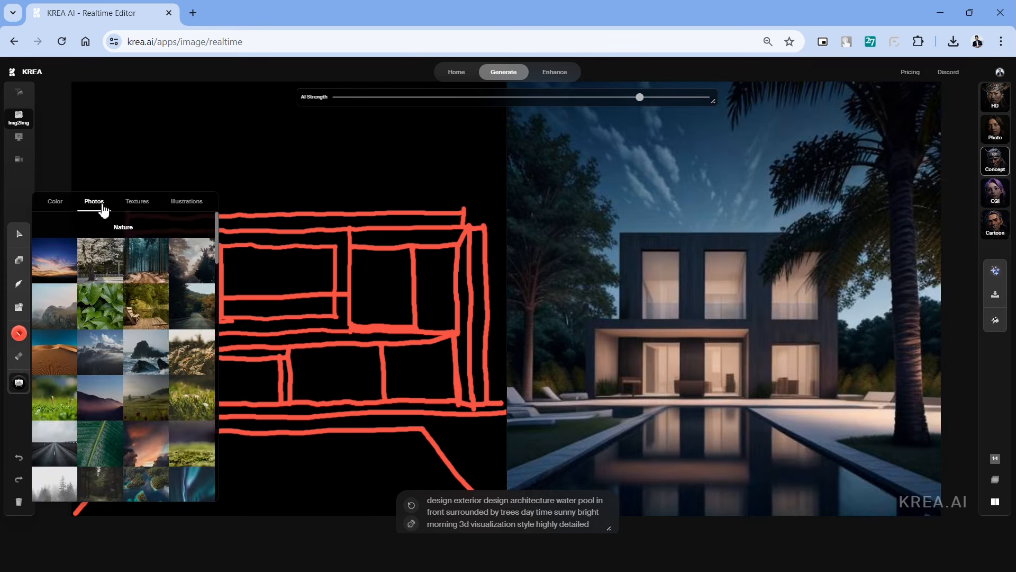
pyautogui.moveTo(93, 332)
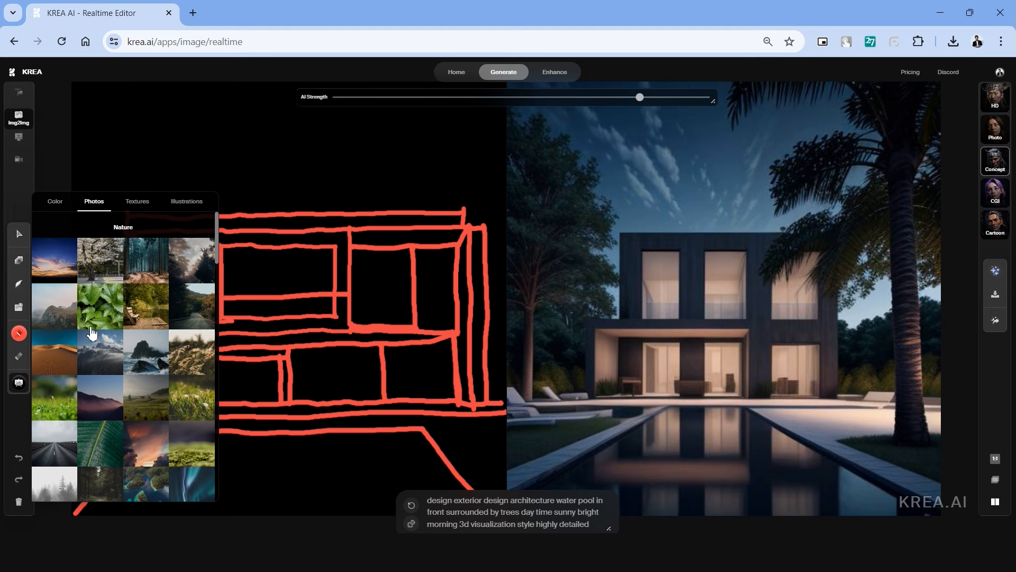
pyautogui.scroll(-3)
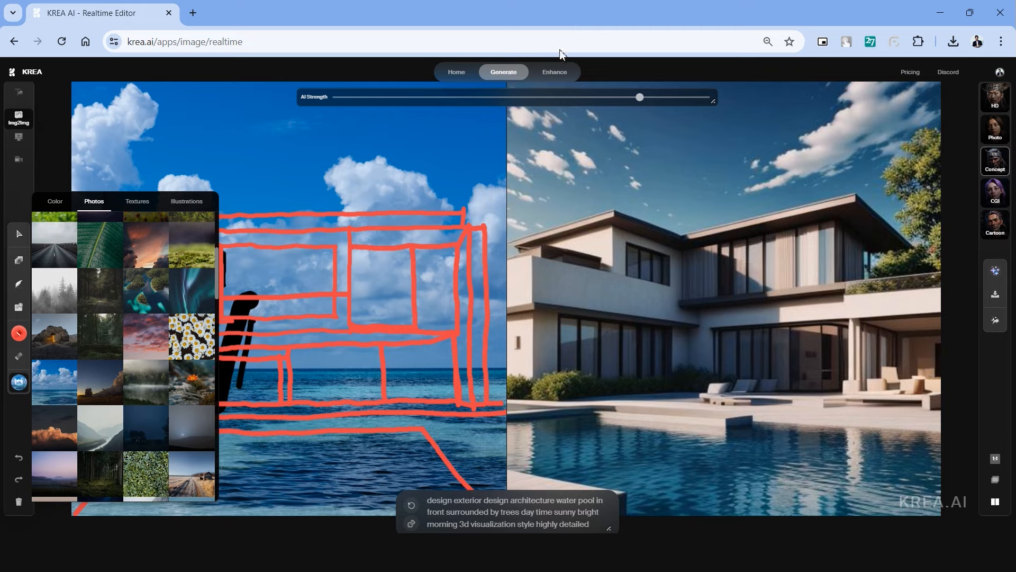
pyautogui.write('a modern house with a pool')
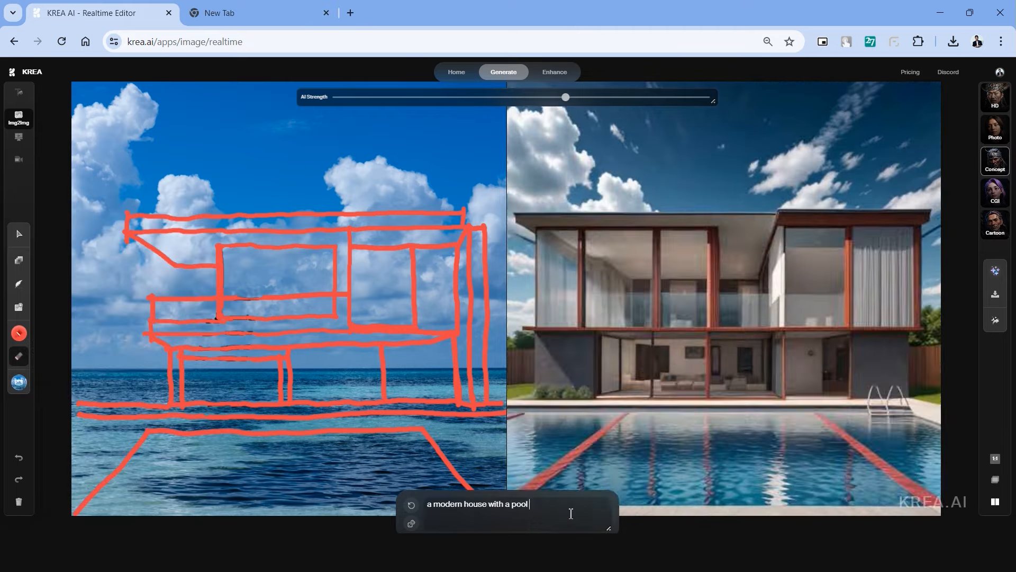
pyautogui.write('luxury glass and wood')
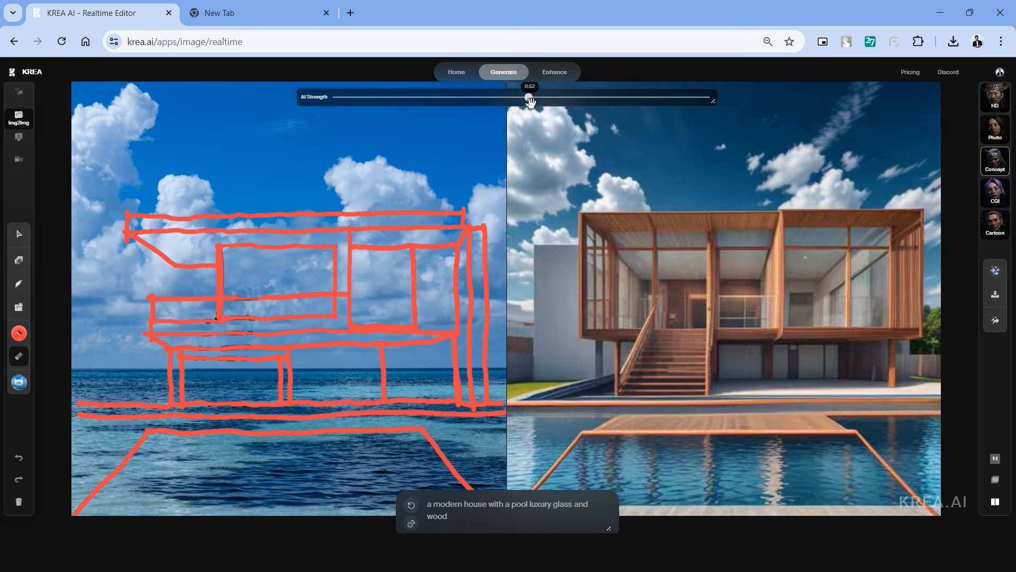
# - Raise AI Strength past 0.8 and add 'lighting modern inte' to the prompt
pyautogui.moveTo(529, 98); pyautogui.dragTo(557, 98)
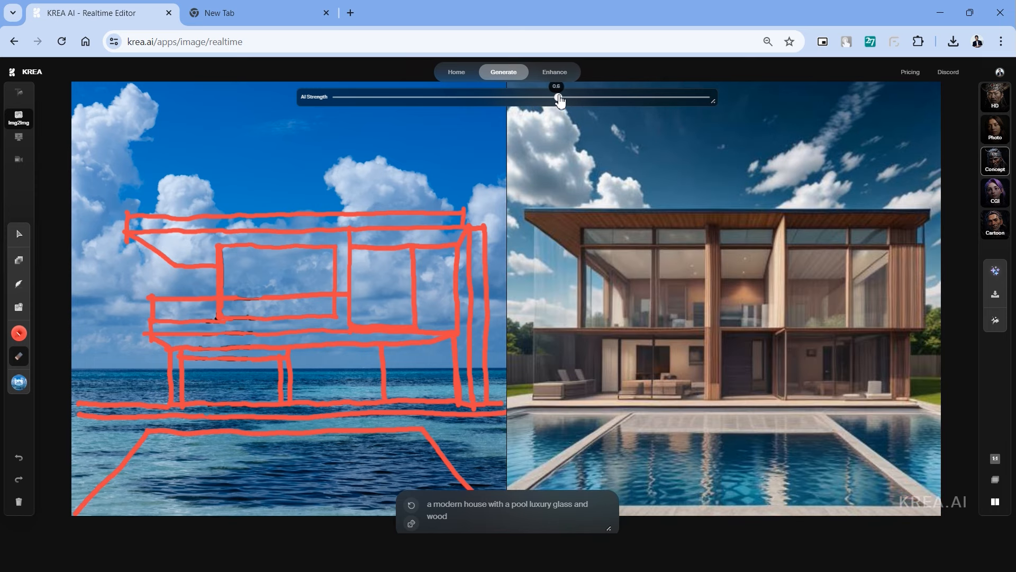
pyautogui.moveTo(555, 97); pyautogui.dragTo(583, 97)
pyautogui.write(' contemporary architecture elevation')
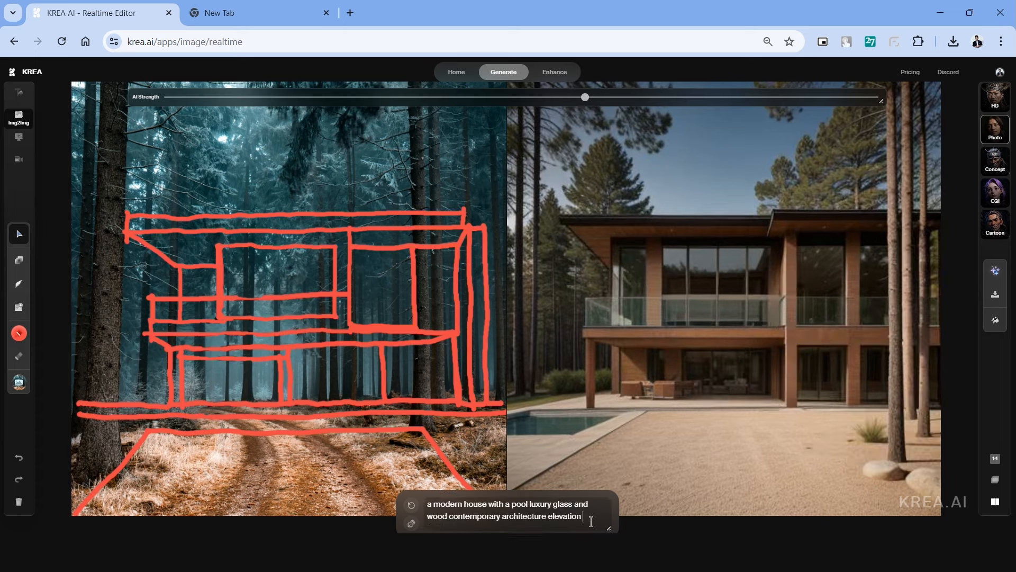
pyautogui.write('lighting modern interior with furniture chandelier')
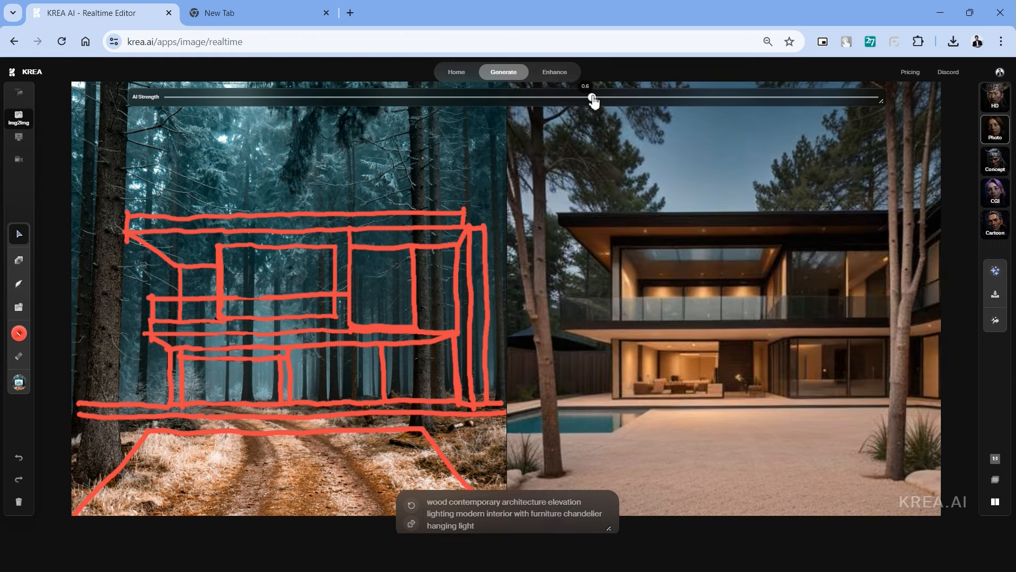
pyautogui.moveTo(589, 97); pyautogui.dragTo(612, 98)
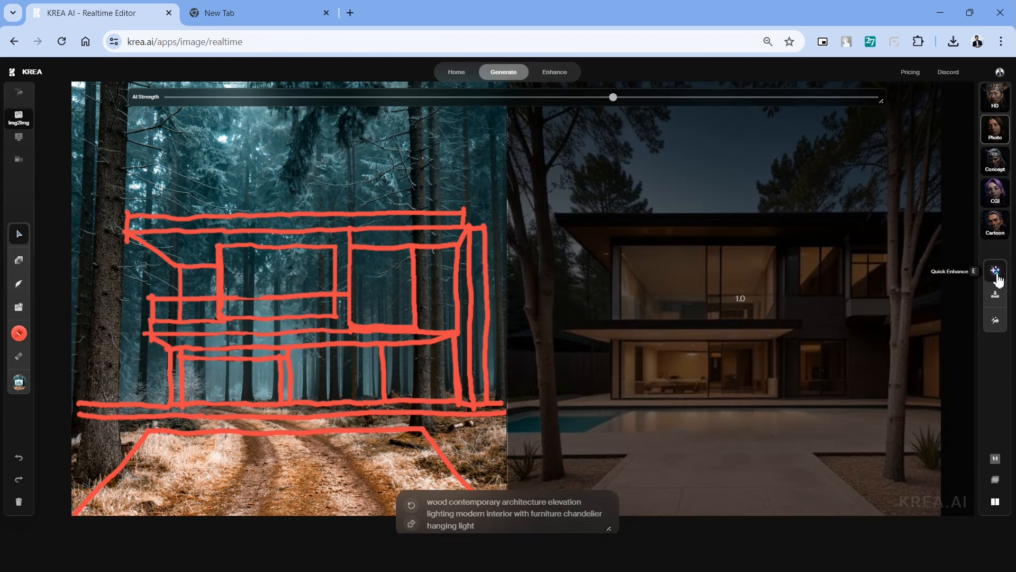
# - Switch to Screen2img and share the SketchUp window as the live input
pyautogui.click(18, 138)
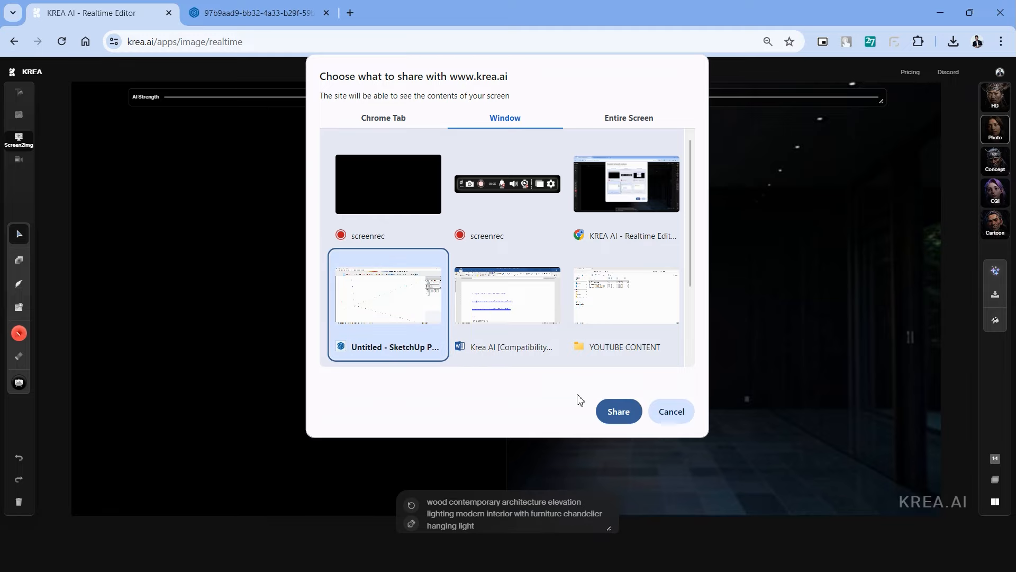
pyautogui.click(618, 411)
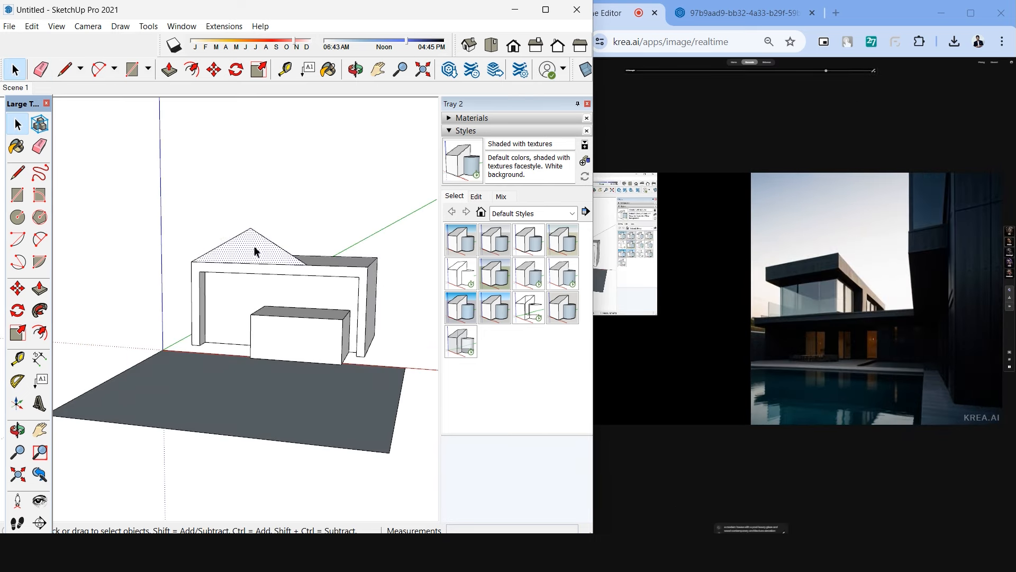
# - Return to the Realtime editor and raise the live render's AI Strength
pyautogui.click(461, 306)
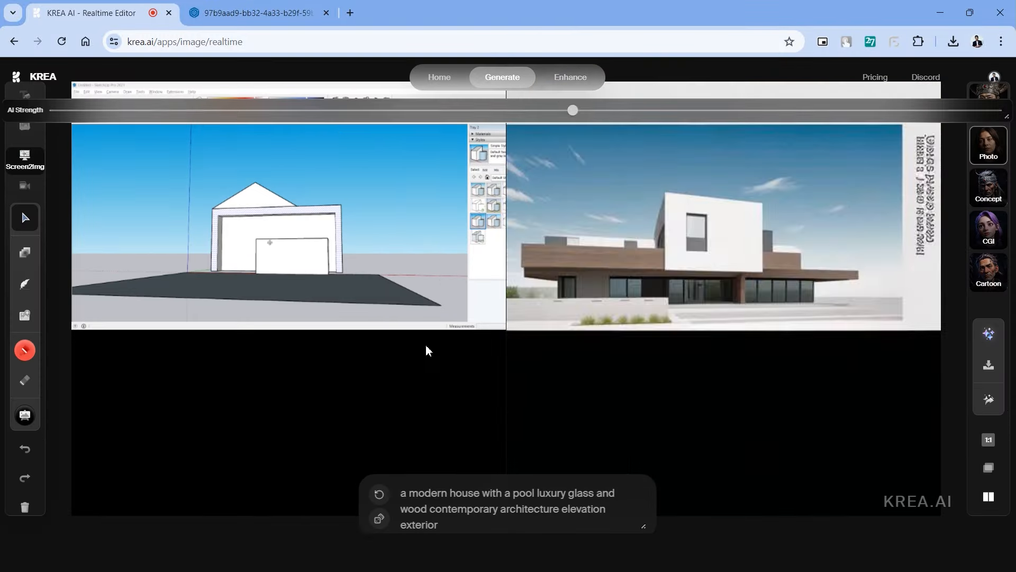
pyautogui.click(989, 185)
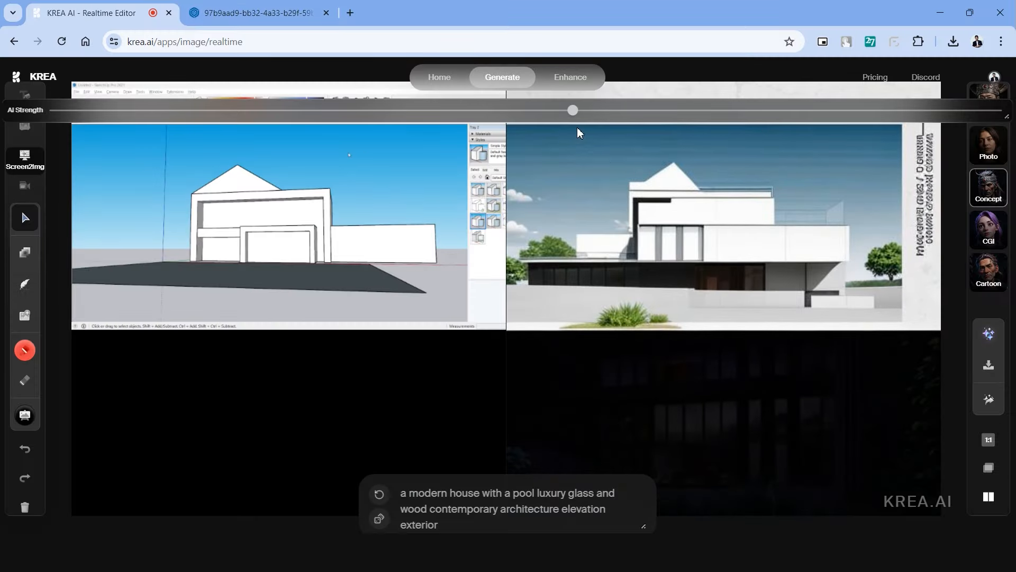
pyautogui.moveTo(572, 109); pyautogui.dragTo(563, 110)
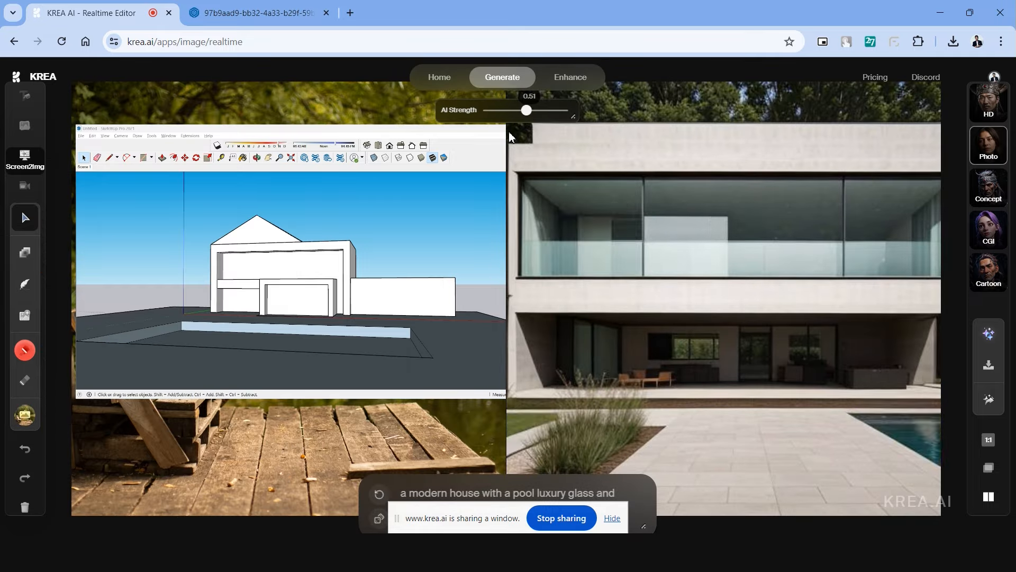
pyautogui.moveTo(527, 110); pyautogui.dragTo(558, 110)
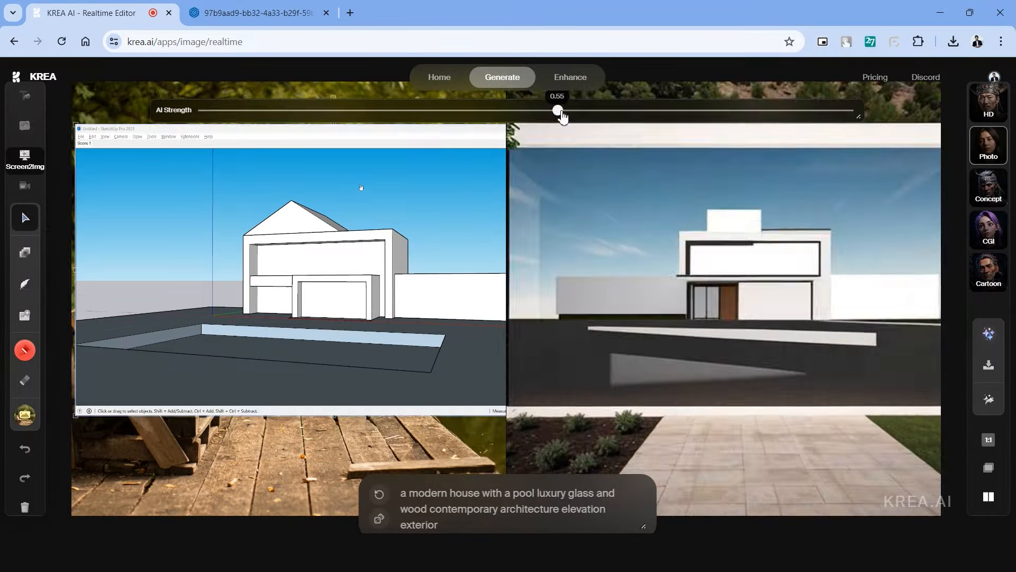
# - Enlarge and orbit the SketchUp model, search 'wood' to paint the frame, and set AI Strength to about 0.65
pyautogui.moveTo(557, 109); pyautogui.dragTo(590, 110)
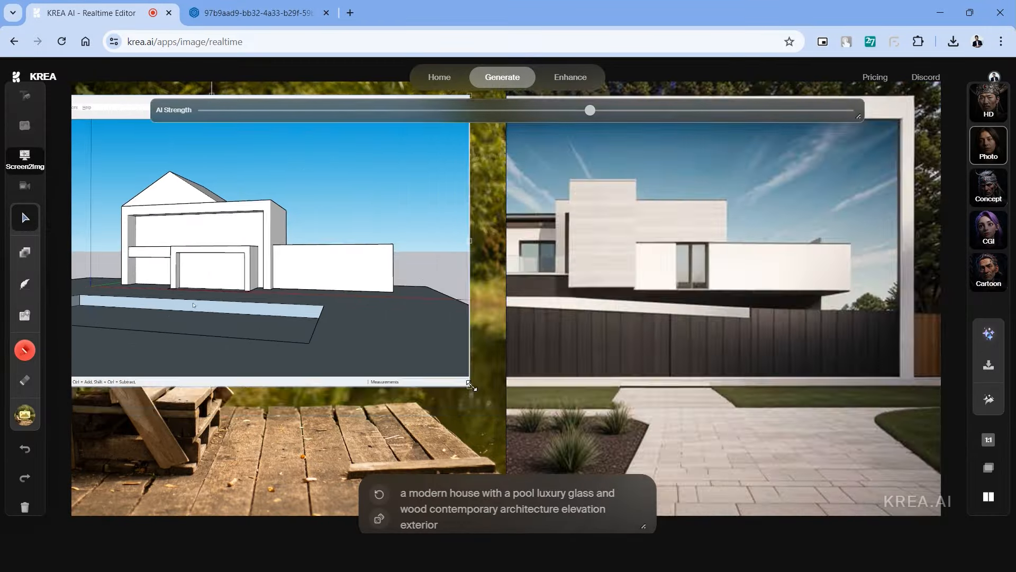
pyautogui.moveTo(590, 110); pyautogui.dragTo(641, 109)
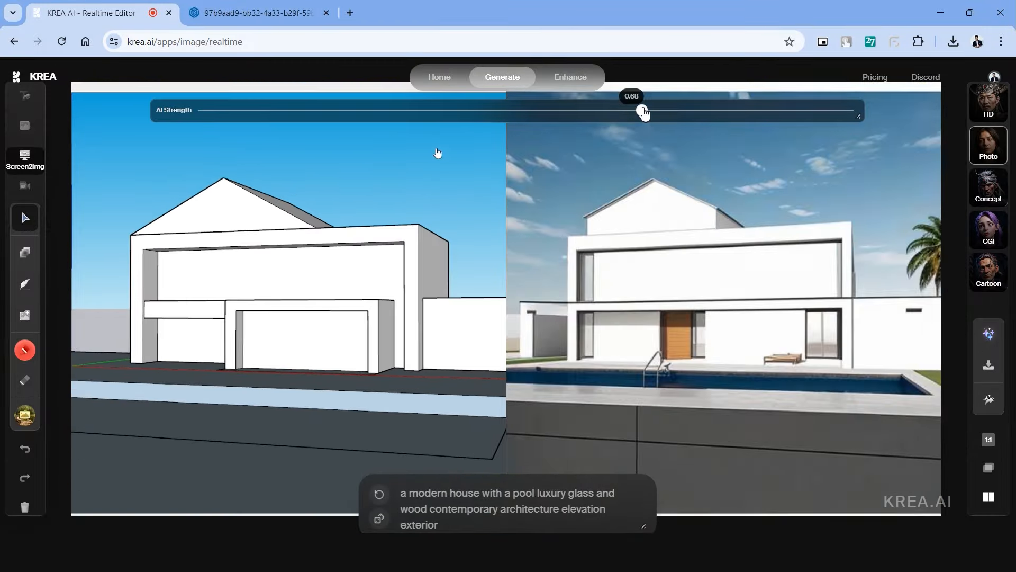
pyautogui.moveTo(641, 110); pyautogui.dragTo(674, 110)
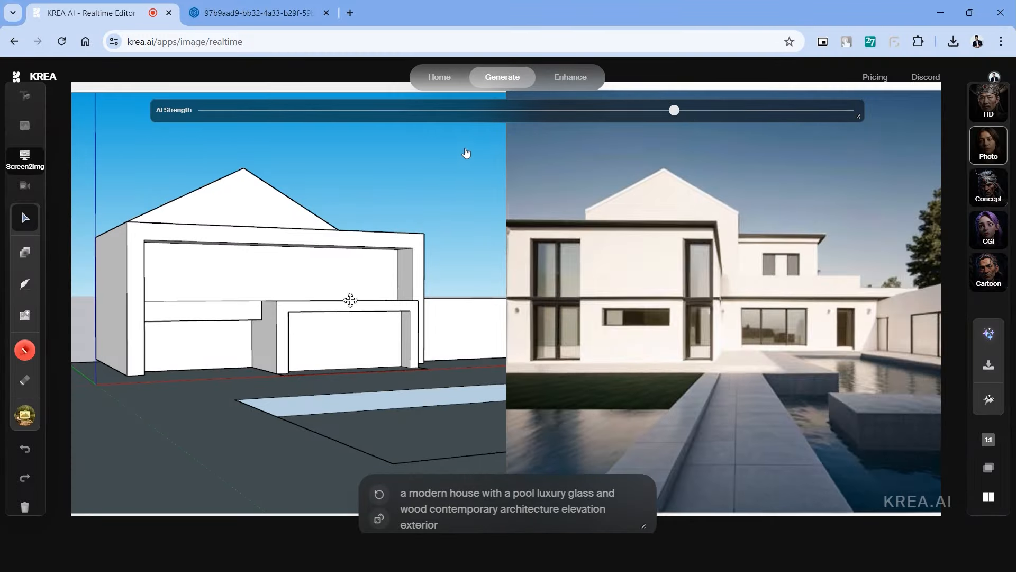
pyautogui.write('wood')
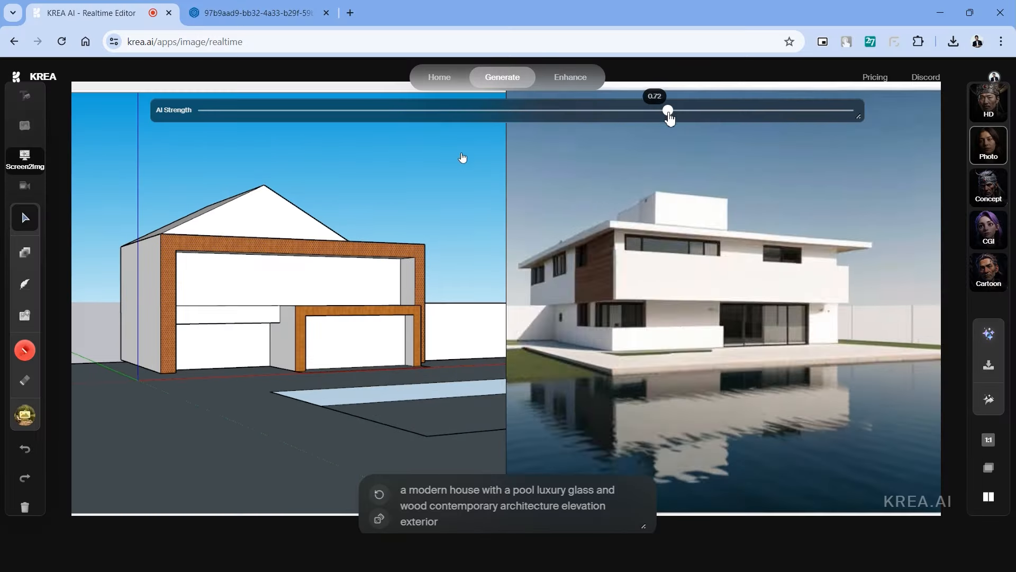
pyautogui.moveTo(669, 110); pyautogui.dragTo(625, 110)
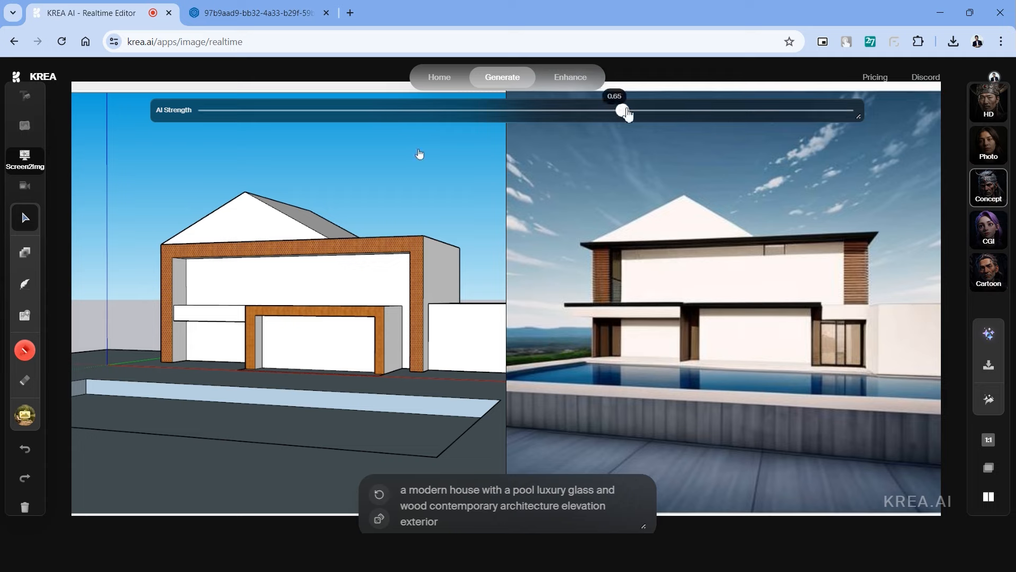
pyautogui.click(988, 144)
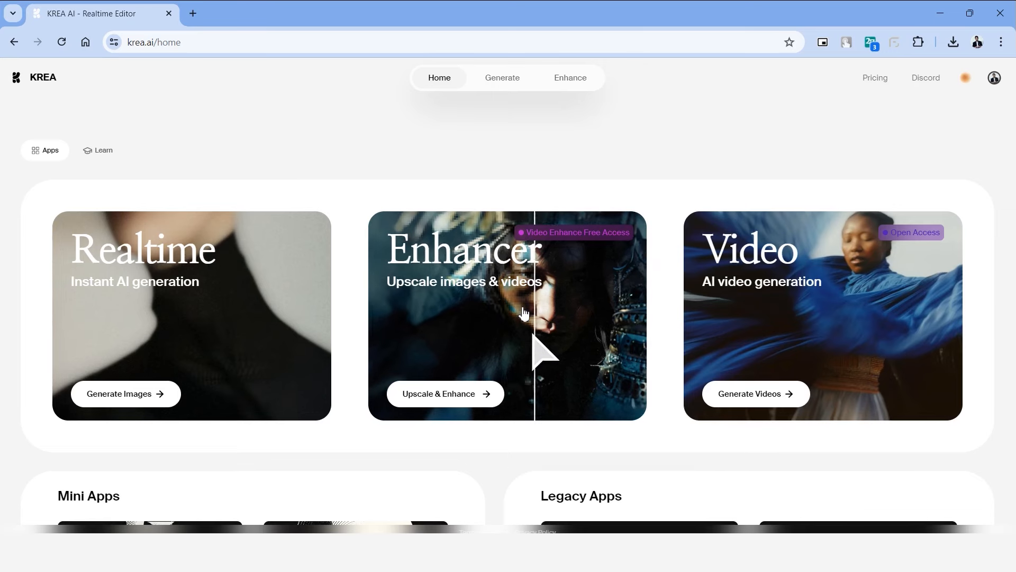
# - Upload the dusk villa render to Enhancer, review Settings, and run the 2x enhance
pyautogui.click(445, 393)
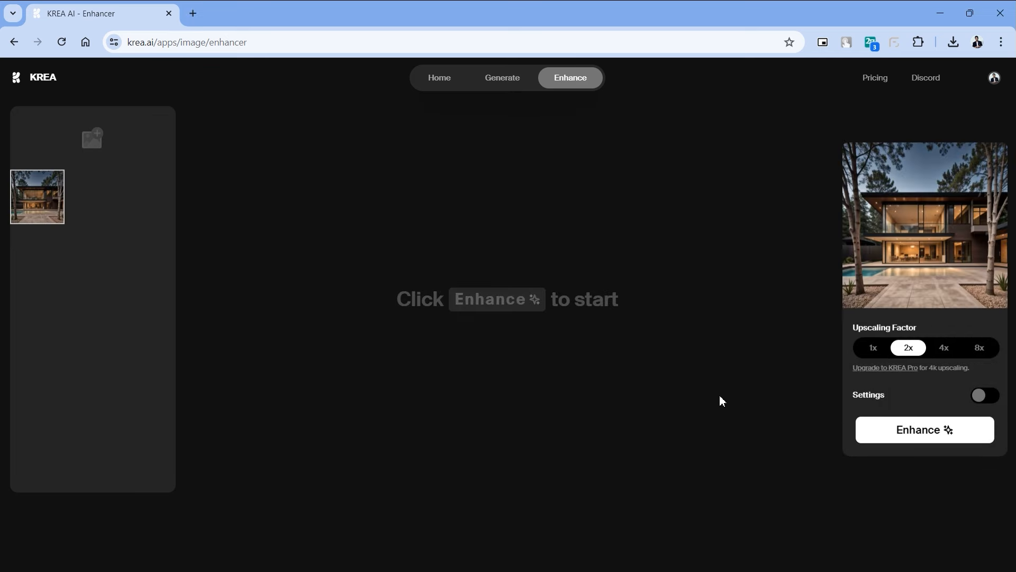
pyautogui.moveTo(883, 310)
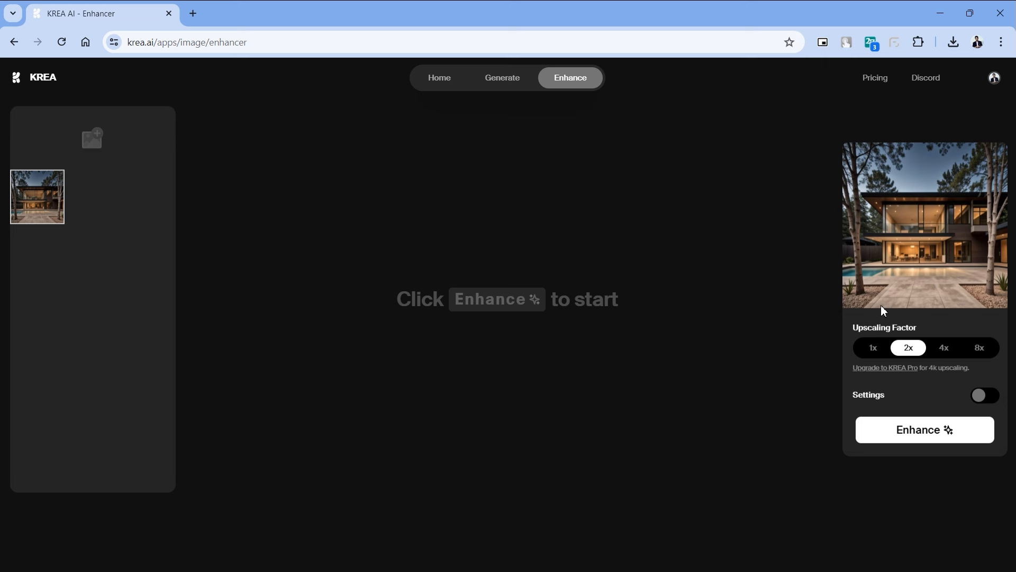
pyautogui.moveTo(816, 275)
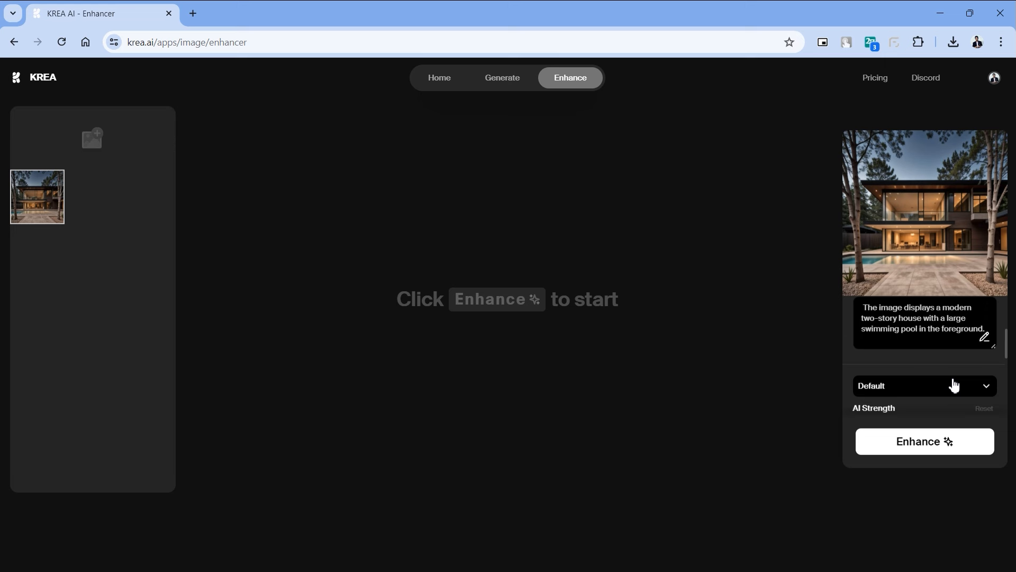
pyautogui.click(983, 317)
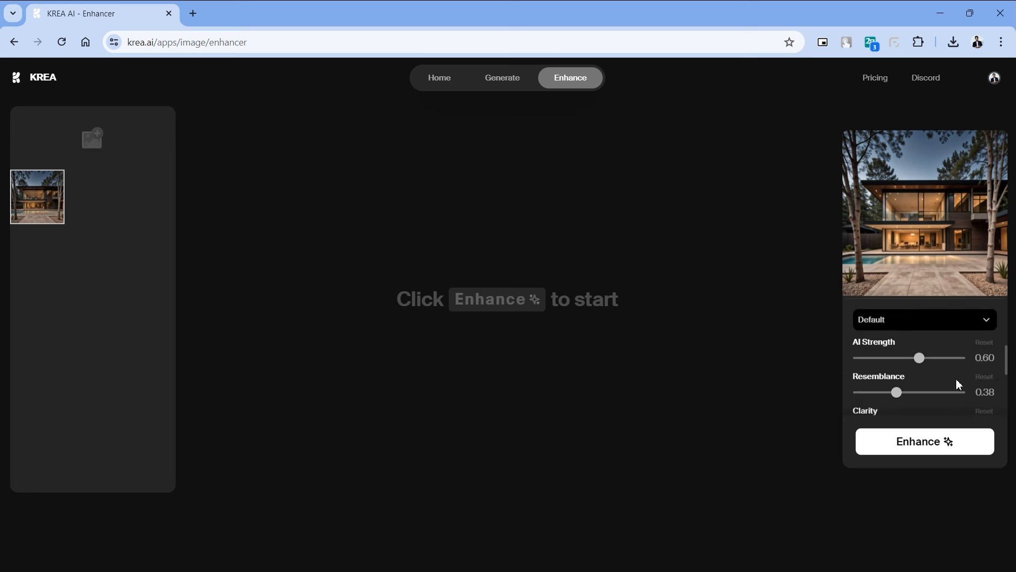
pyautogui.scroll(-3)
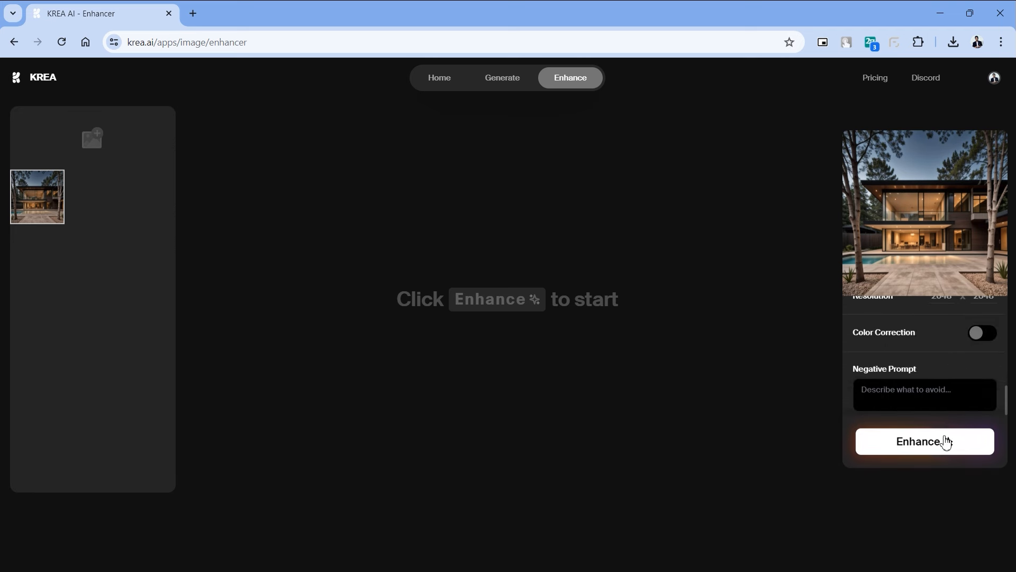
pyautogui.click(924, 441)
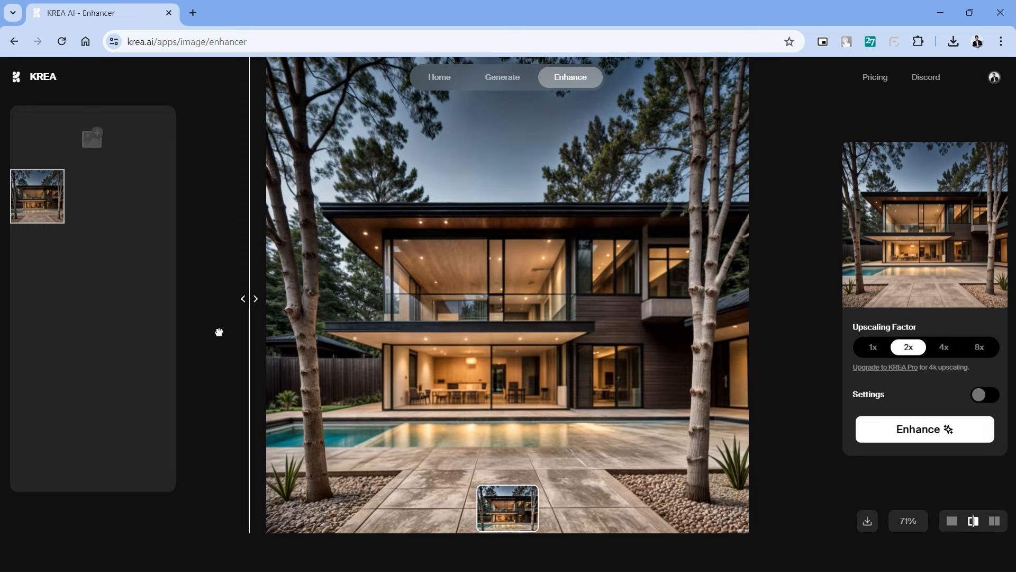
# - Drag the split slider to compare the original and enhanced villa images
pyautogui.moveTo(218, 332); pyautogui.dragTo(779, 339)
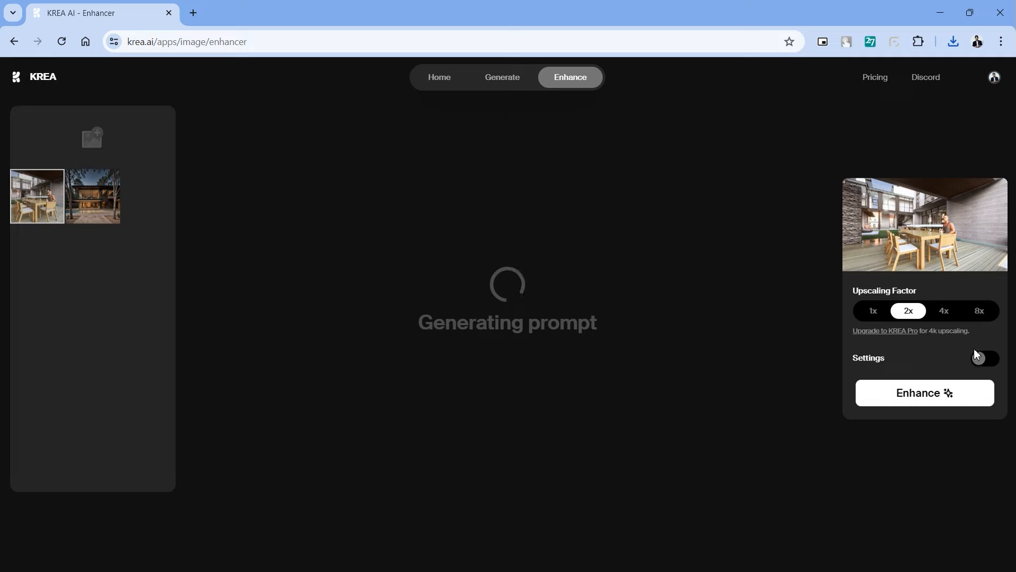
# - Enhance the dining scene, then sweep the before/after divider across the man and table
pyautogui.click(983, 359)
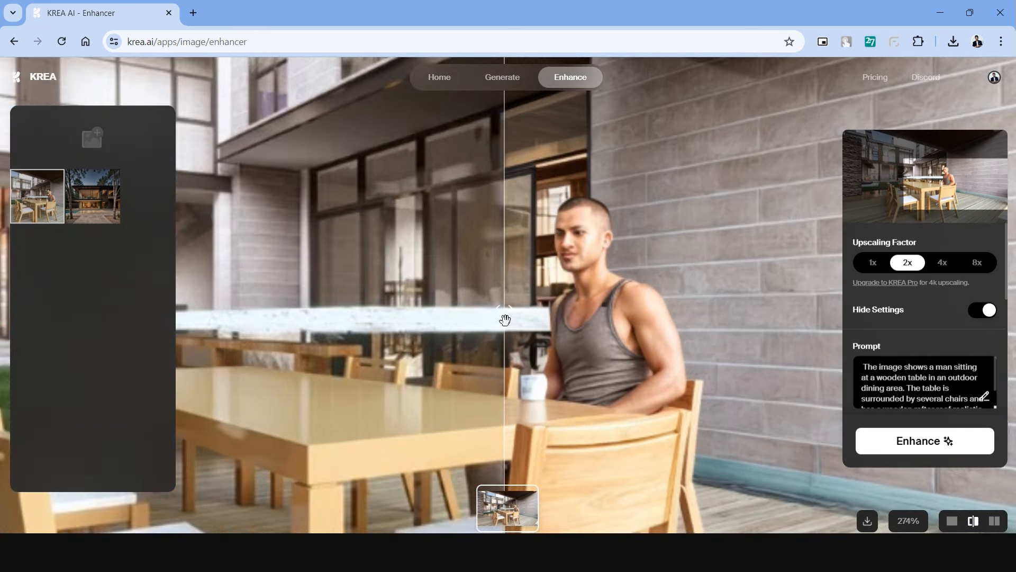
pyautogui.moveTo(505, 319); pyautogui.dragTo(677, 308)
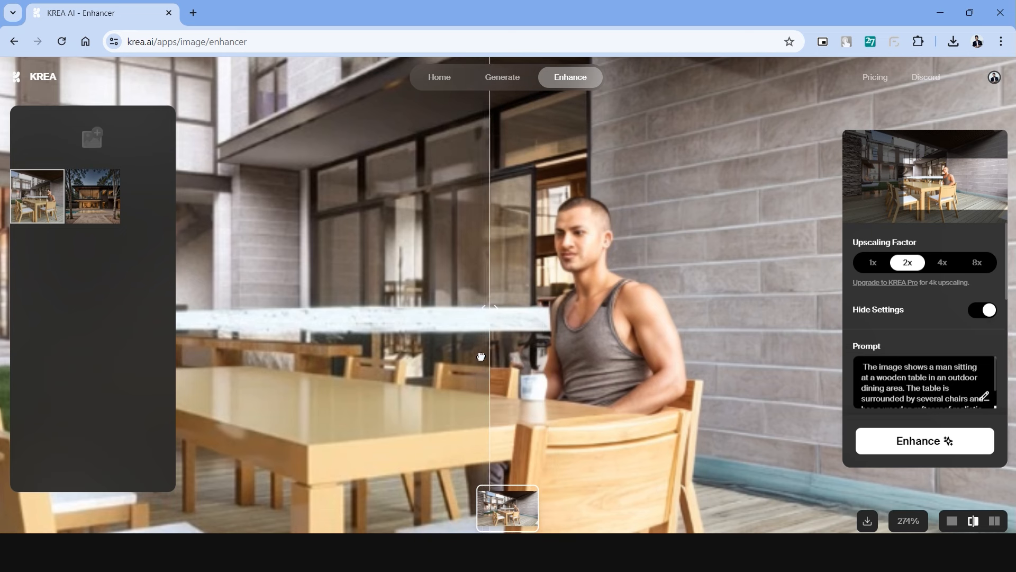
pyautogui.moveTo(489, 306); pyautogui.dragTo(694, 326)
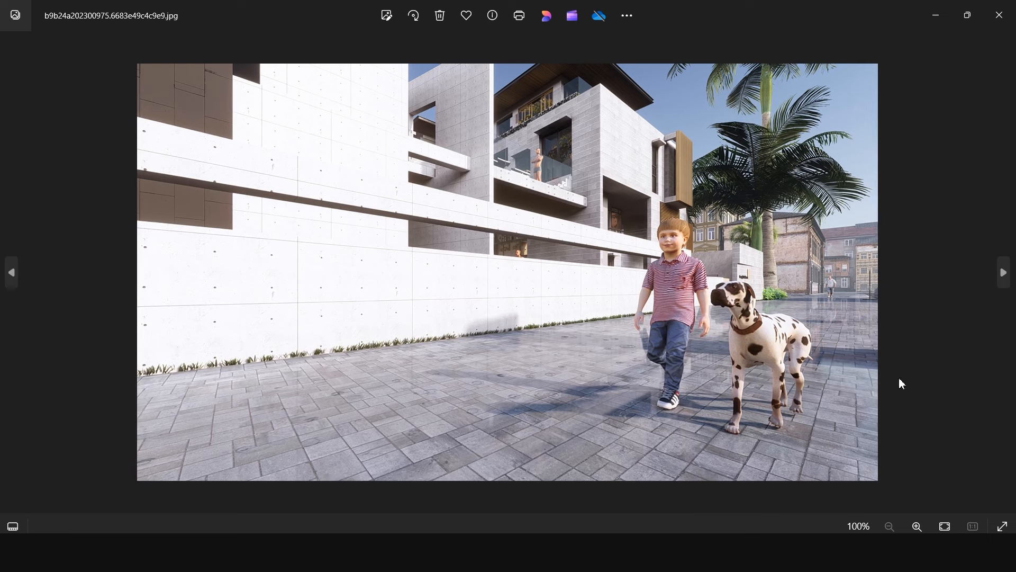
pyautogui.moveTo(694, 381)
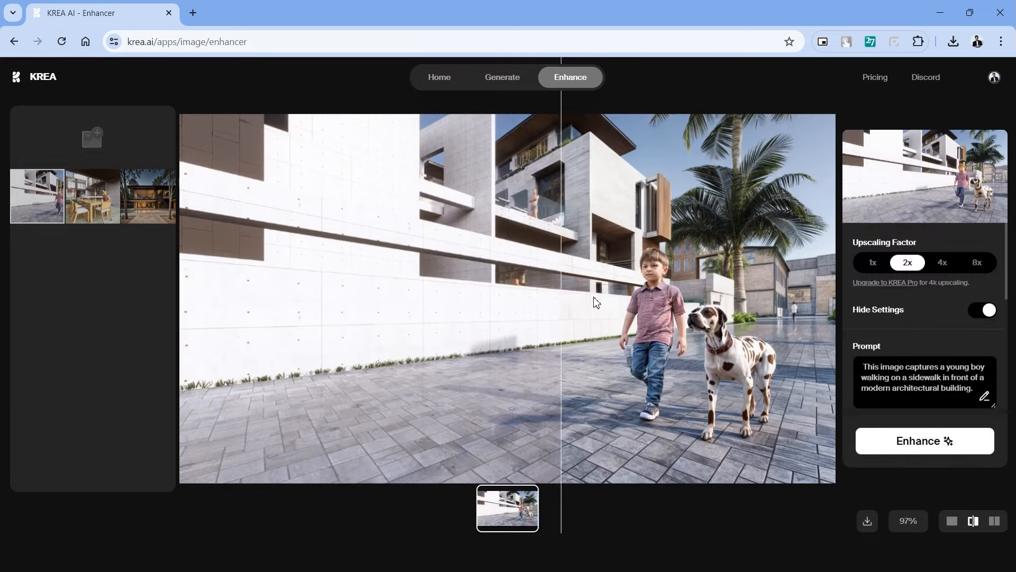
# - Sweep the before/after divider across the enhanced boy, dalmatian and building wall
pyautogui.moveTo(561, 301); pyautogui.dragTo(716, 308)
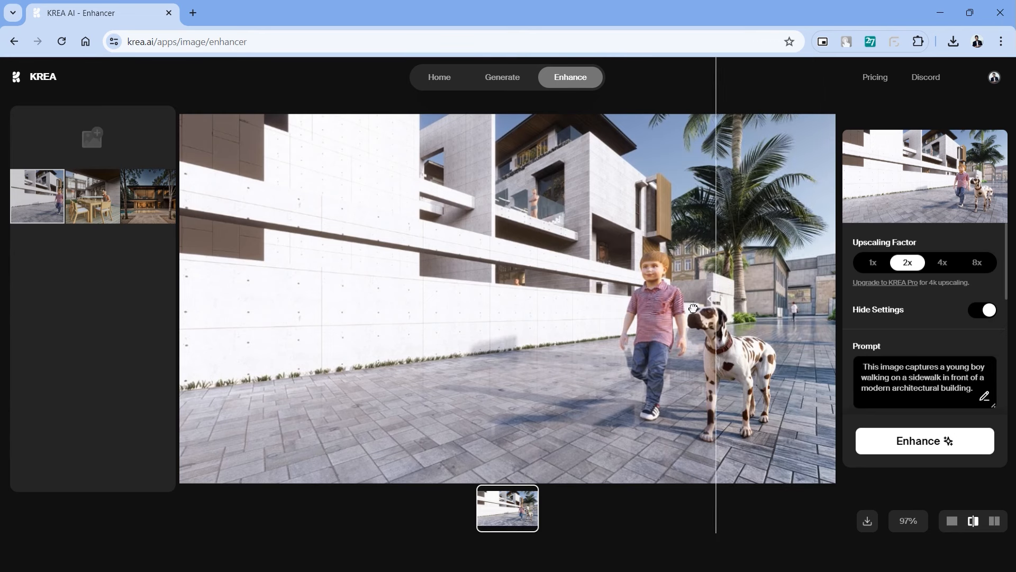
pyautogui.moveTo(708, 308); pyautogui.dragTo(302, 305)
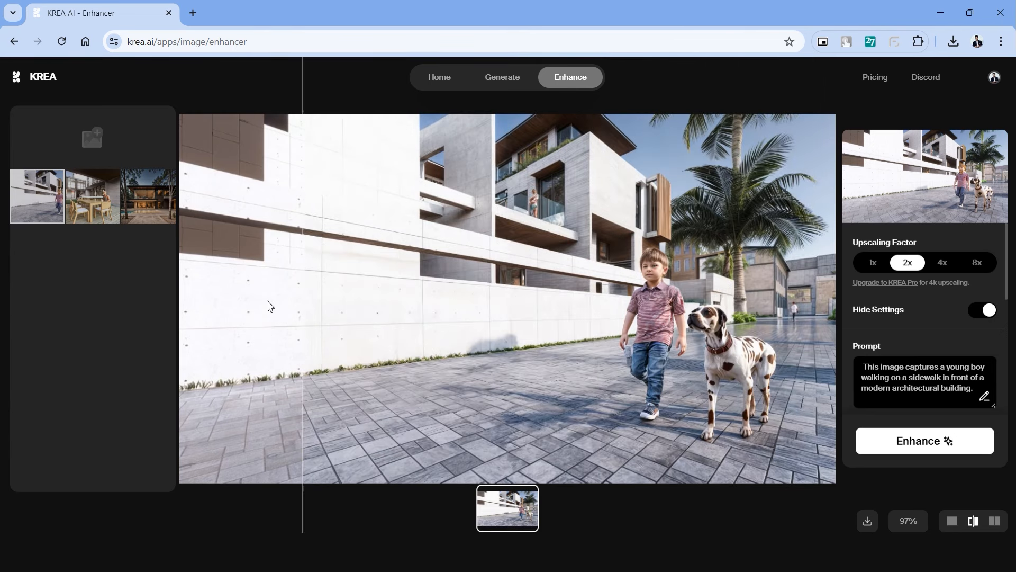
pyautogui.moveTo(303, 308); pyautogui.dragTo(209, 308)
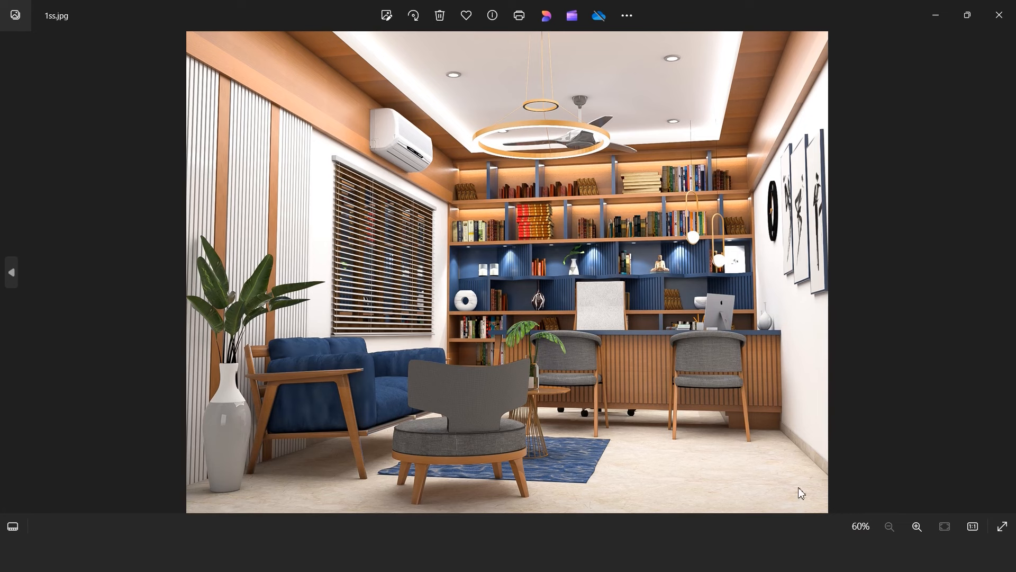
pyautogui.moveTo(257, 305)
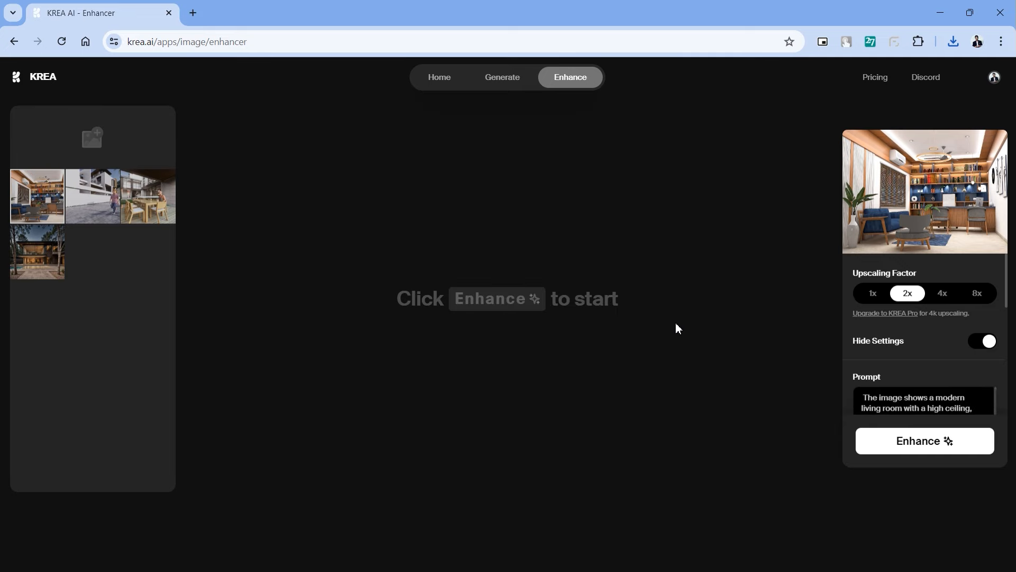
# - Enhance the office interior render and drag the divider to reveal the enhanced version
pyautogui.click(36, 196)
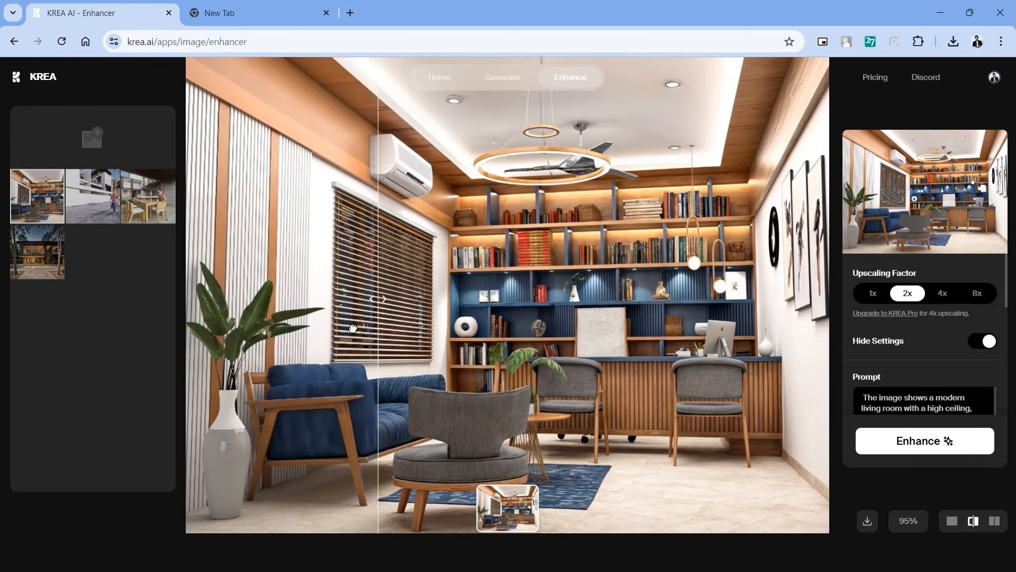
pyautogui.moveTo(379, 298); pyautogui.dragTo(638, 298)
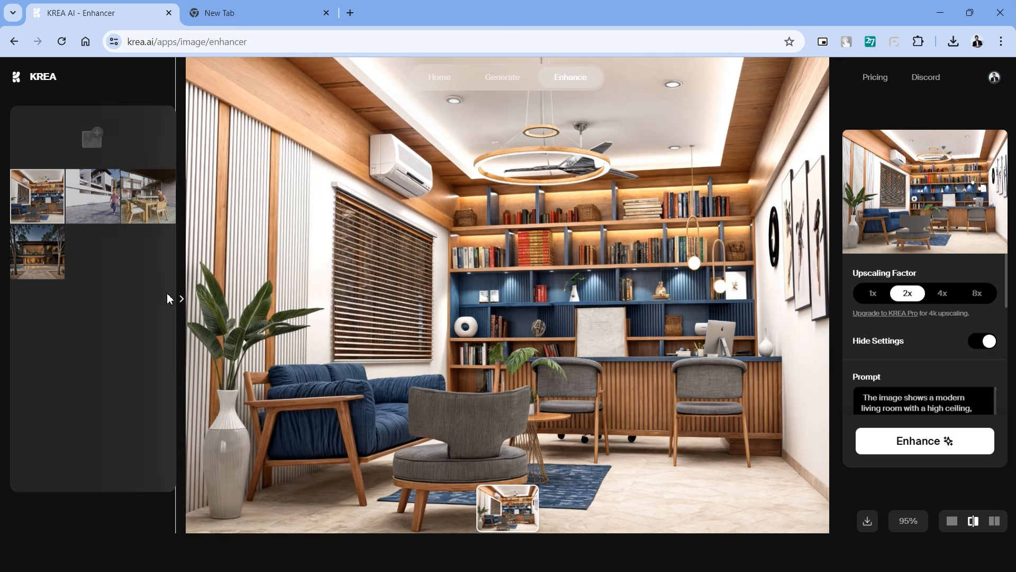
pyautogui.moveTo(738, 331)
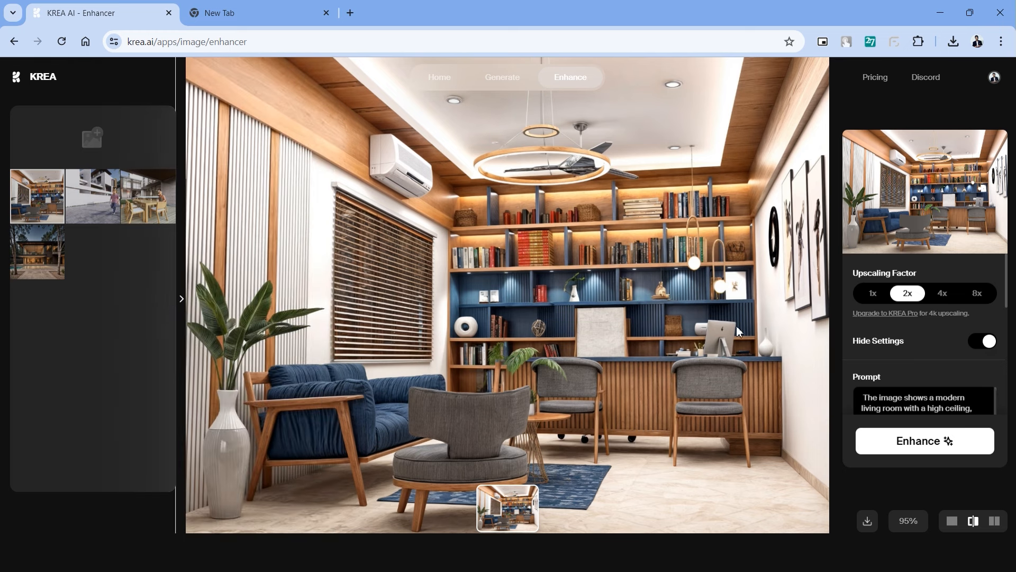
pyautogui.moveTo(574, 461)
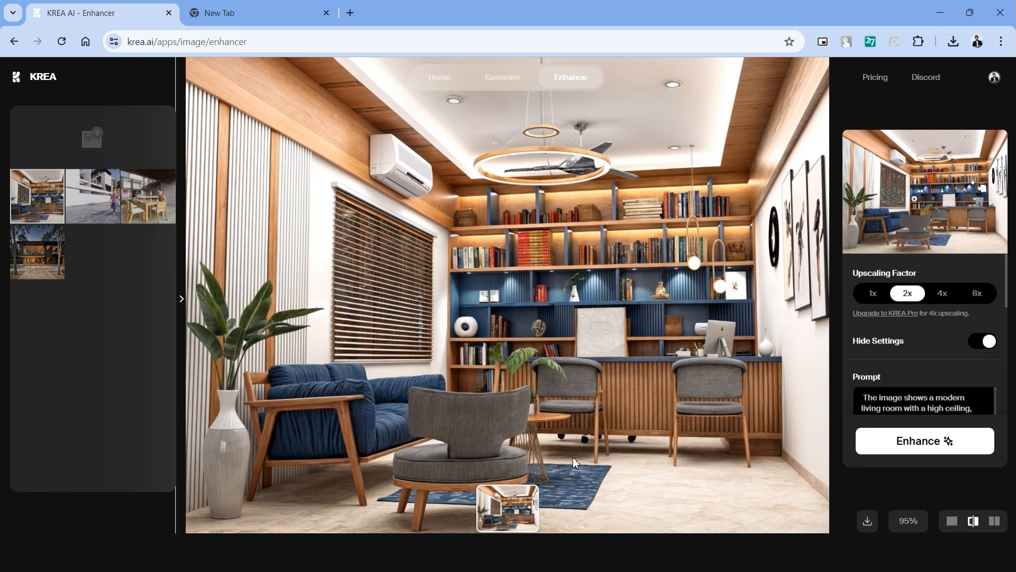
pyautogui.moveTo(182, 298)
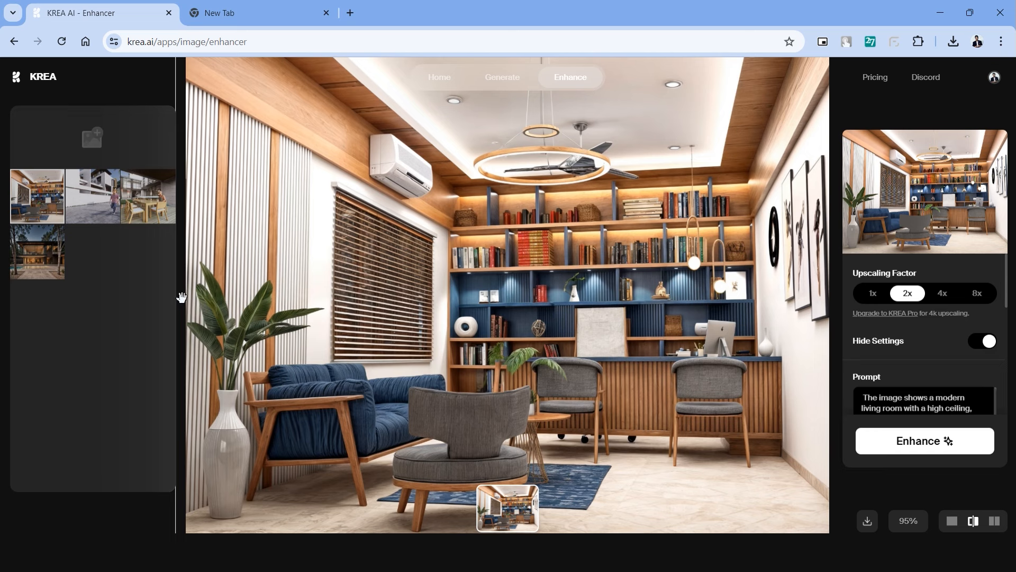
pyautogui.moveTo(227, 470)
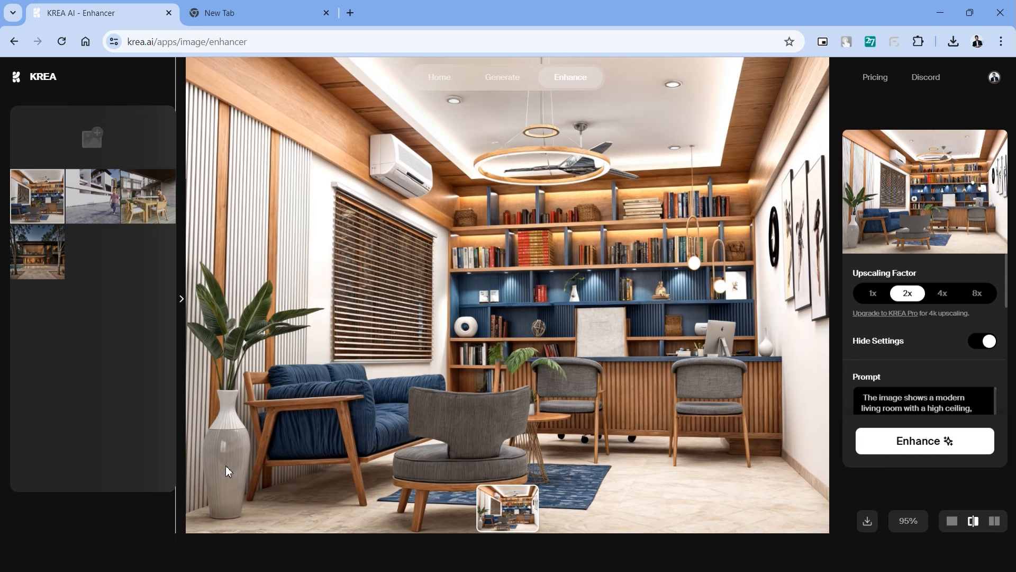